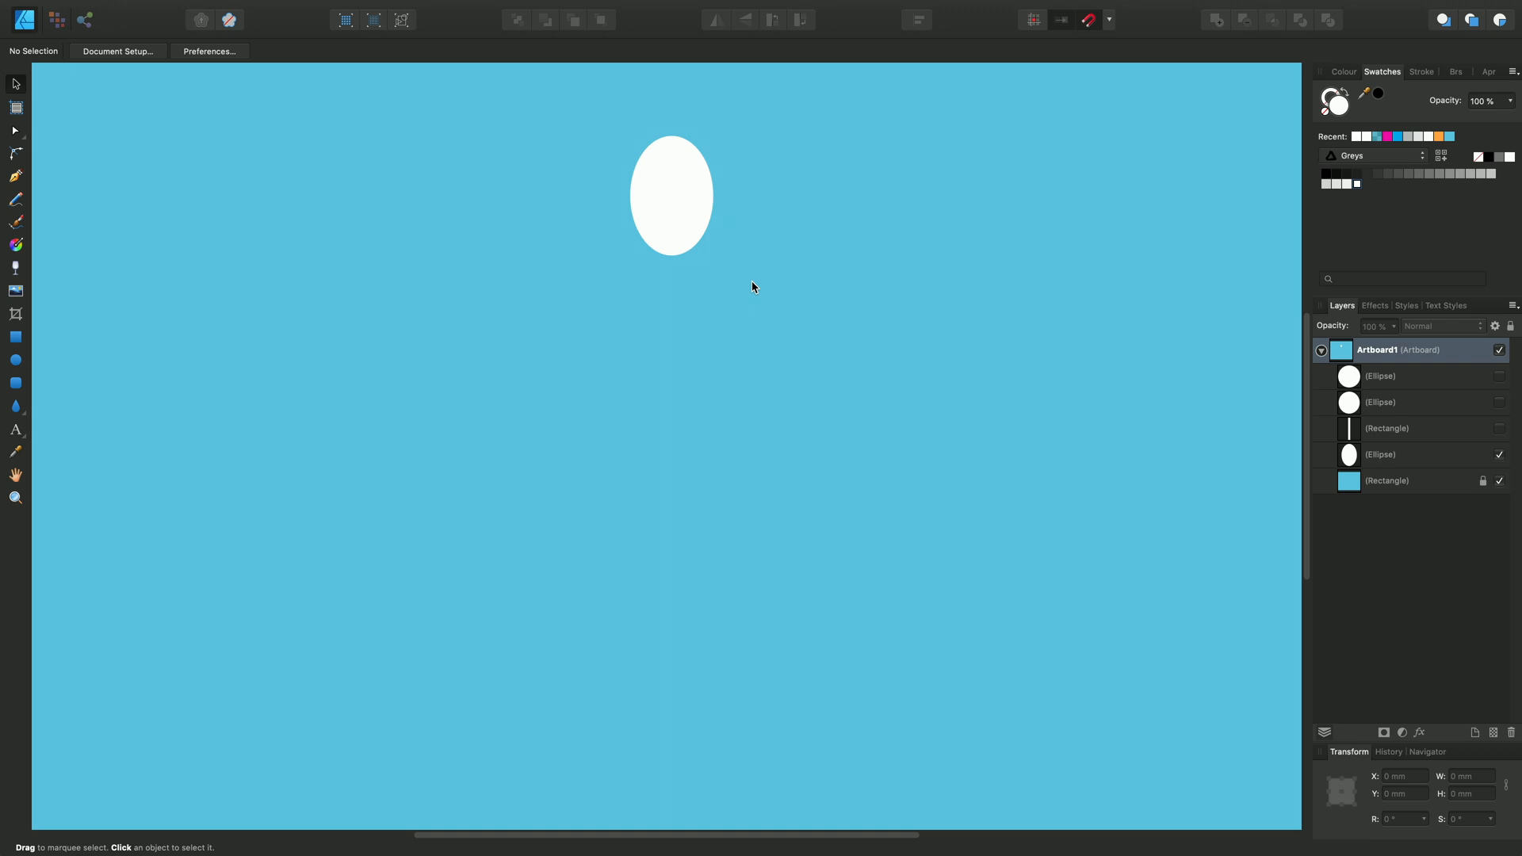
mouse_move(695, 220)
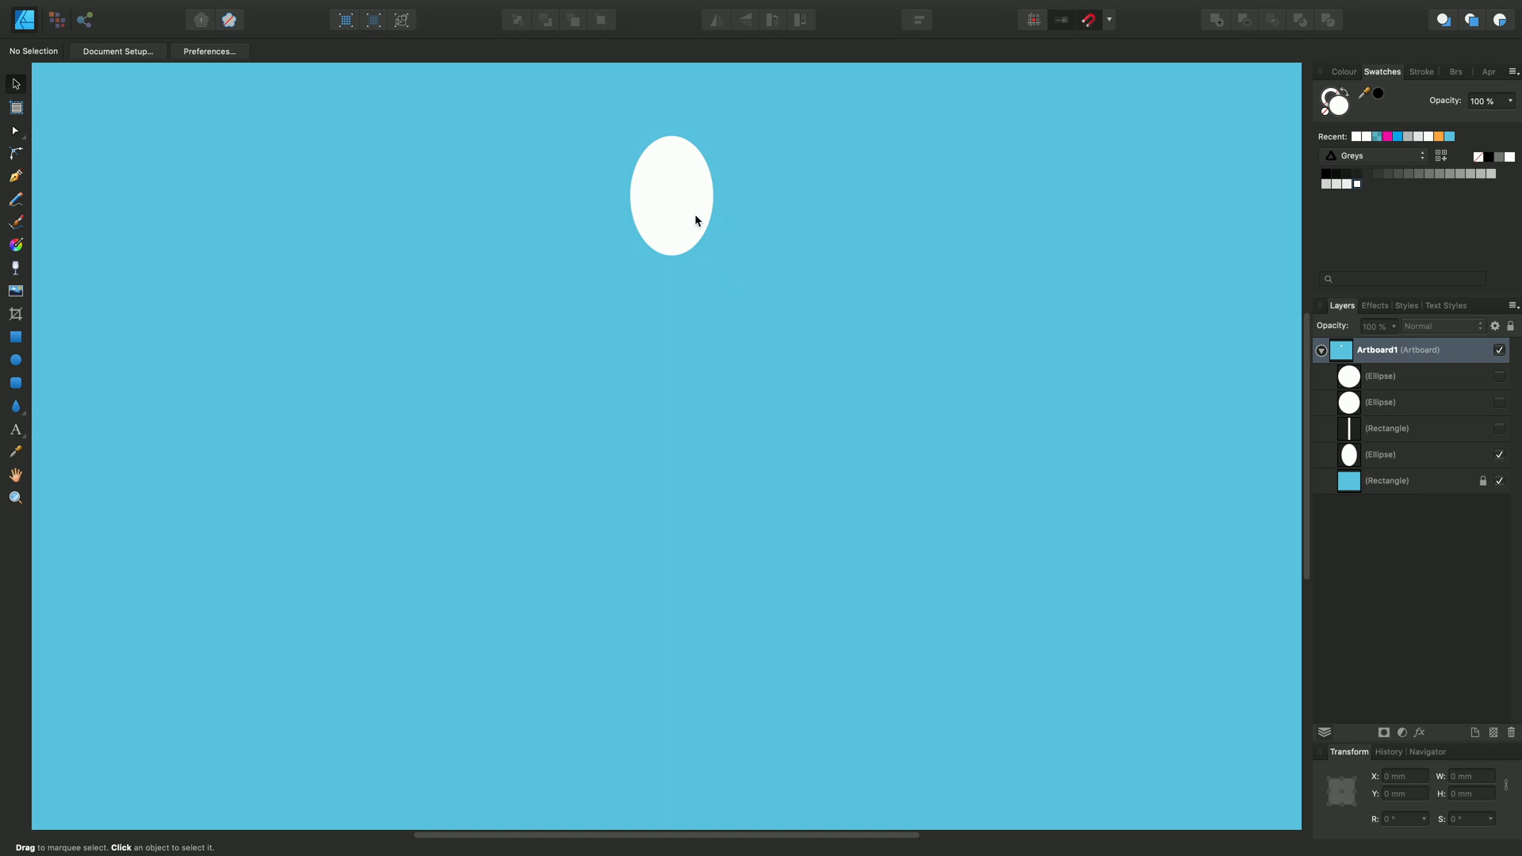
Duplicate the tall white ellipse and rotate the copy 90° into a horizontal petal
left_click(669, 193)
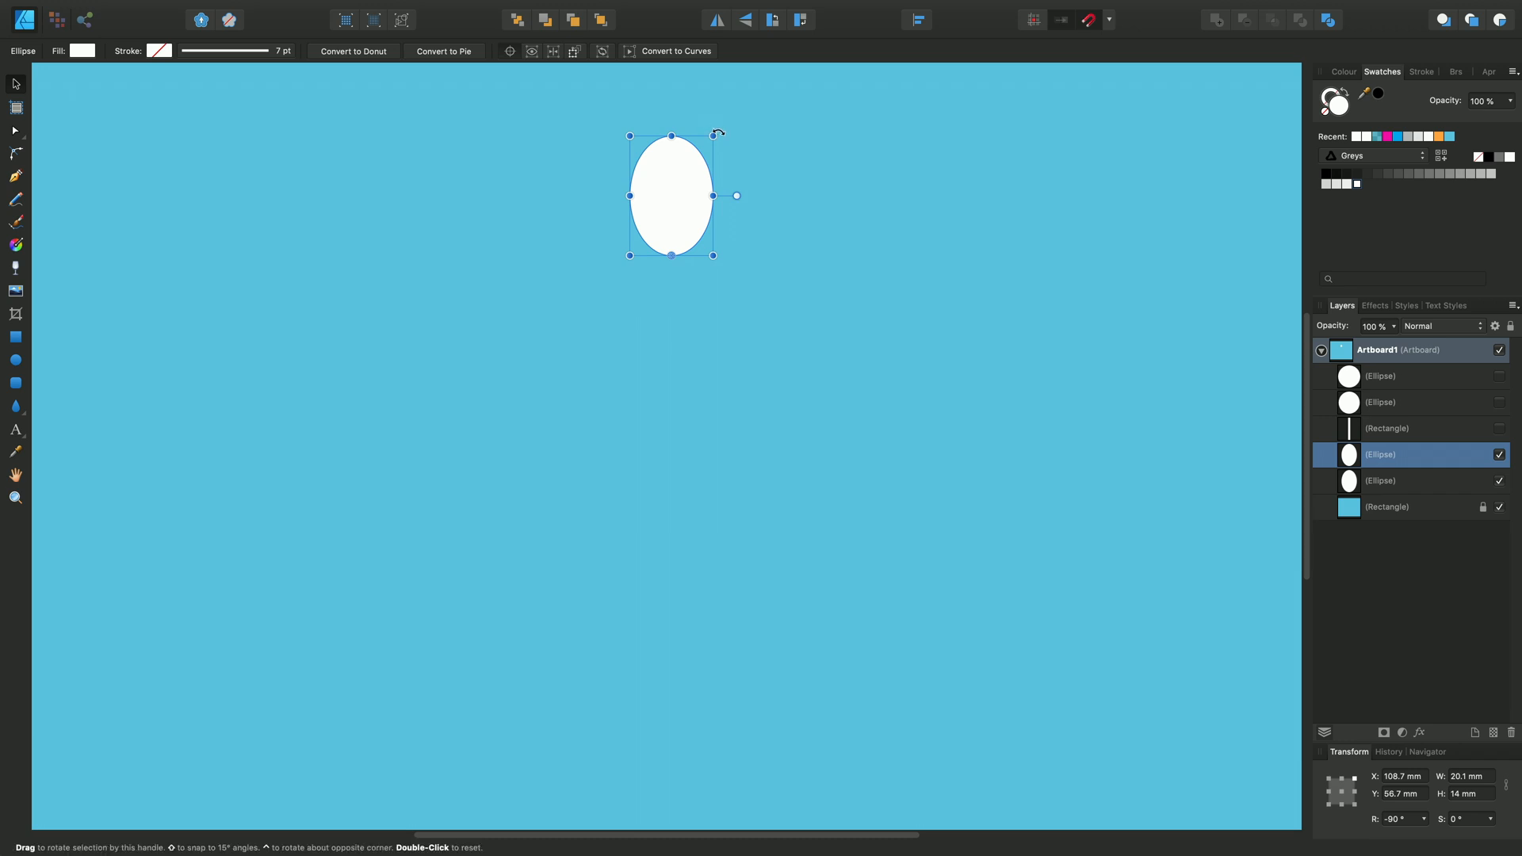
left_click_drag(717, 133, 755, 282)
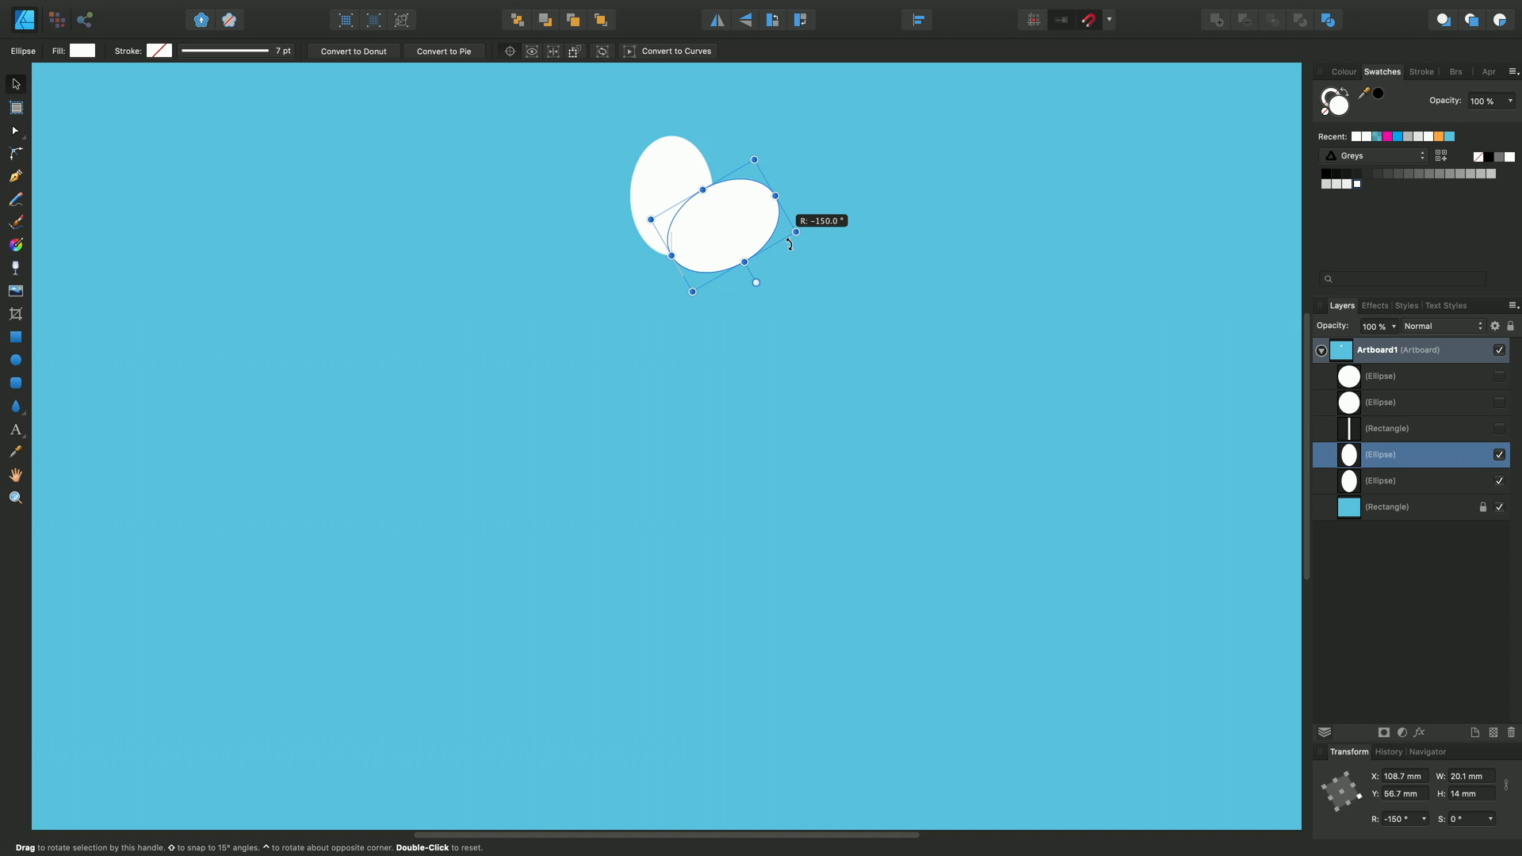
left_click_drag(794, 232, 807, 285)
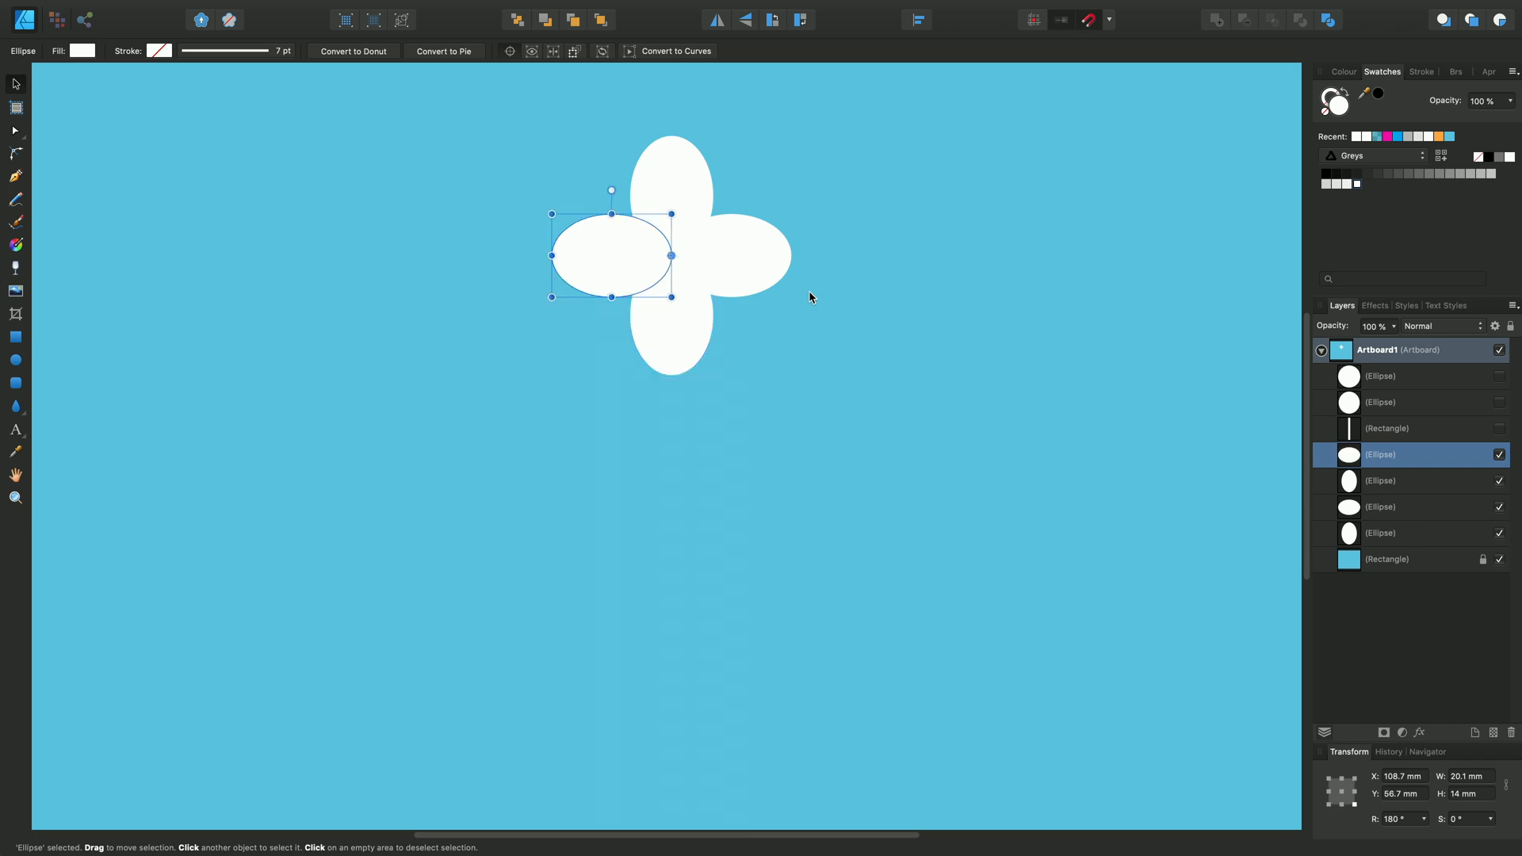
mouse_move(820, 301)
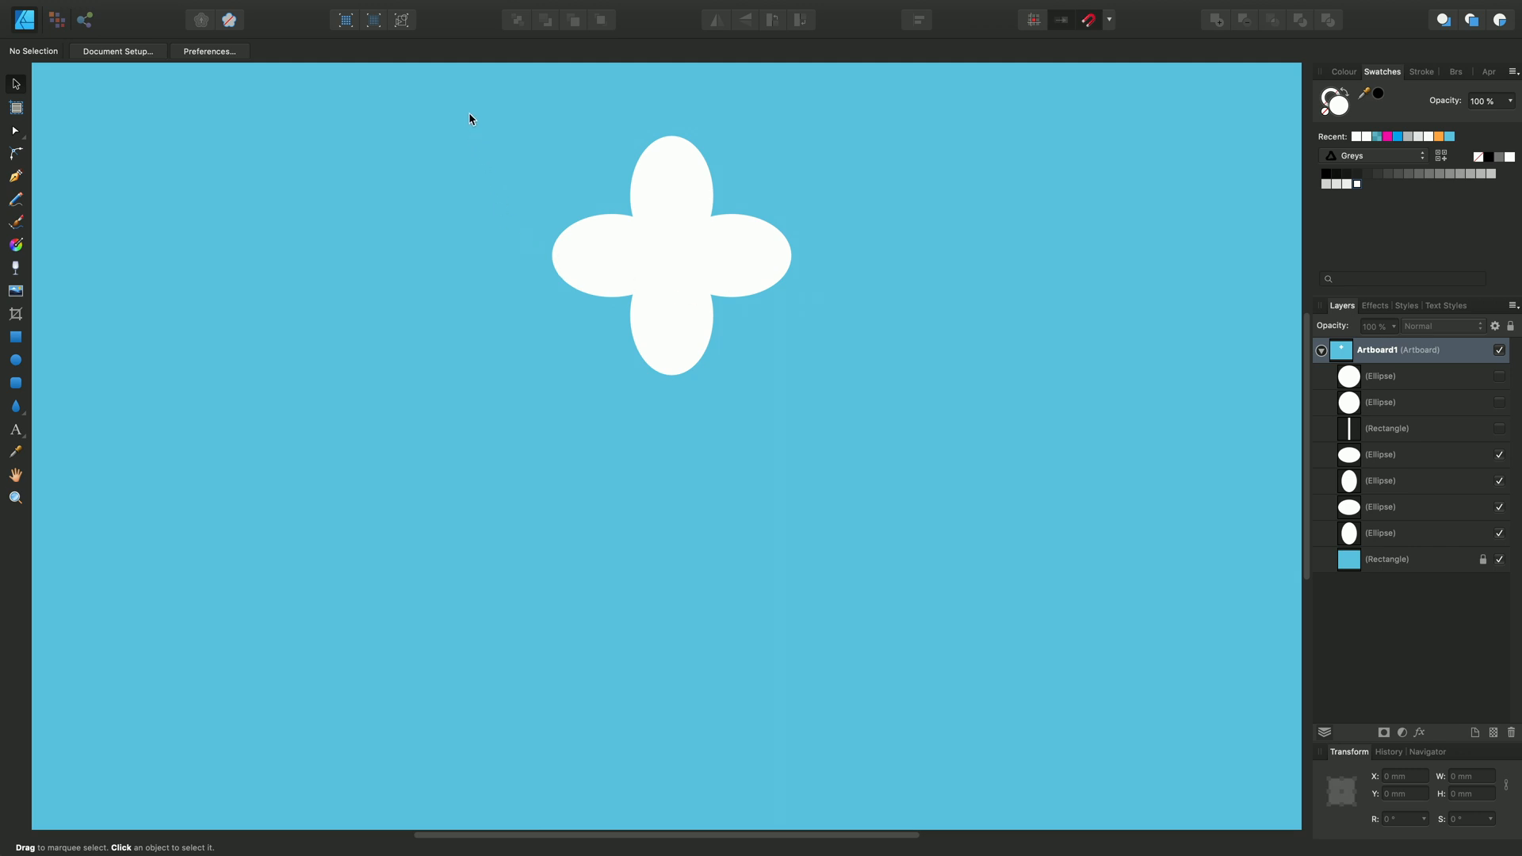
Marquee-select the four petal ellipses and Add them into one flower curve
left_click_drag(471, 119, 864, 403)
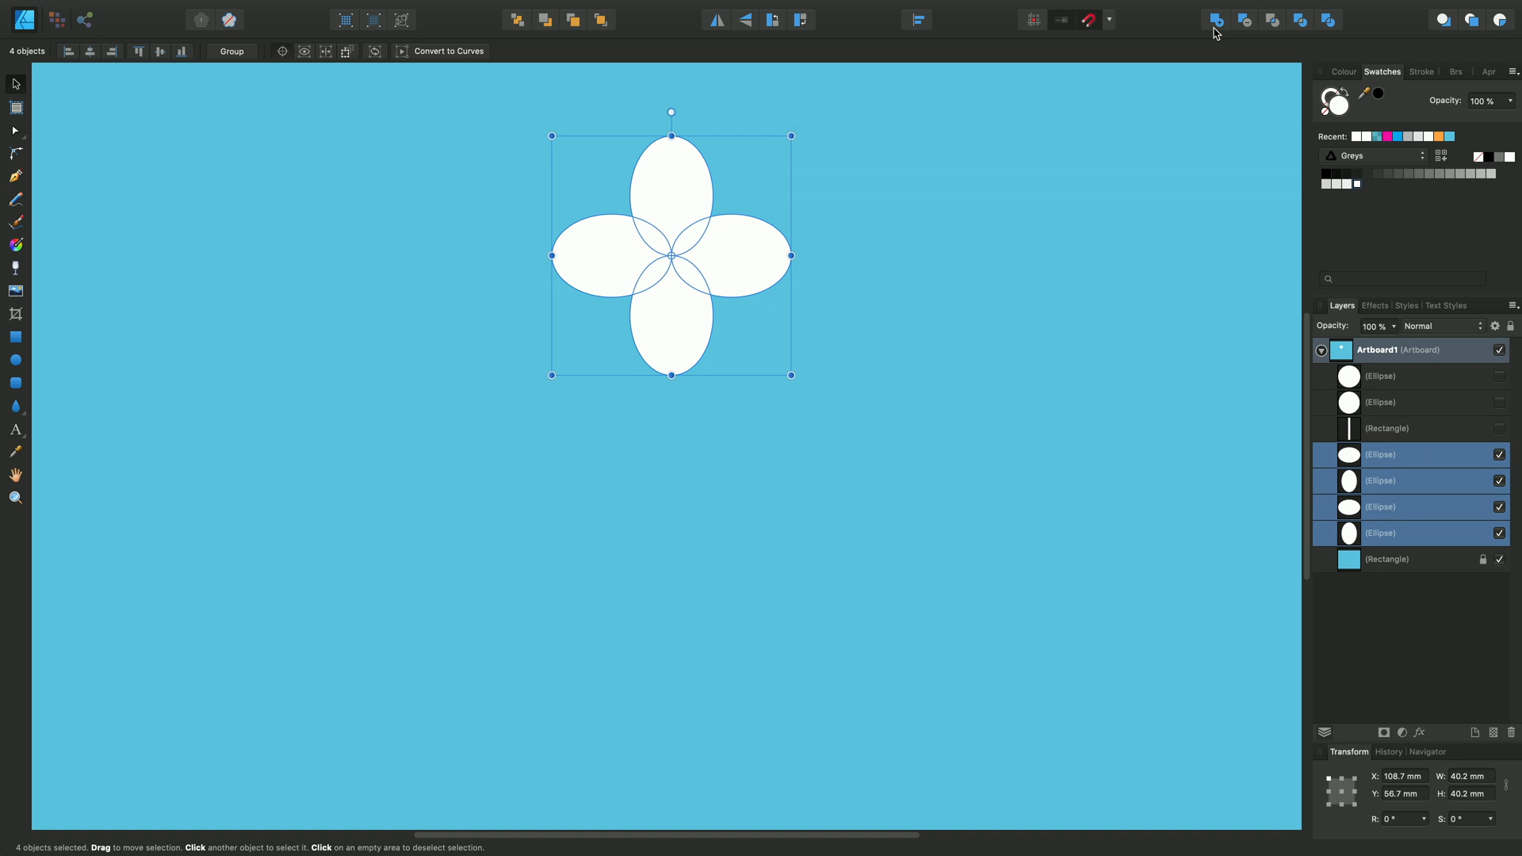
mouse_move(1214, 19)
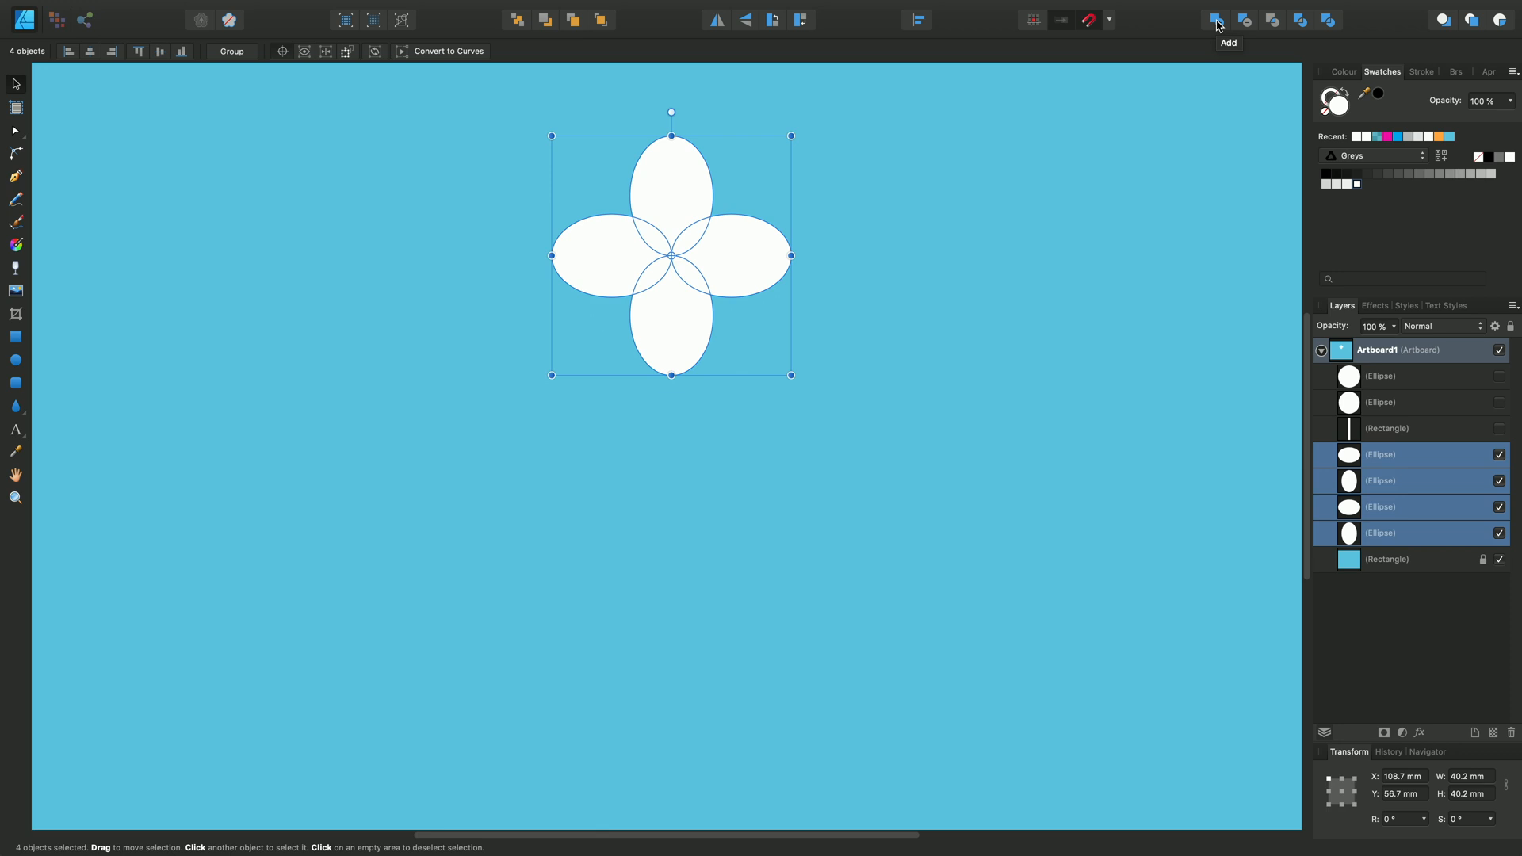
mouse_move(1365, 542)
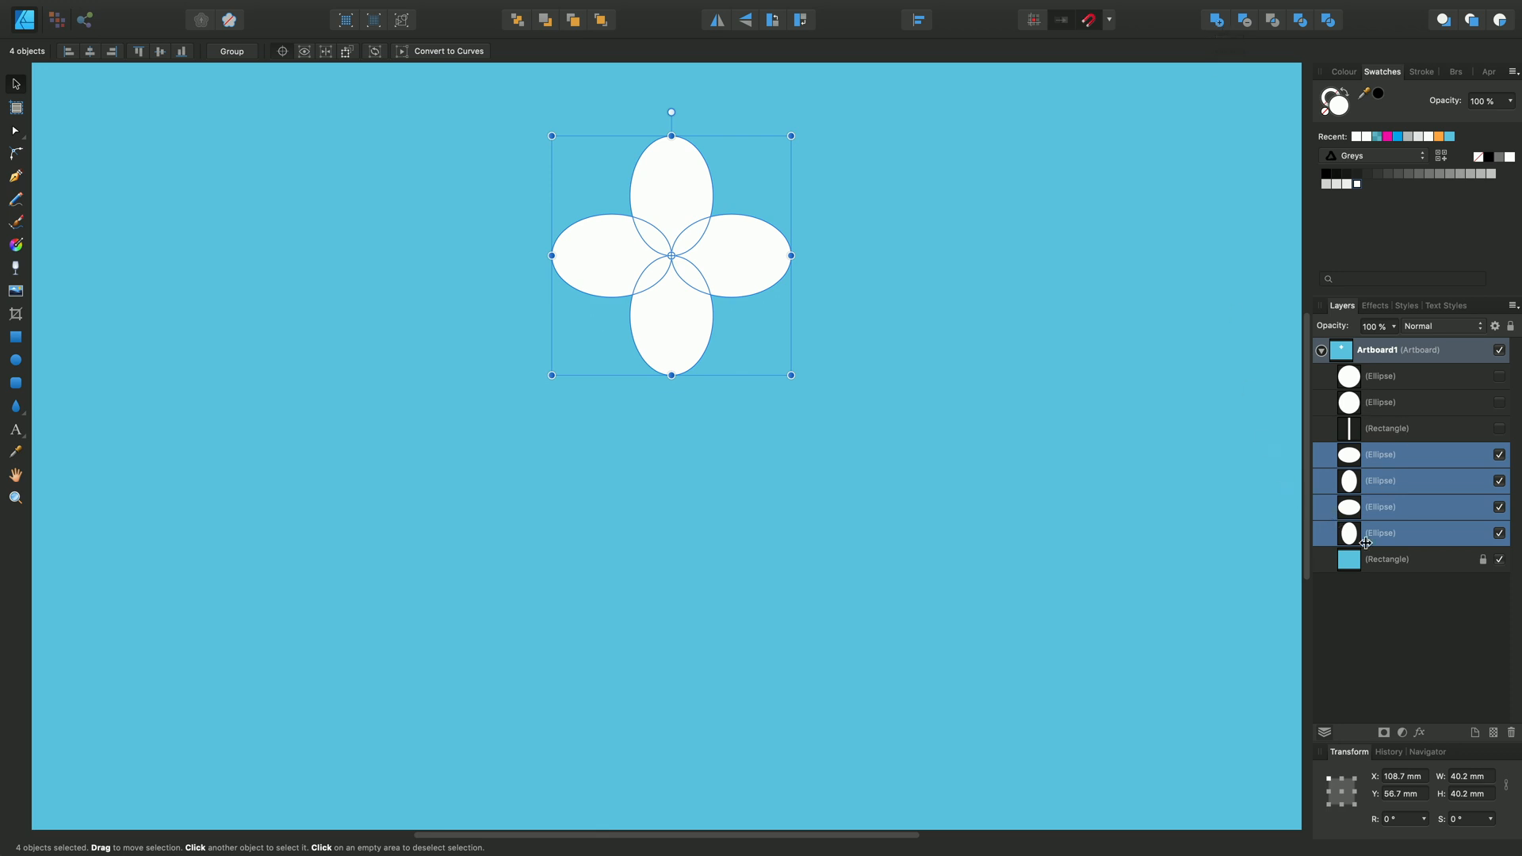
mouse_move(1373, 507)
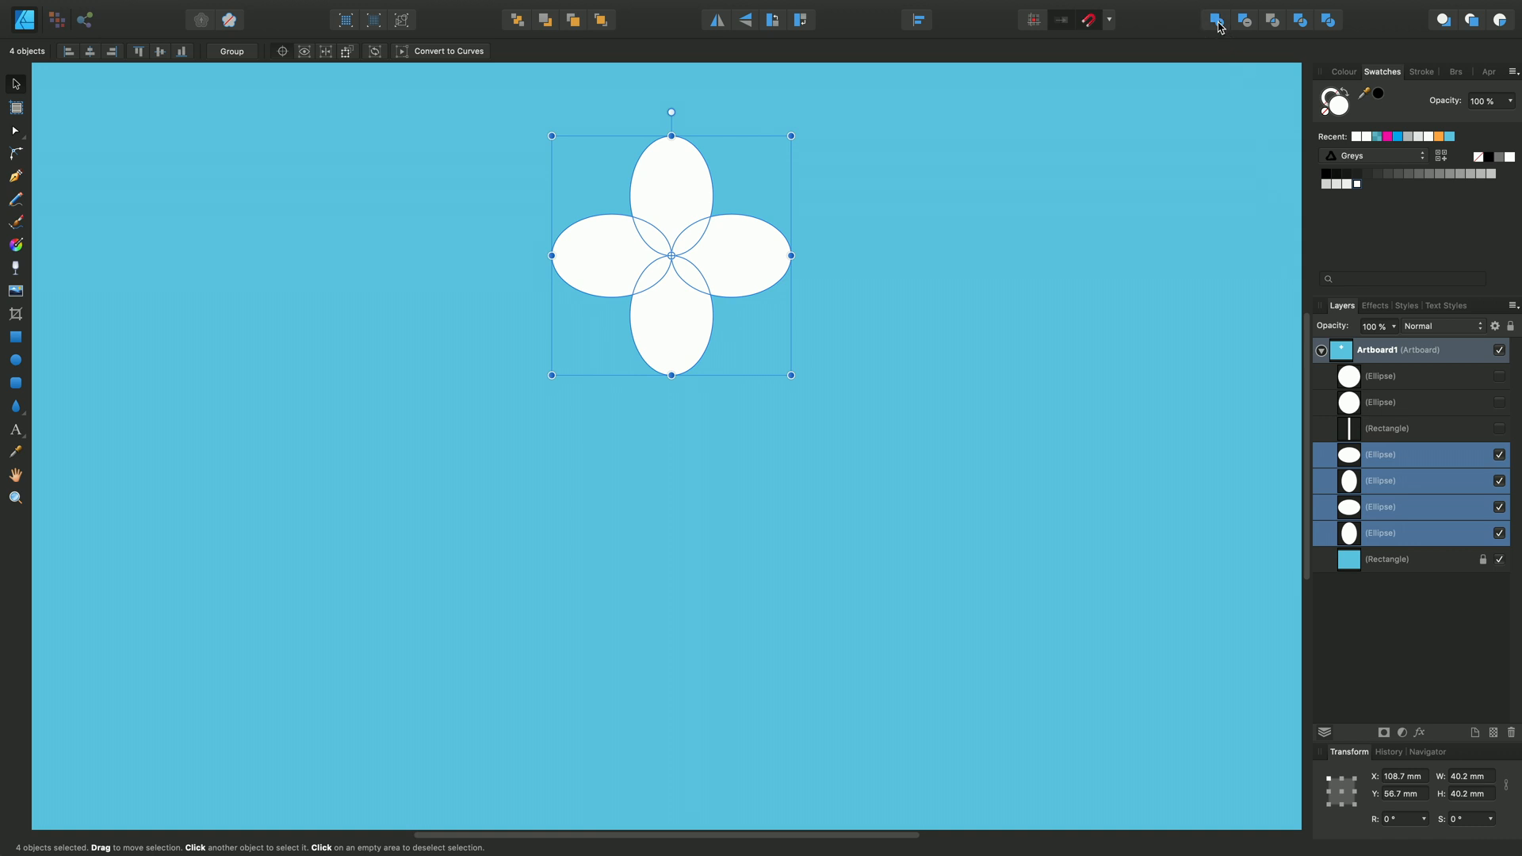
left_click(1216, 19)
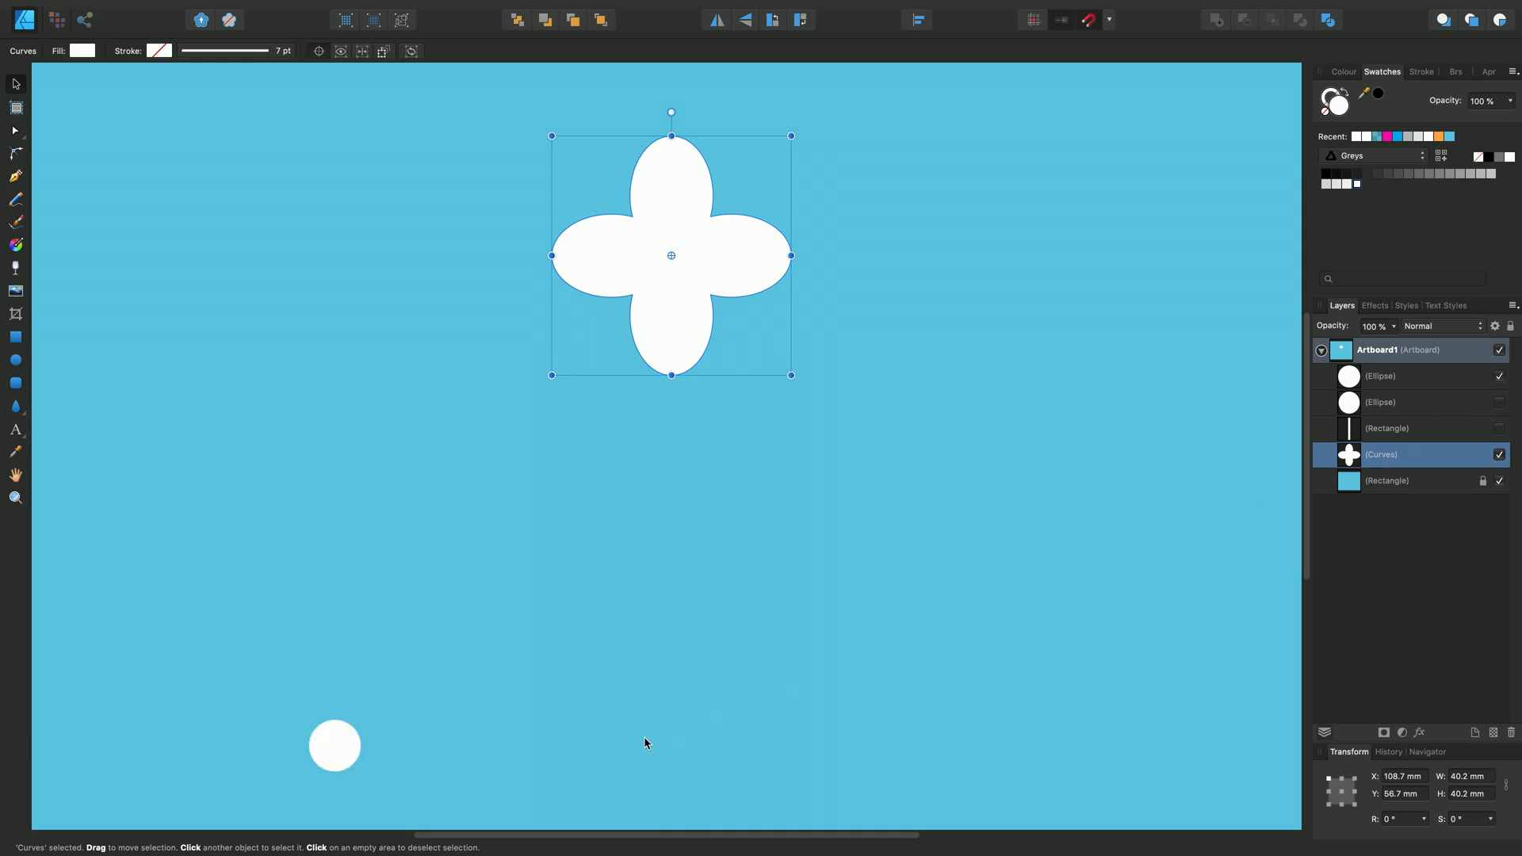
Centre the small white circle on the flower and Subtract it to cut a round hole
left_click(334, 745)
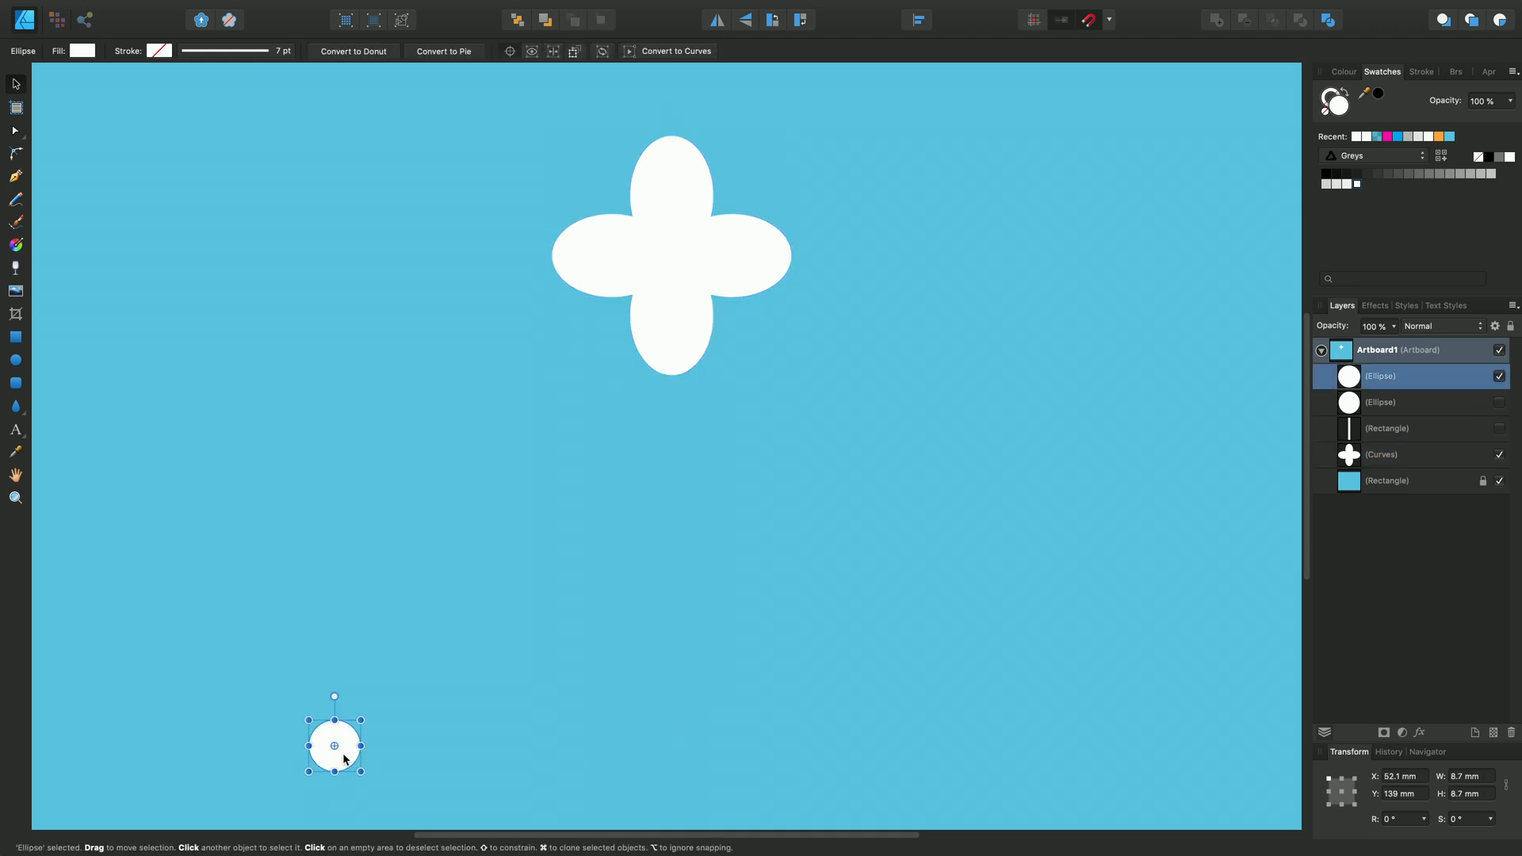
left_click_drag(333, 745, 677, 261)
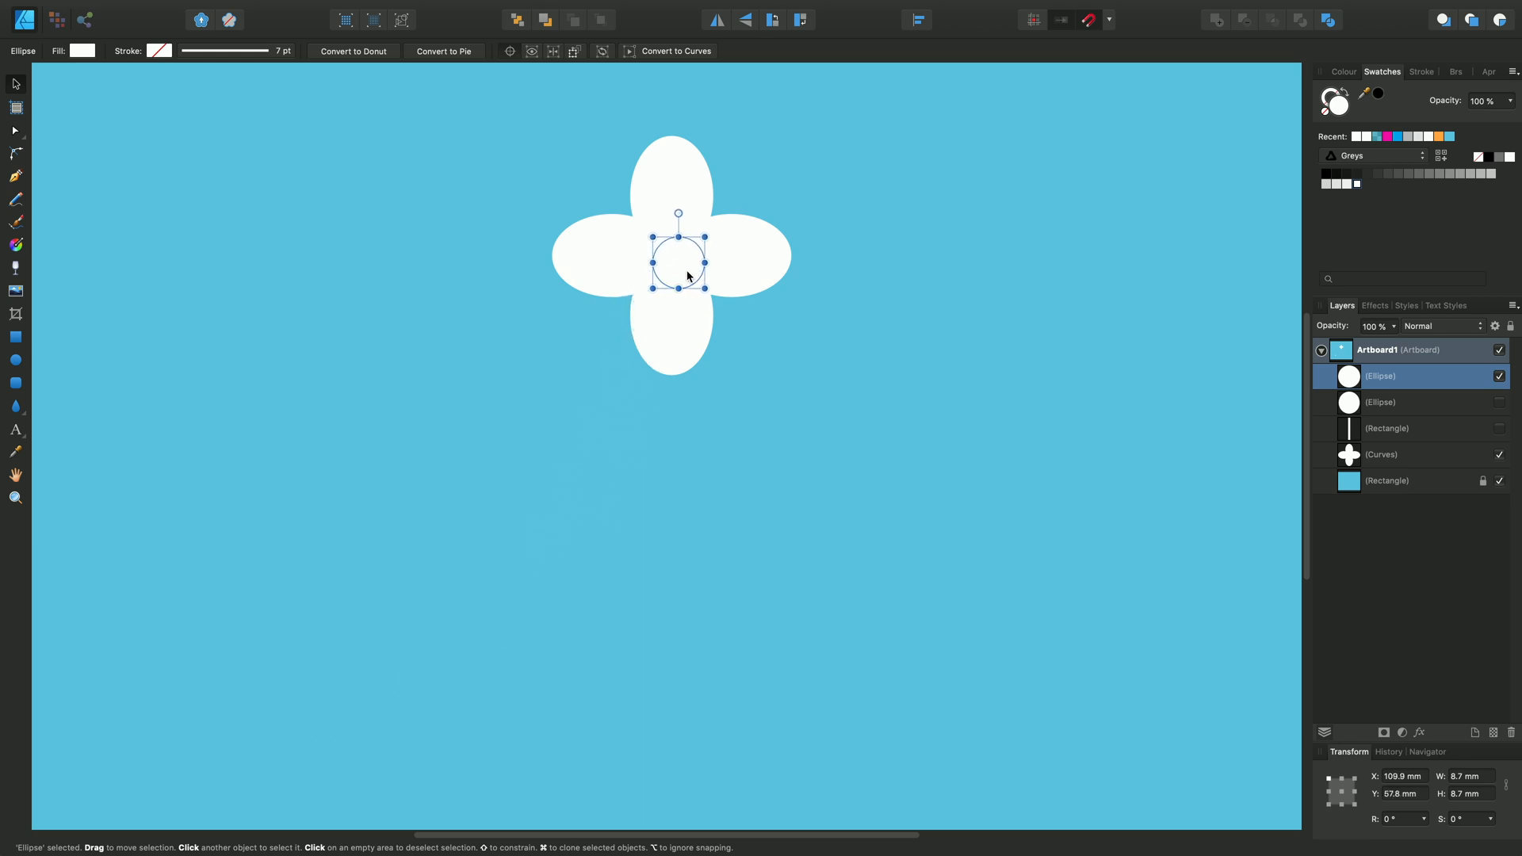
left_click_drag(688, 276, 669, 255)
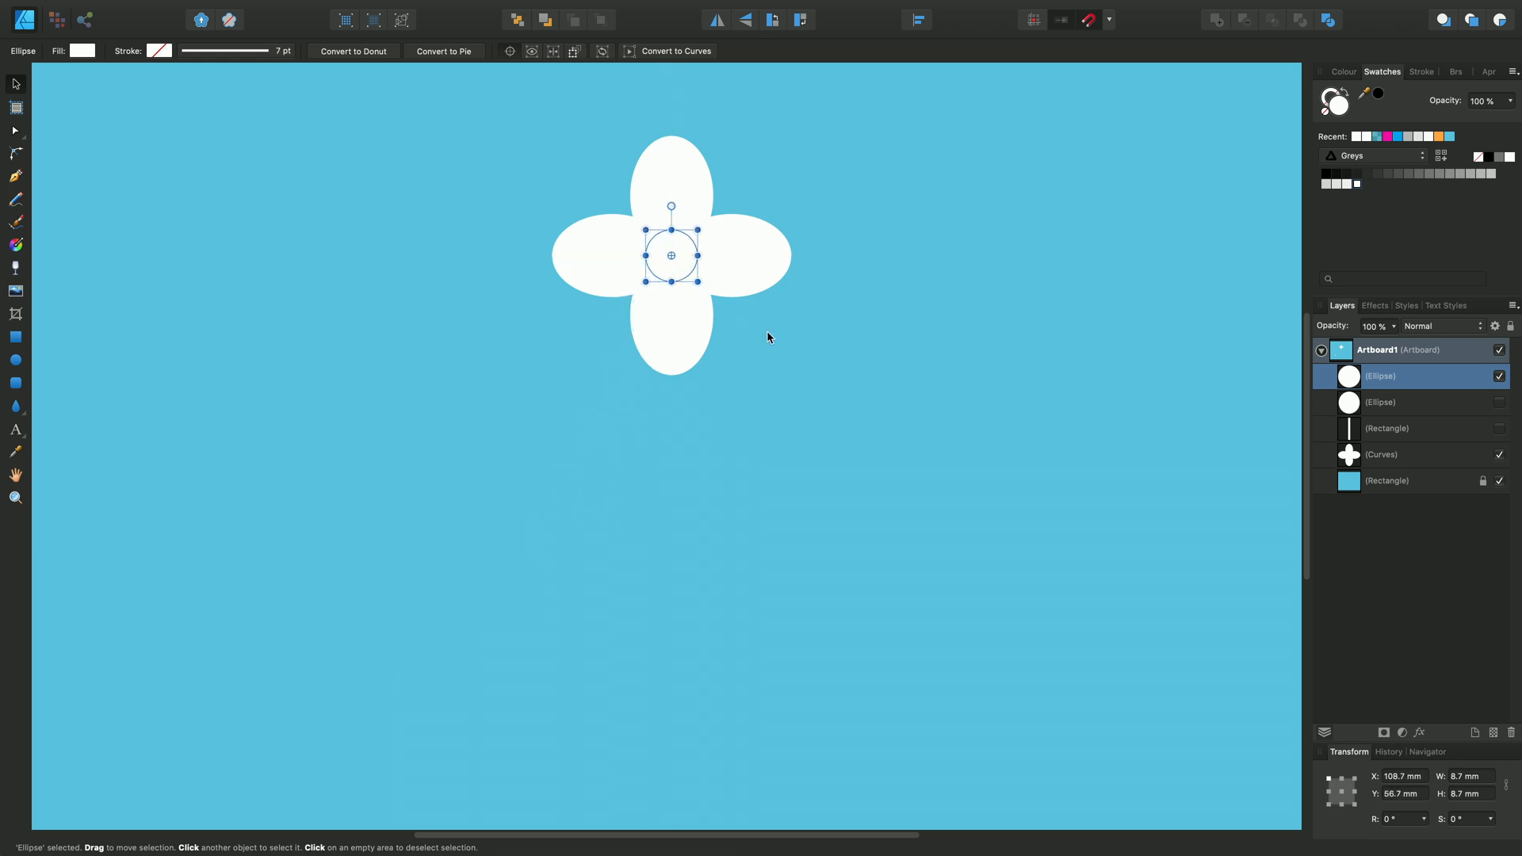
mouse_move(755, 284)
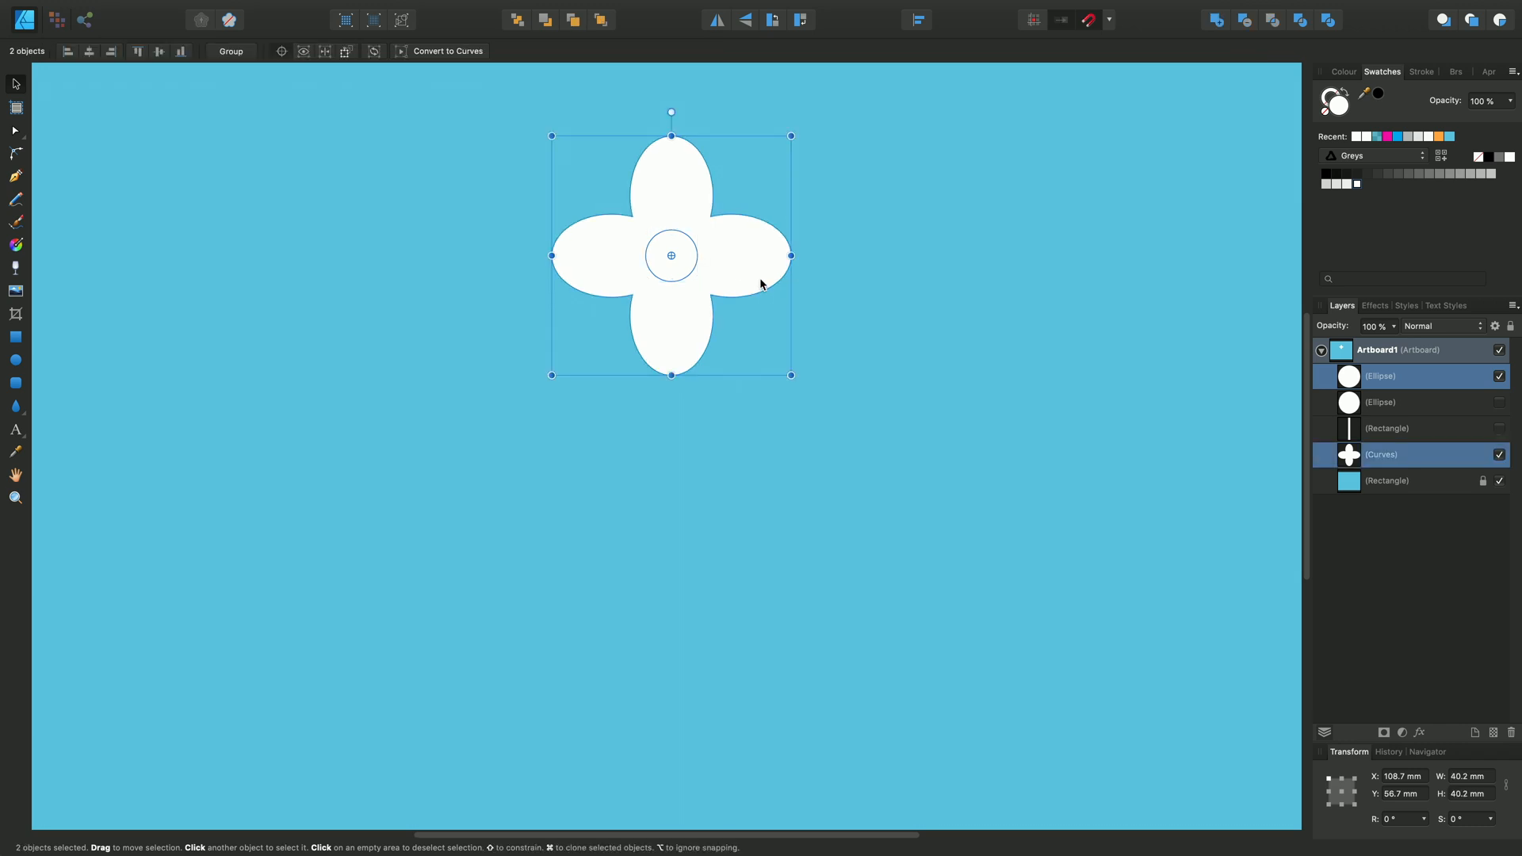
mouse_move(1202, 36)
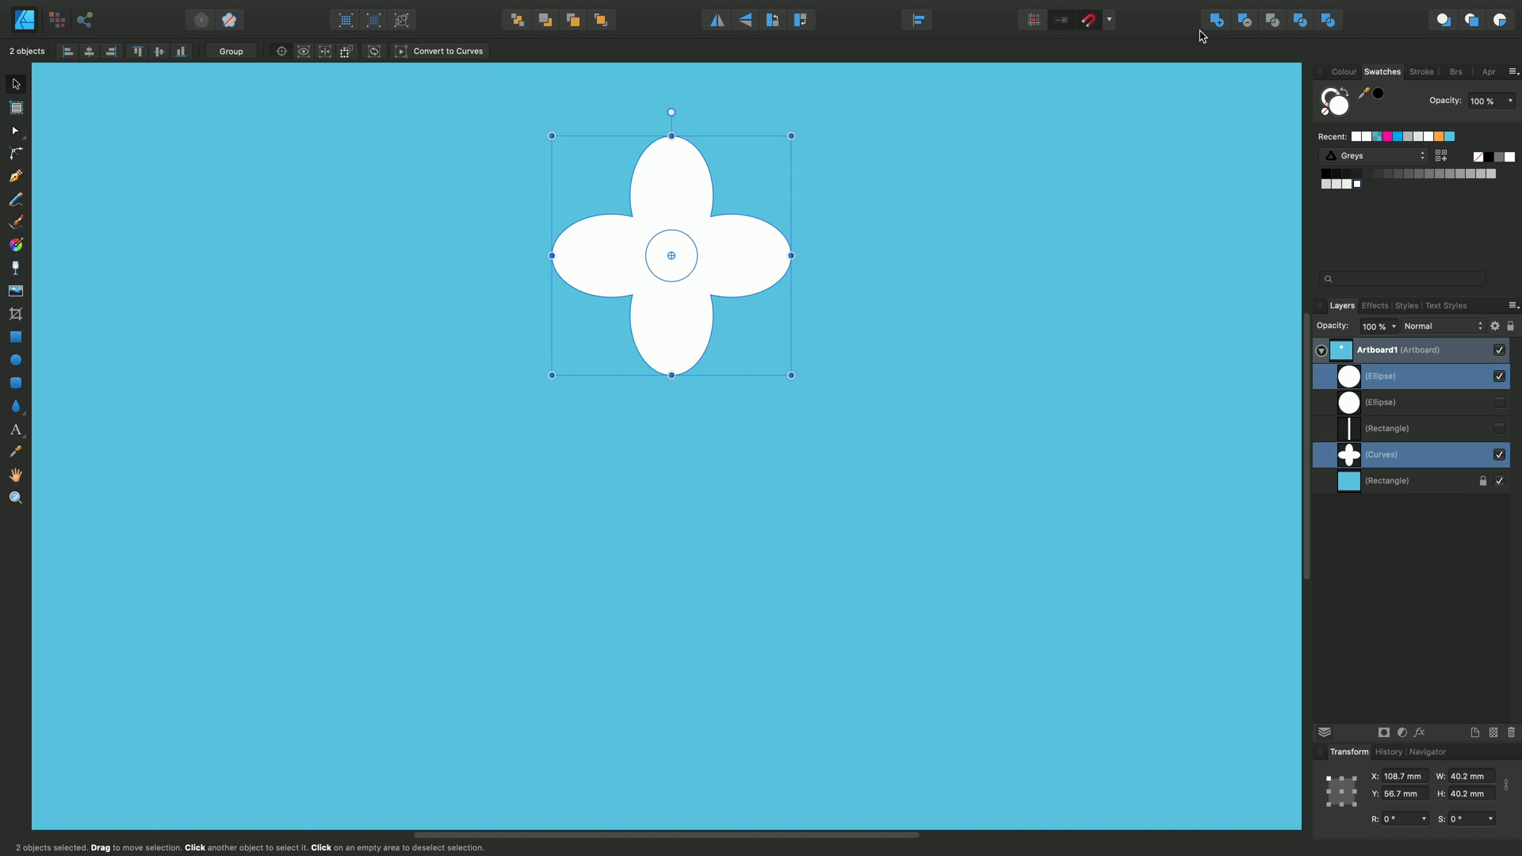
mouse_move(1246, 19)
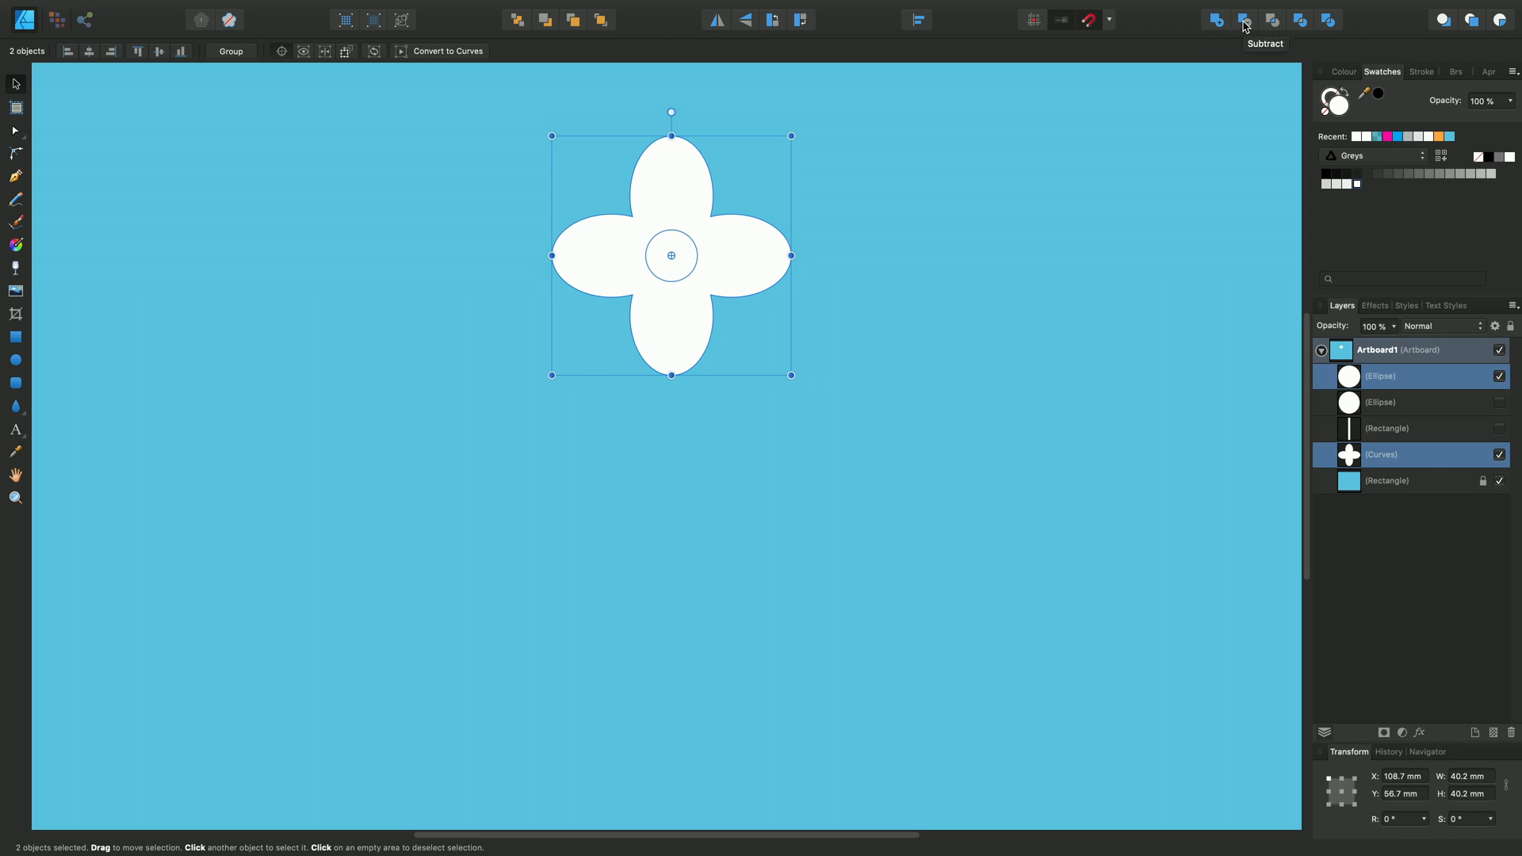
left_click(1244, 19)
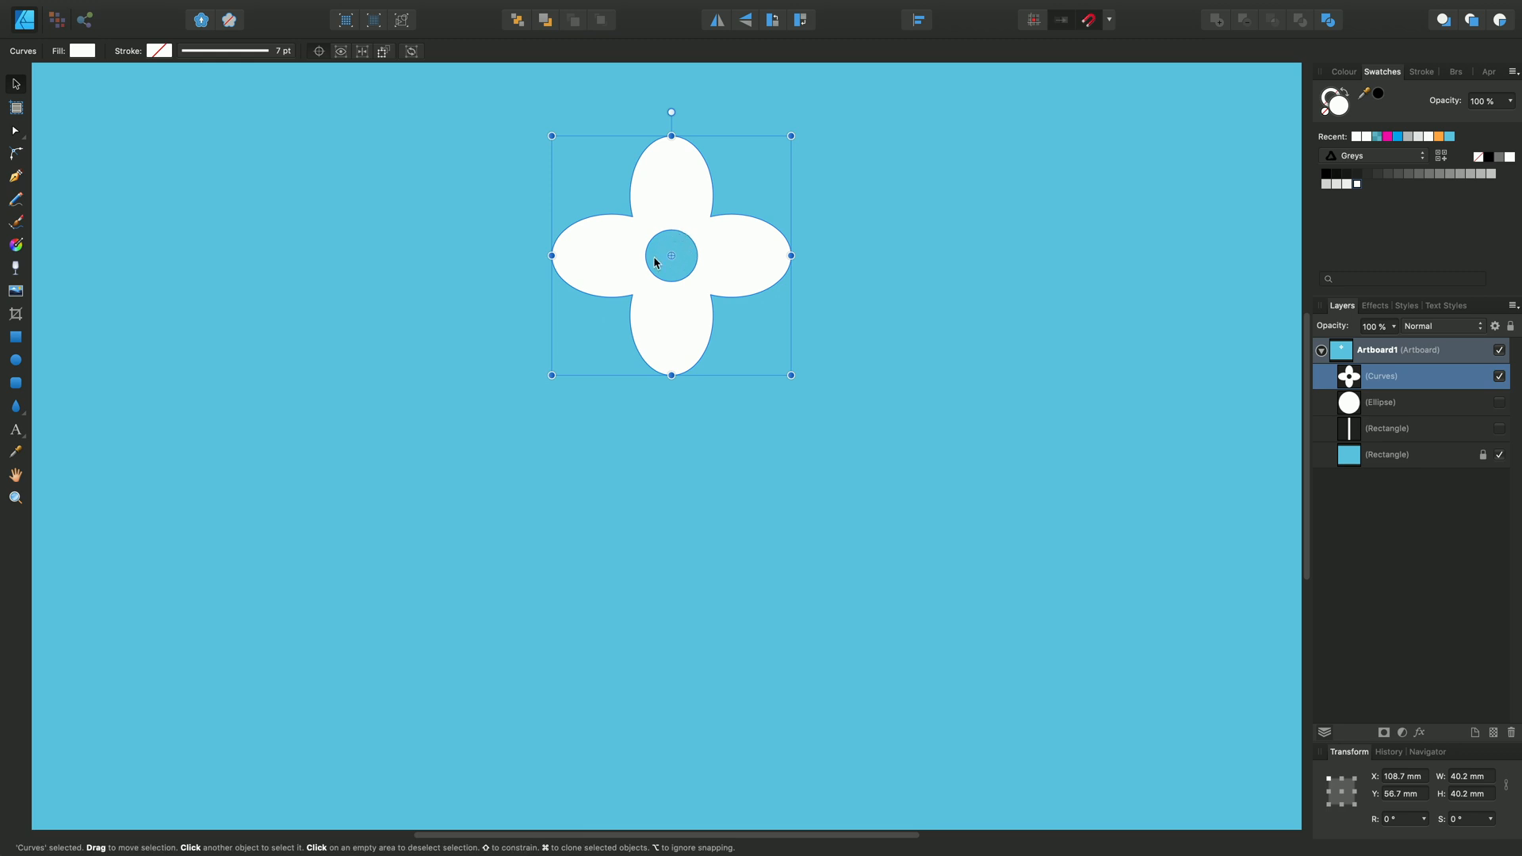
mouse_move(708, 201)
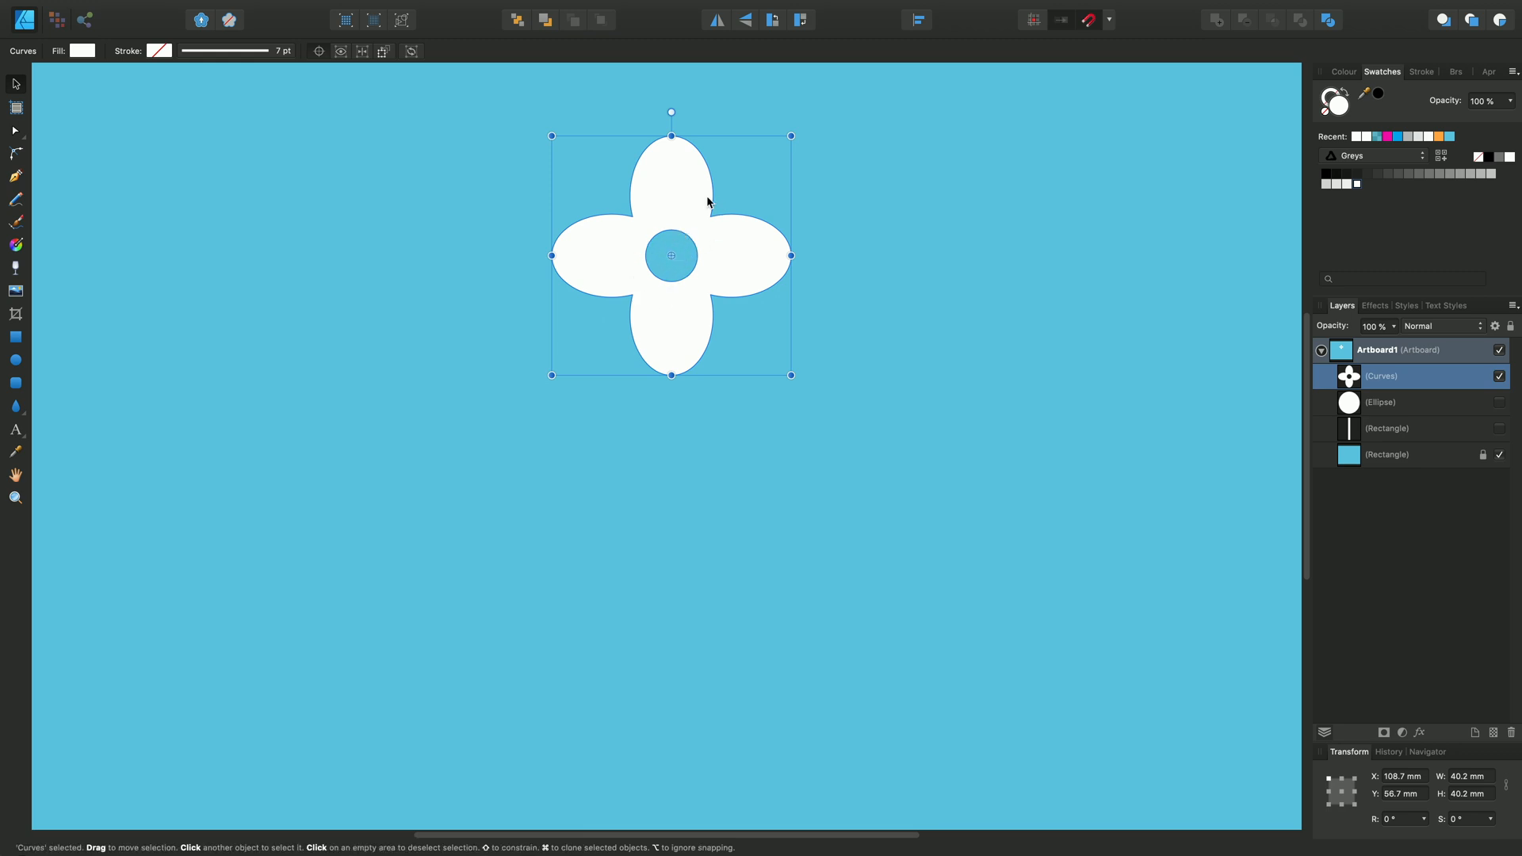
mouse_move(671, 264)
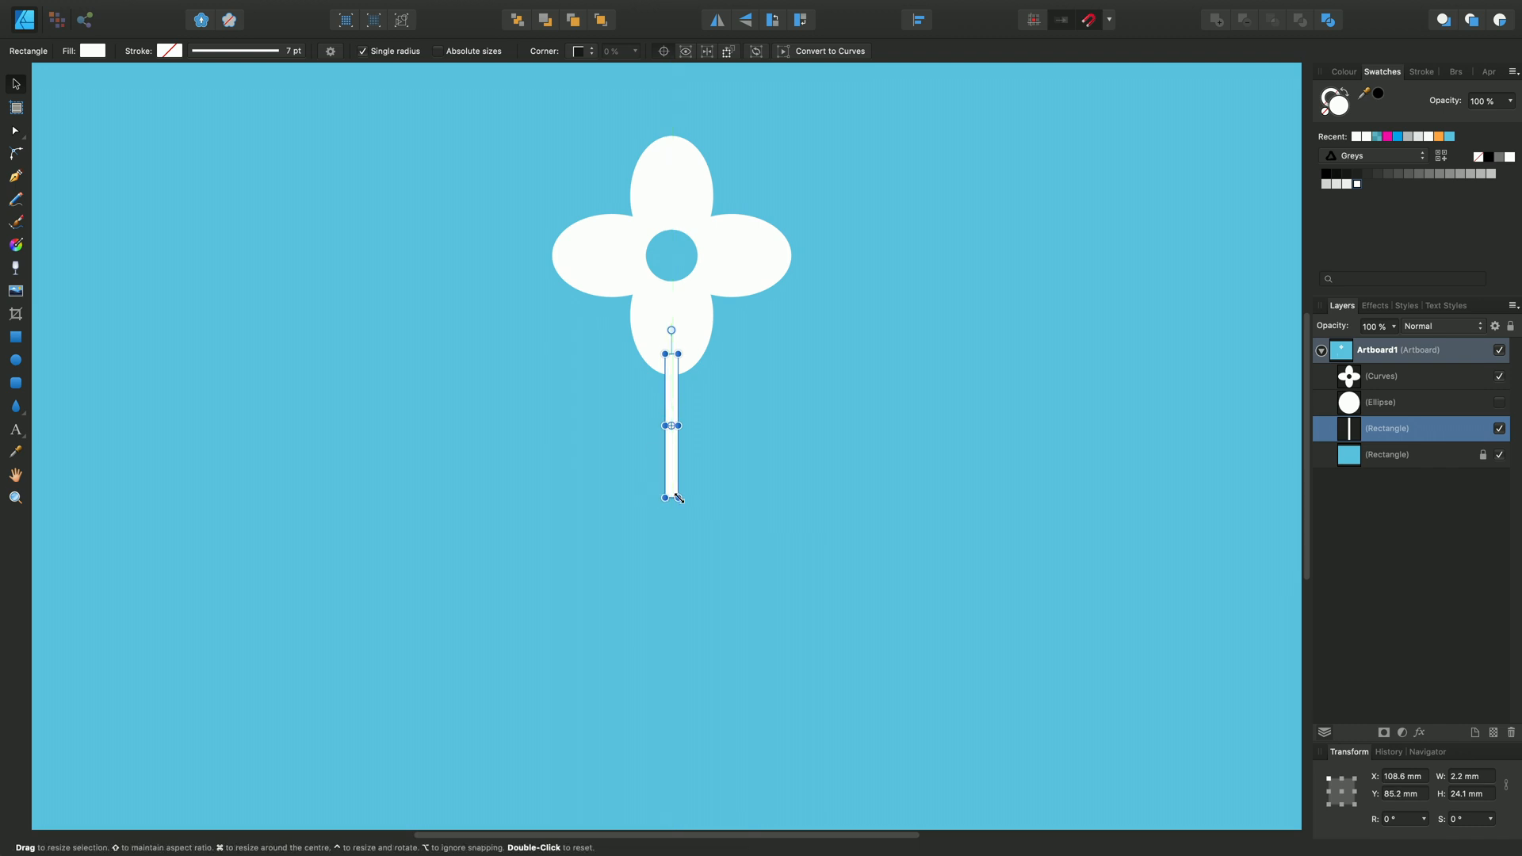
Stretch the white rectangle downward into a long thin stem below the flower head
left_click_drag(669, 497, 669, 639)
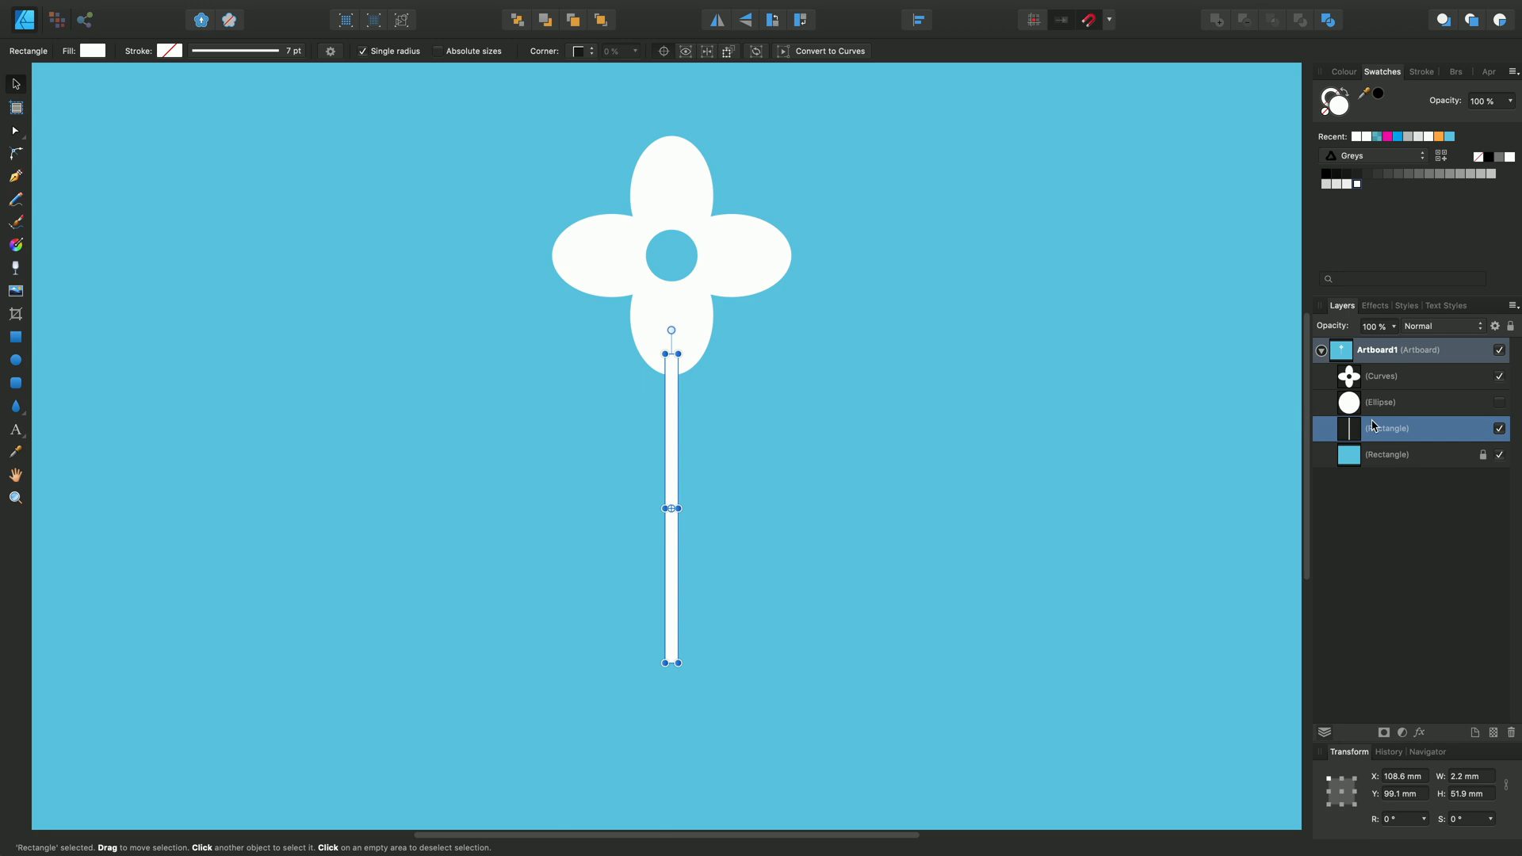
mouse_move(1492, 407)
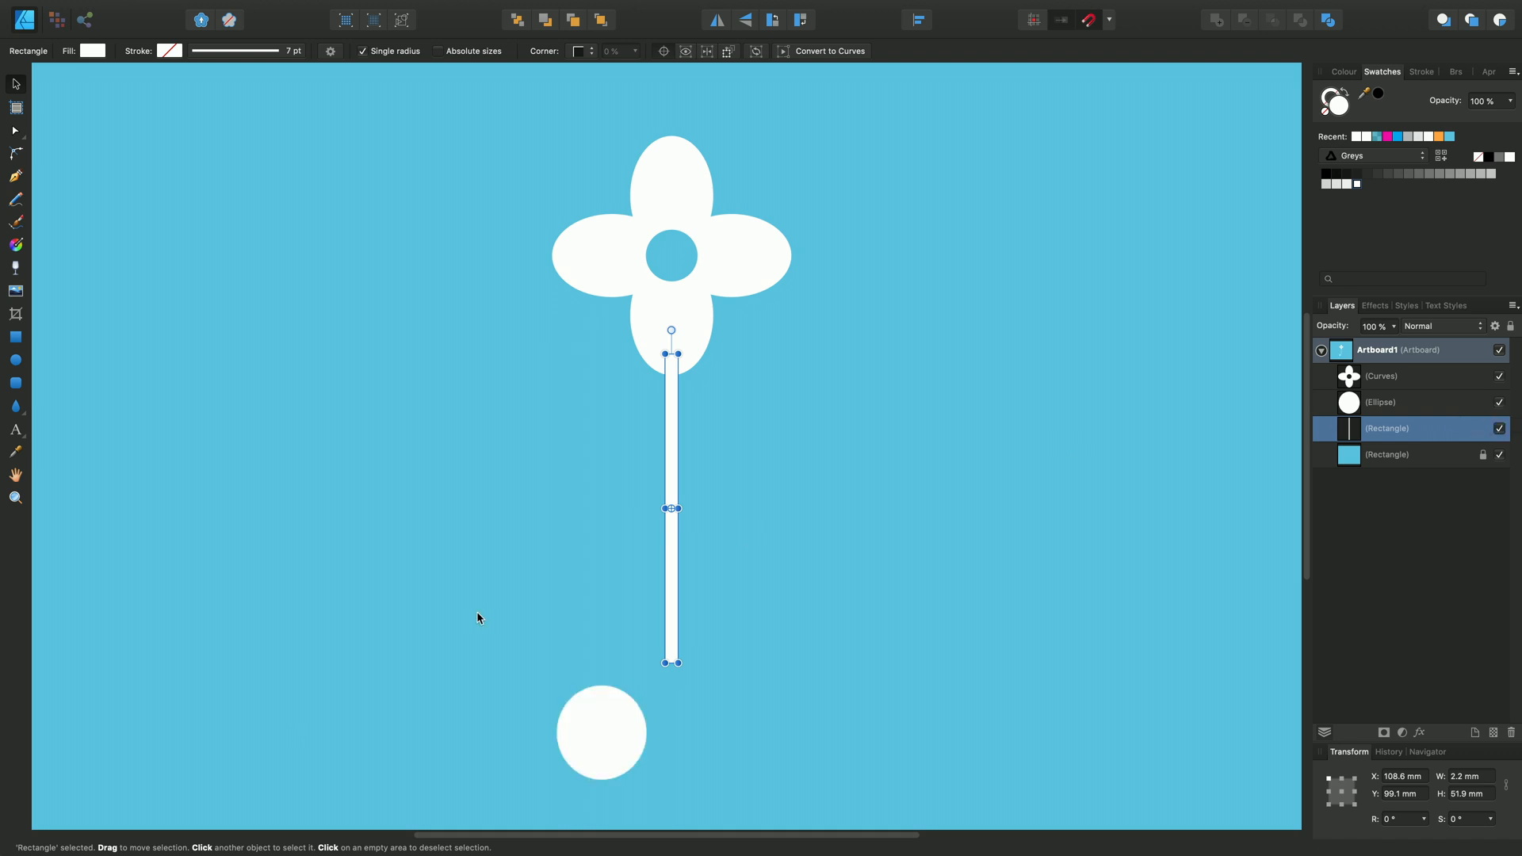
Move the bottom circle up beside the stem and duplicate it offset up-right so they overlap
left_click(601, 733)
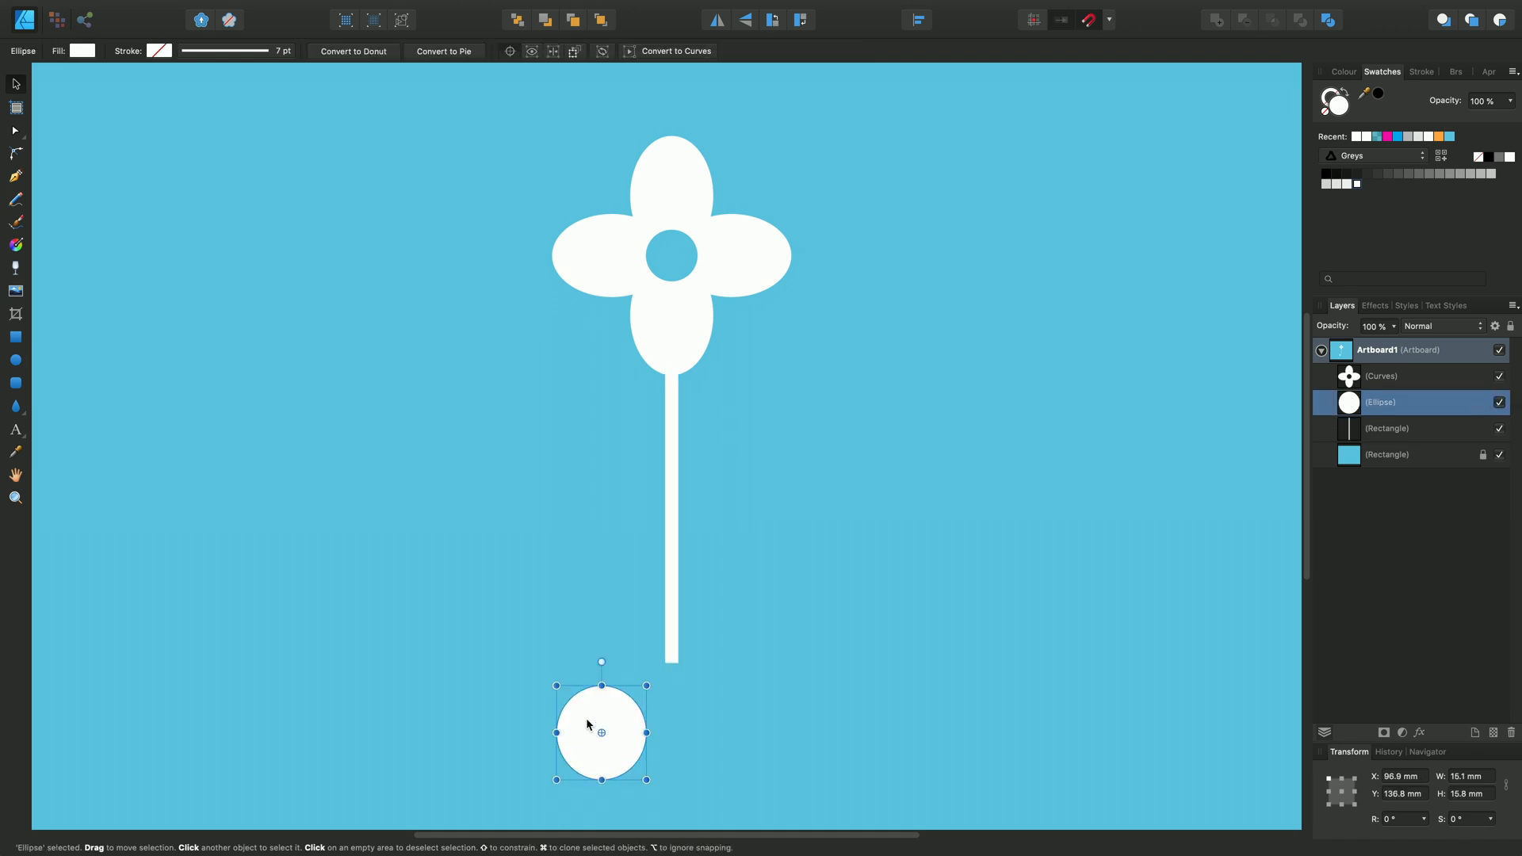
left_click_drag(601, 729, 617, 460)
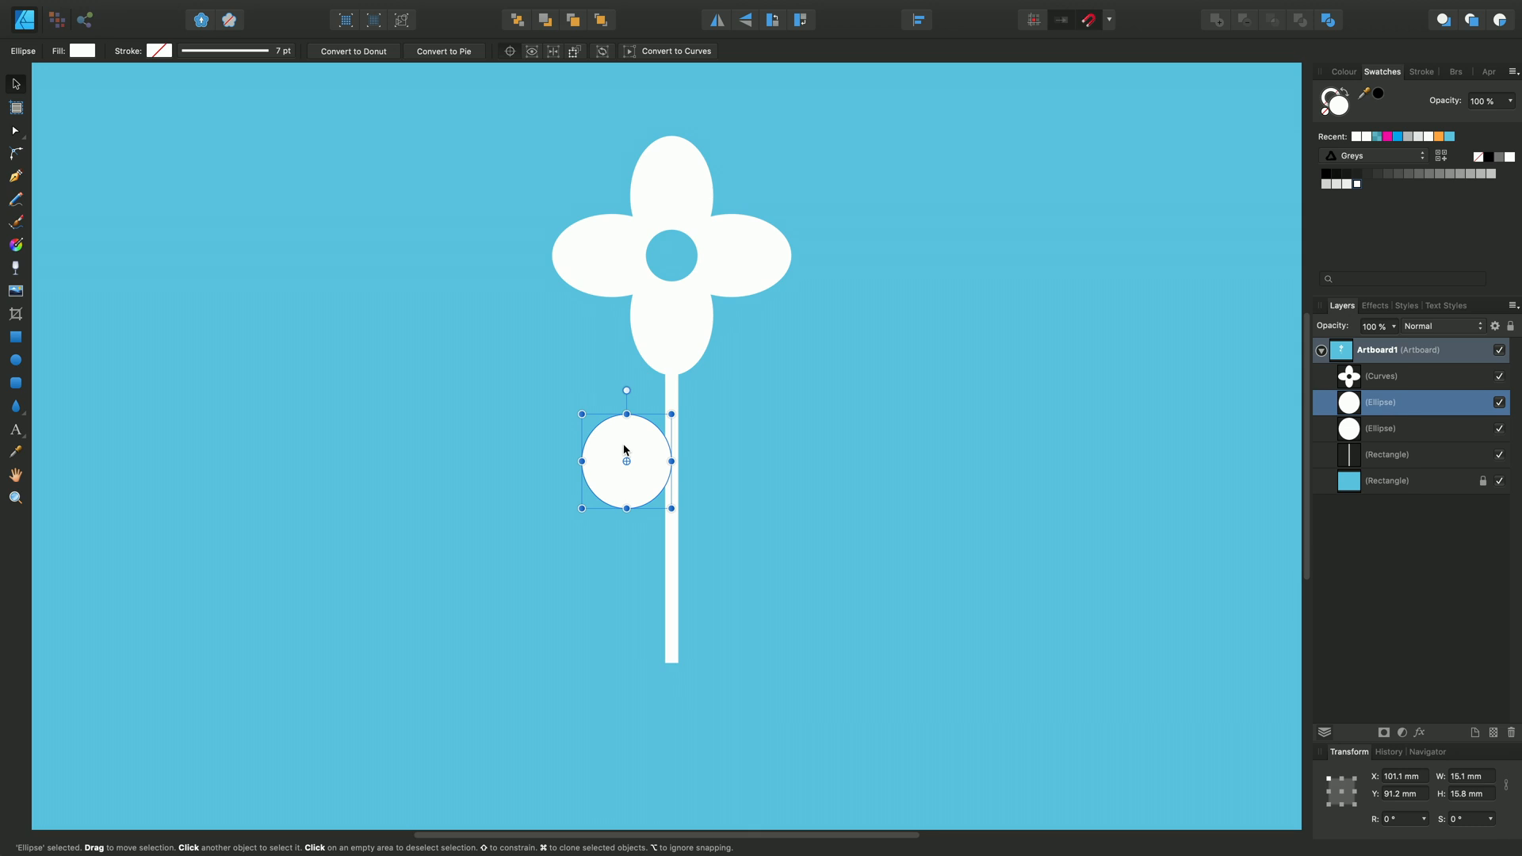
mouse_move(624, 449)
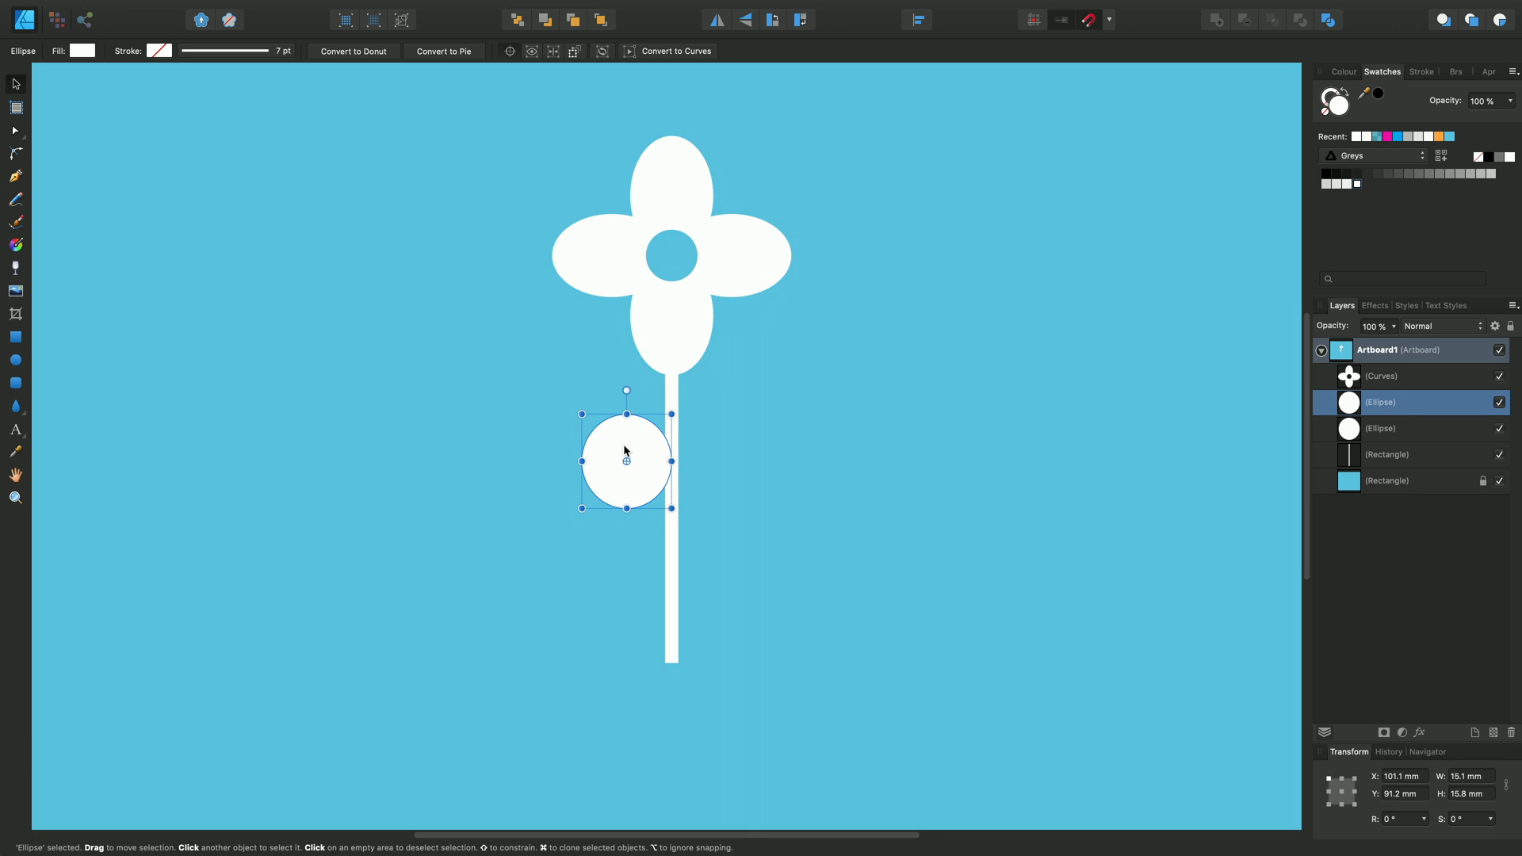
left_click_drag(625, 460, 646, 442)
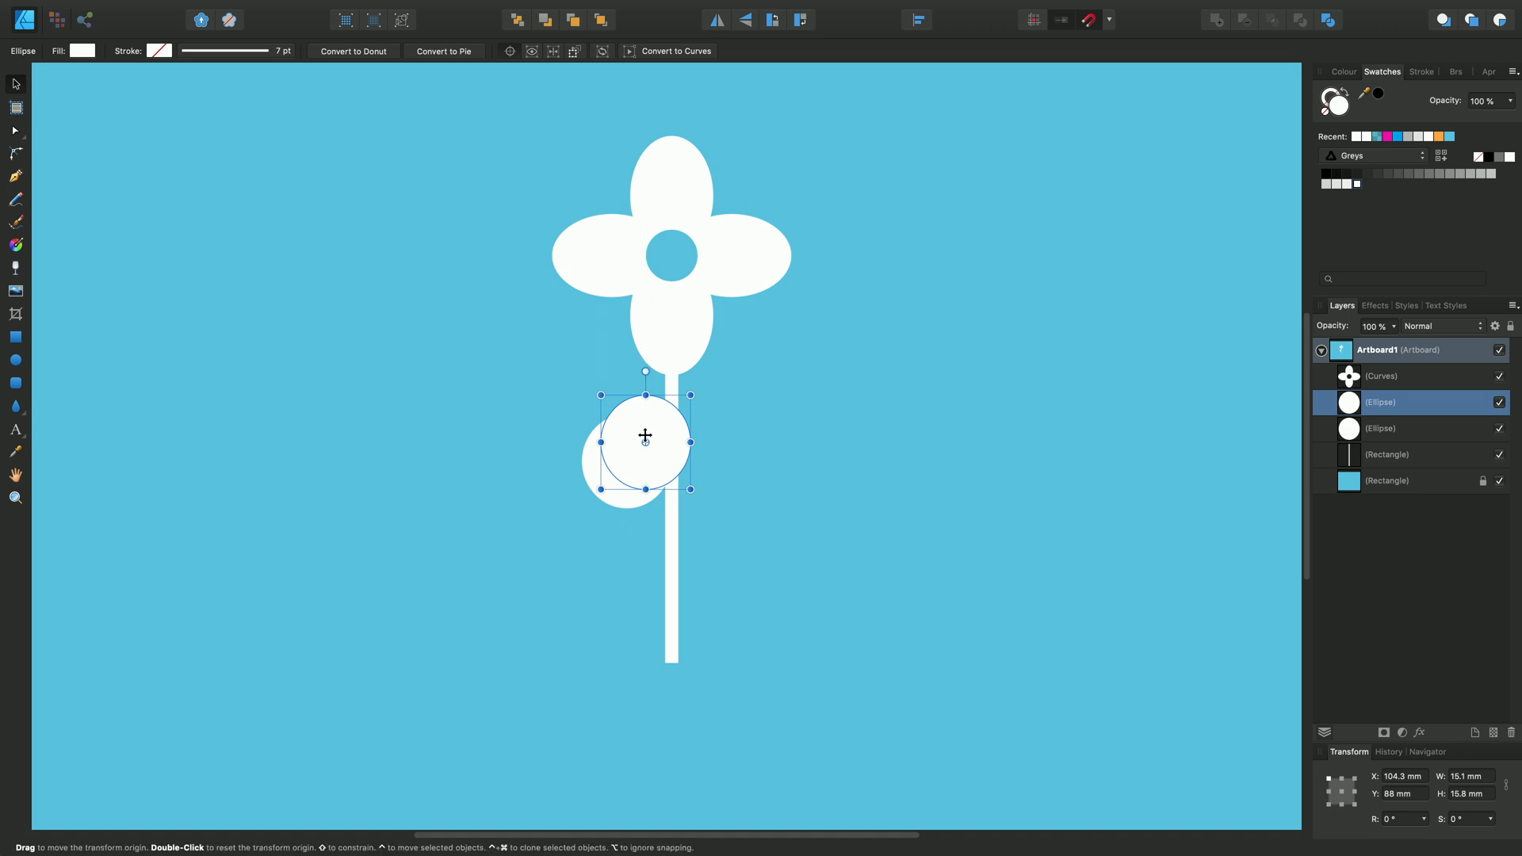
mouse_move(596, 461)
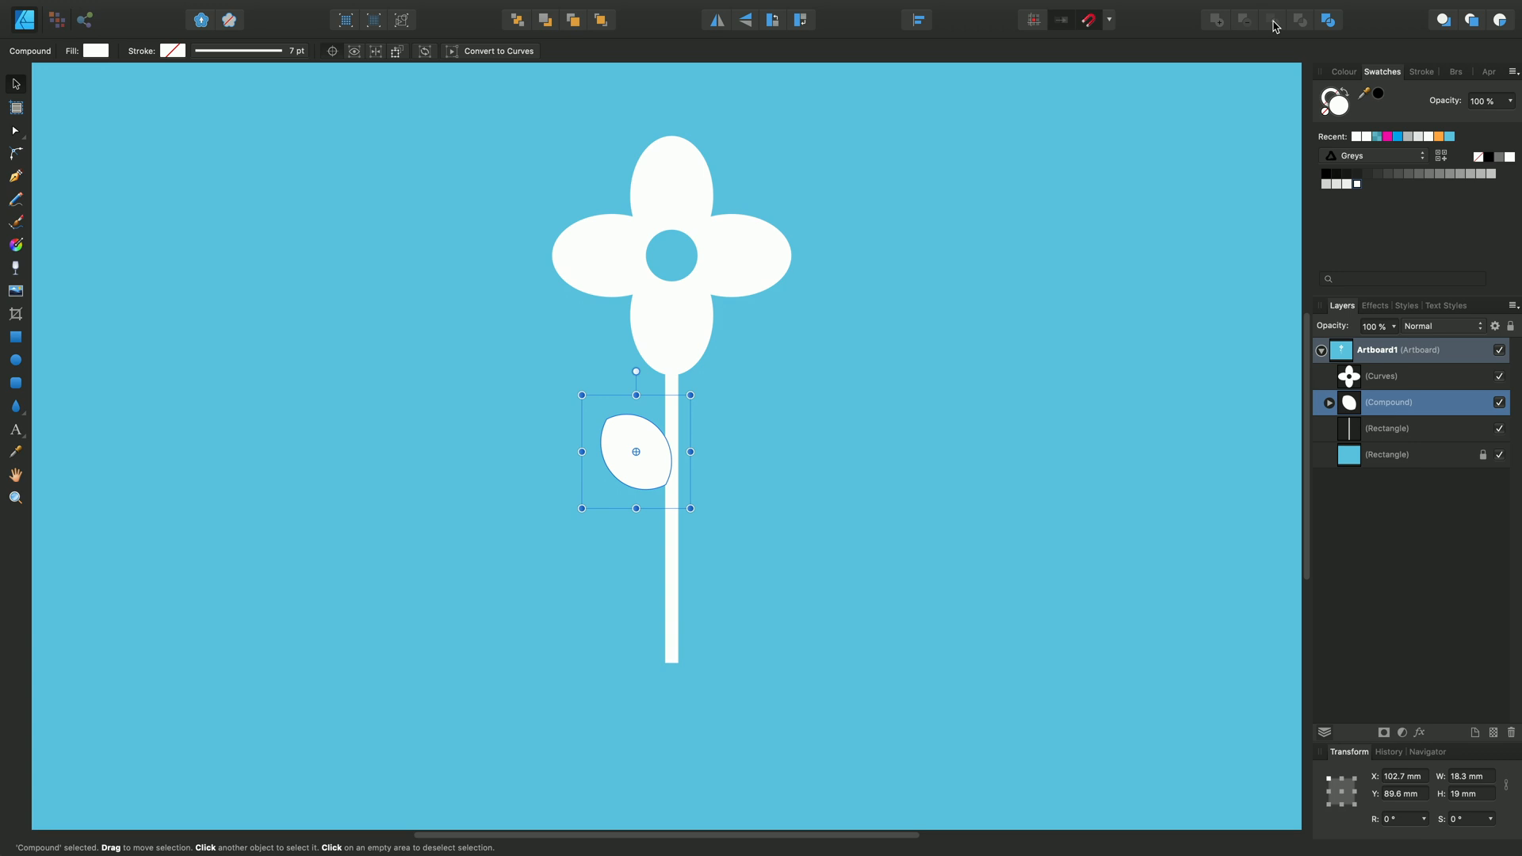
mouse_move(1146, 509)
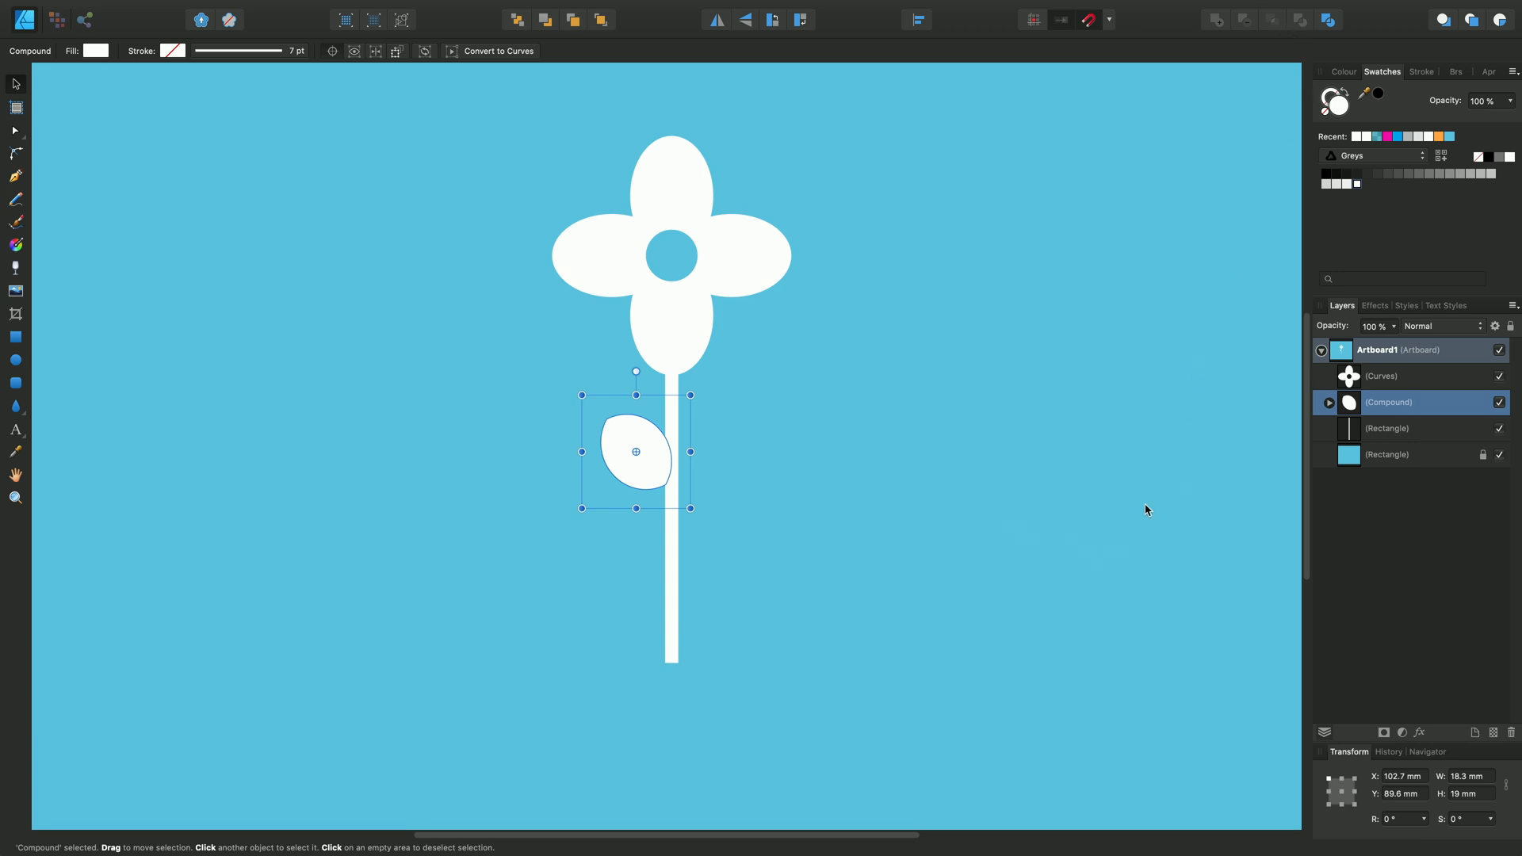
mouse_move(5, 378)
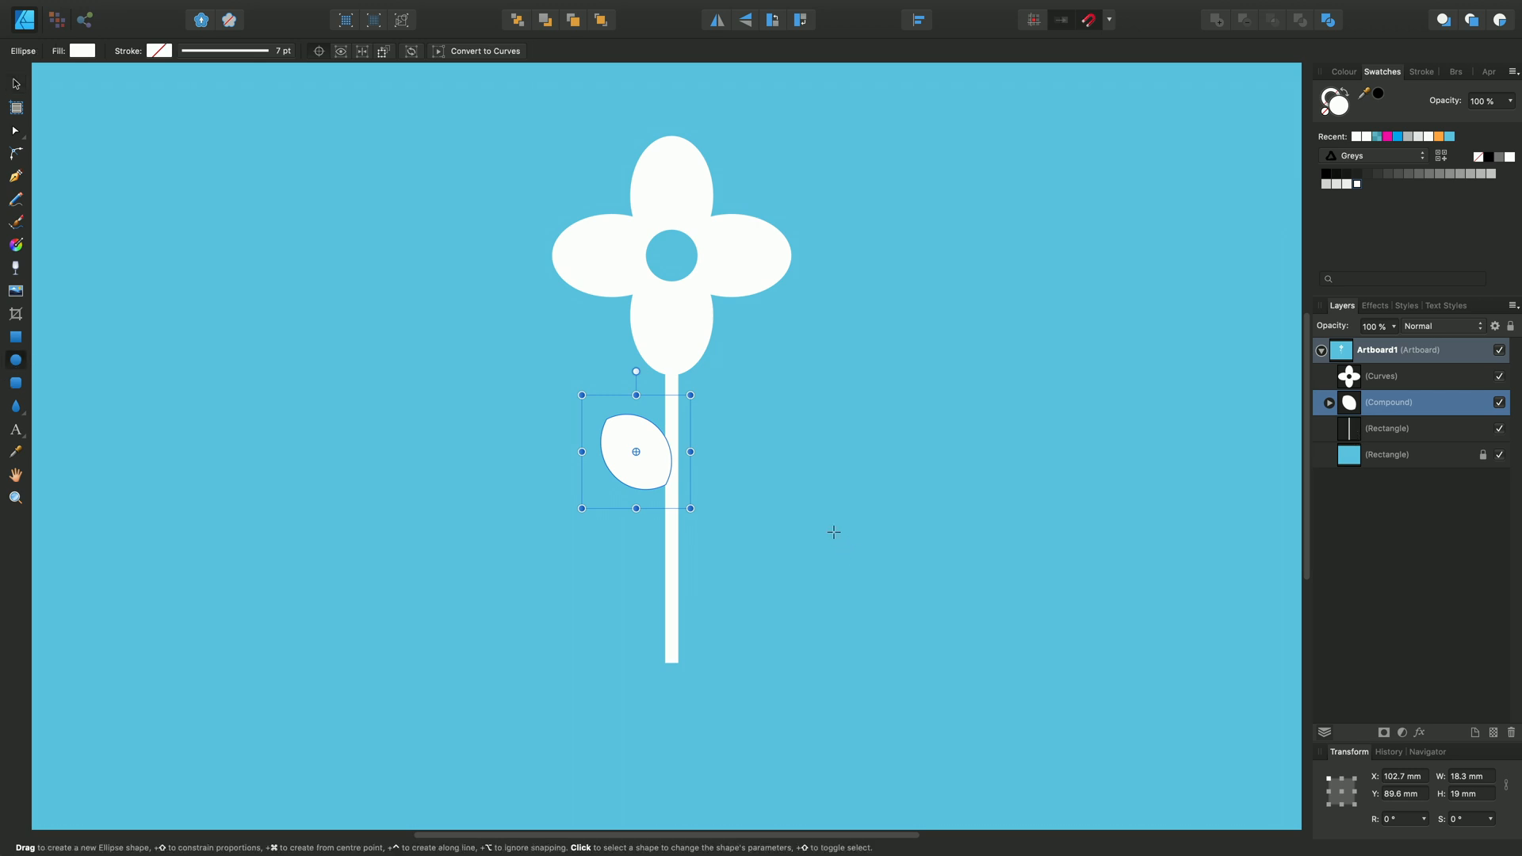
Place a new circle against the stem below the first leaf and overlap an offset copy for the second leaf
left_click_drag(837, 533, 927, 613)
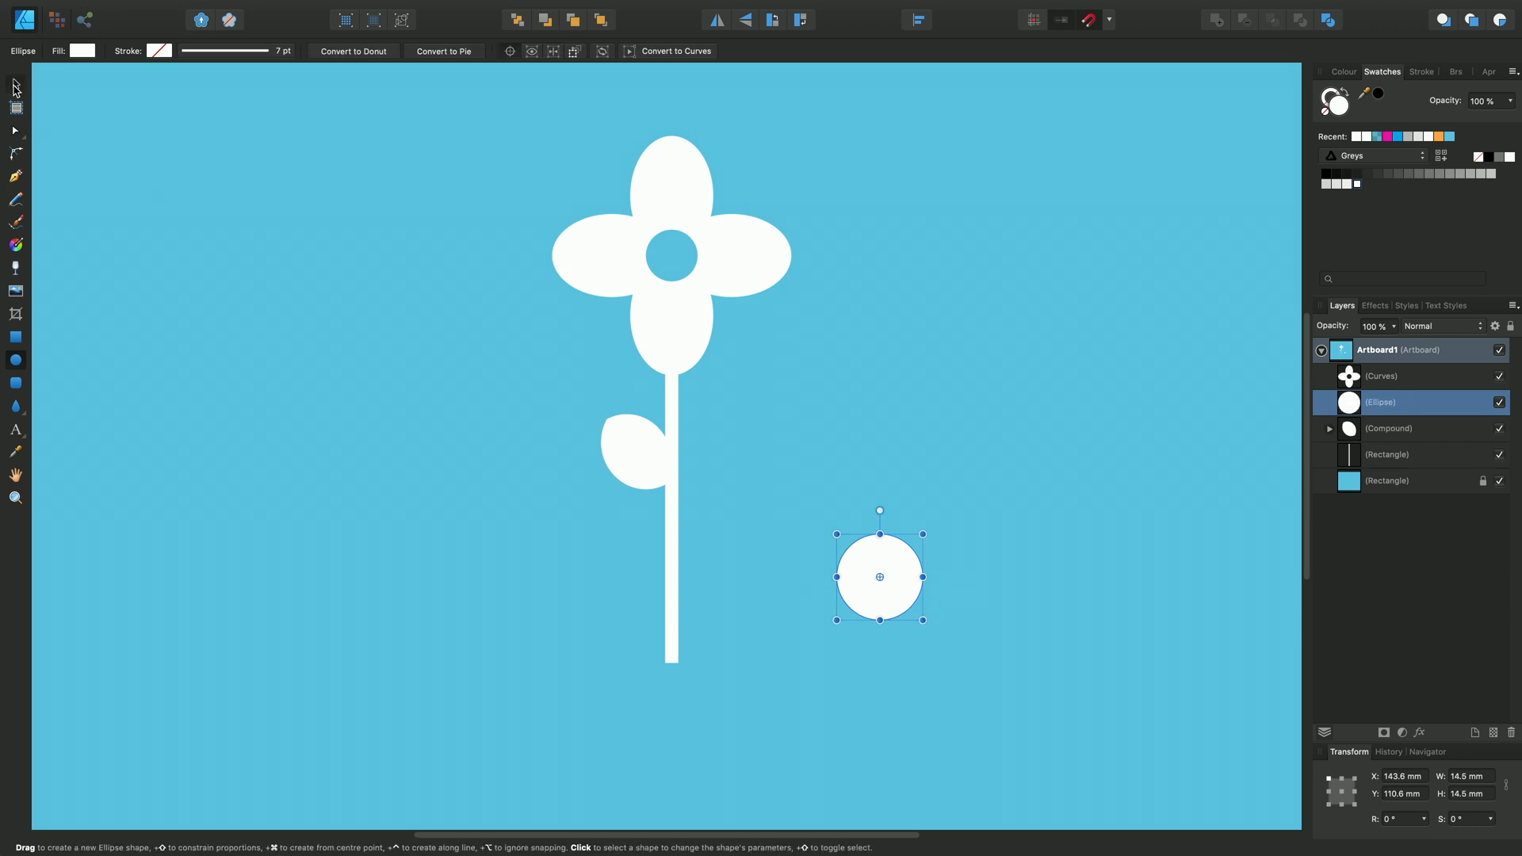
left_click_drag(879, 574, 691, 550)
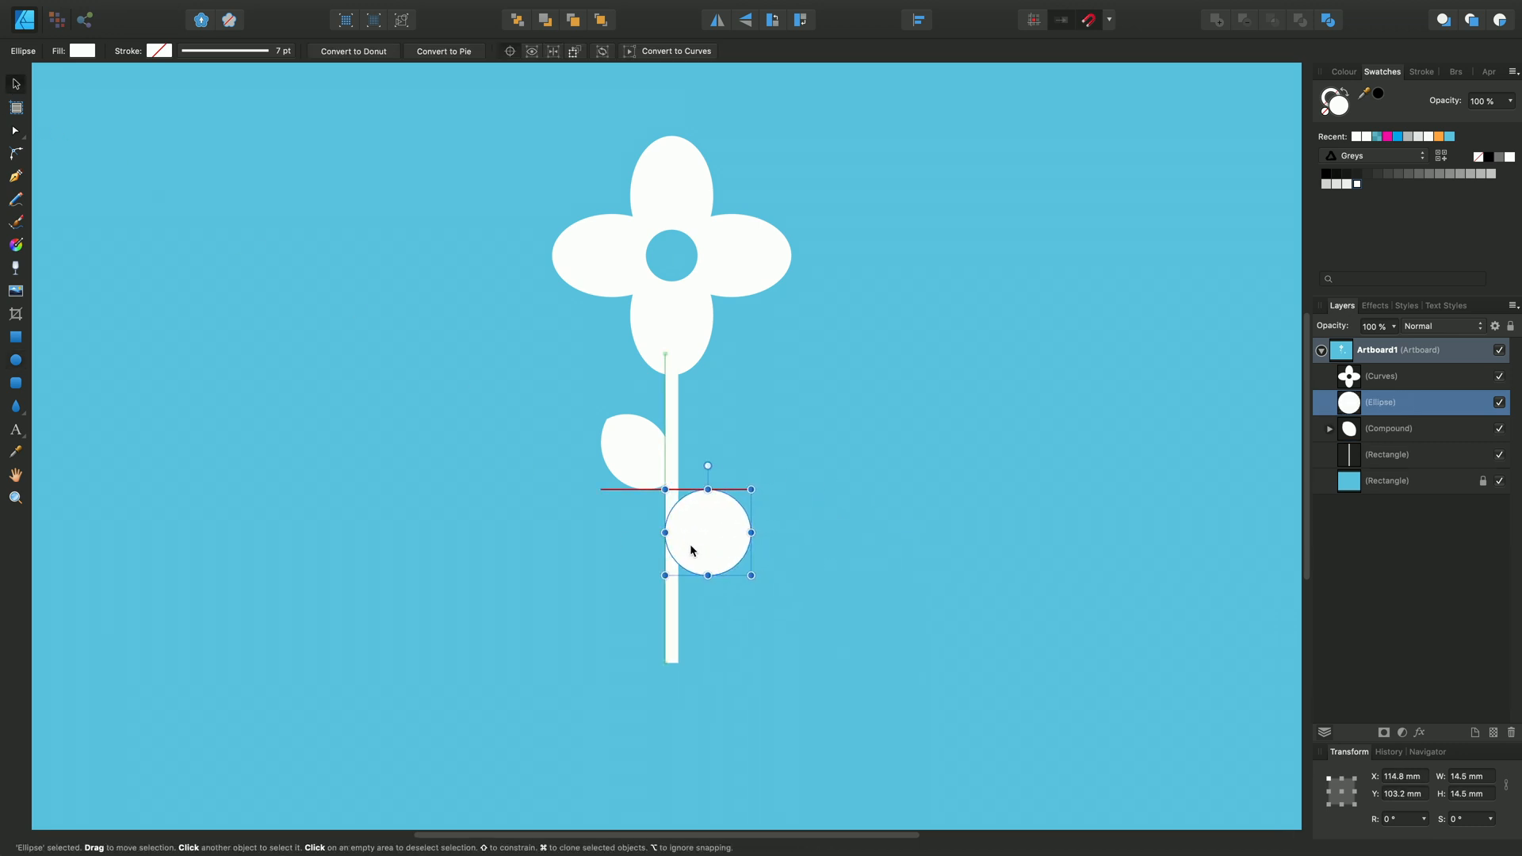
left_click_drag(690, 534, 714, 532)
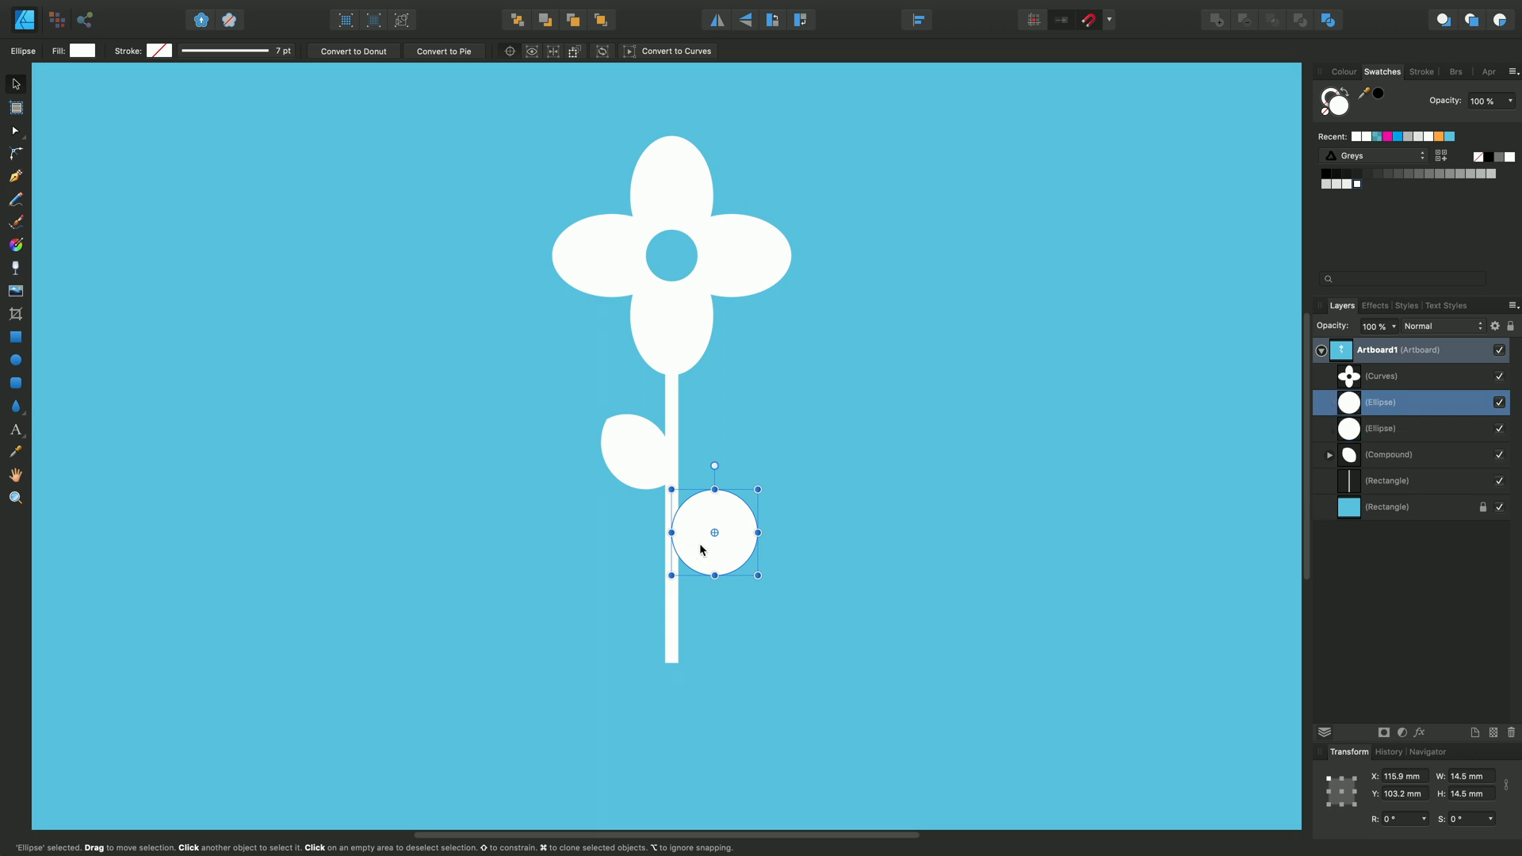
mouse_move(710, 526)
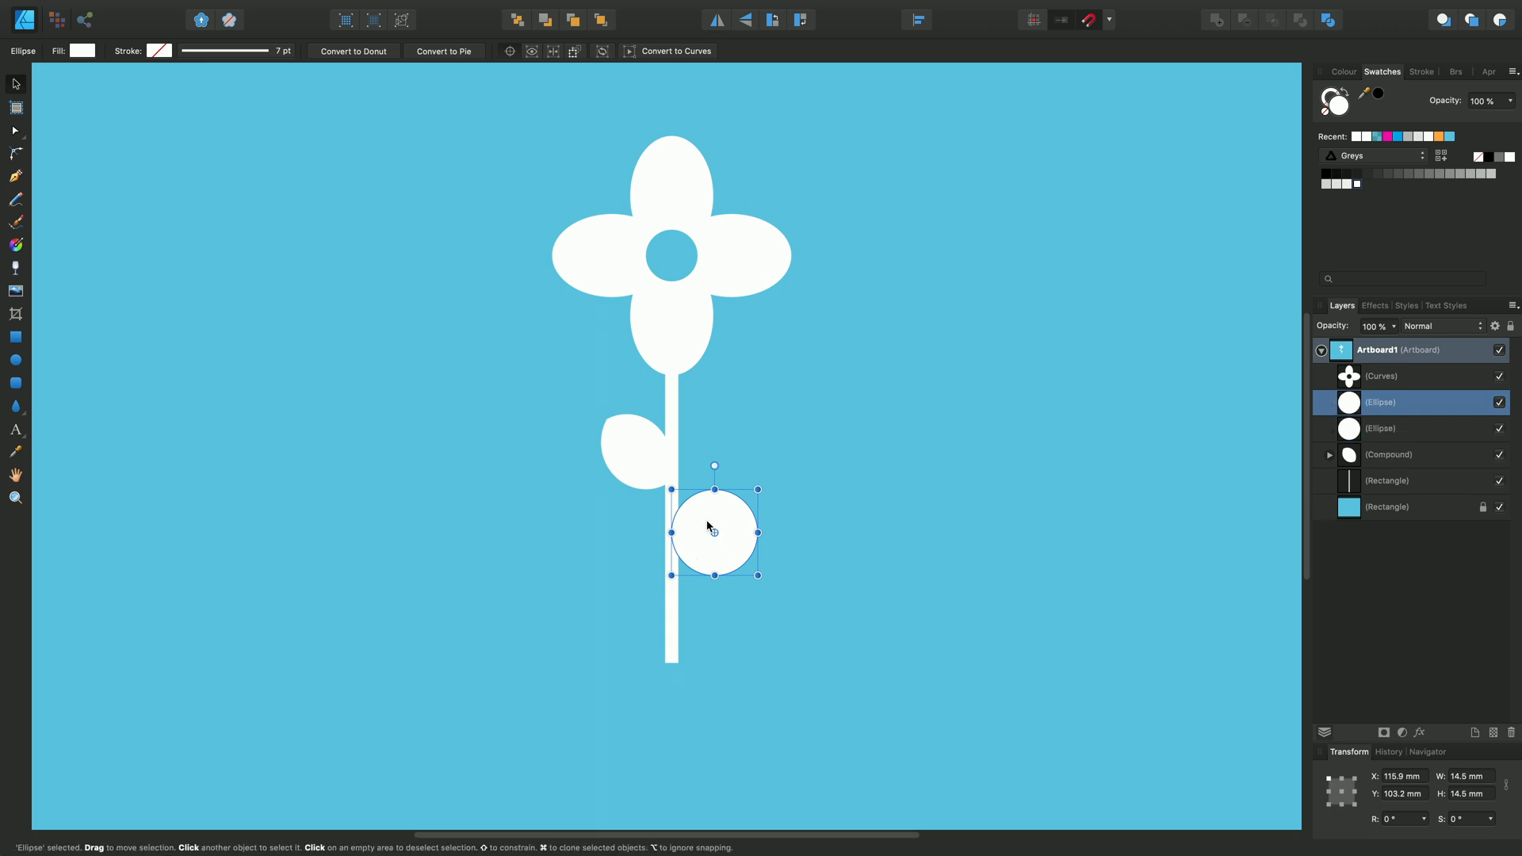
left_click_drag(715, 534, 707, 525)
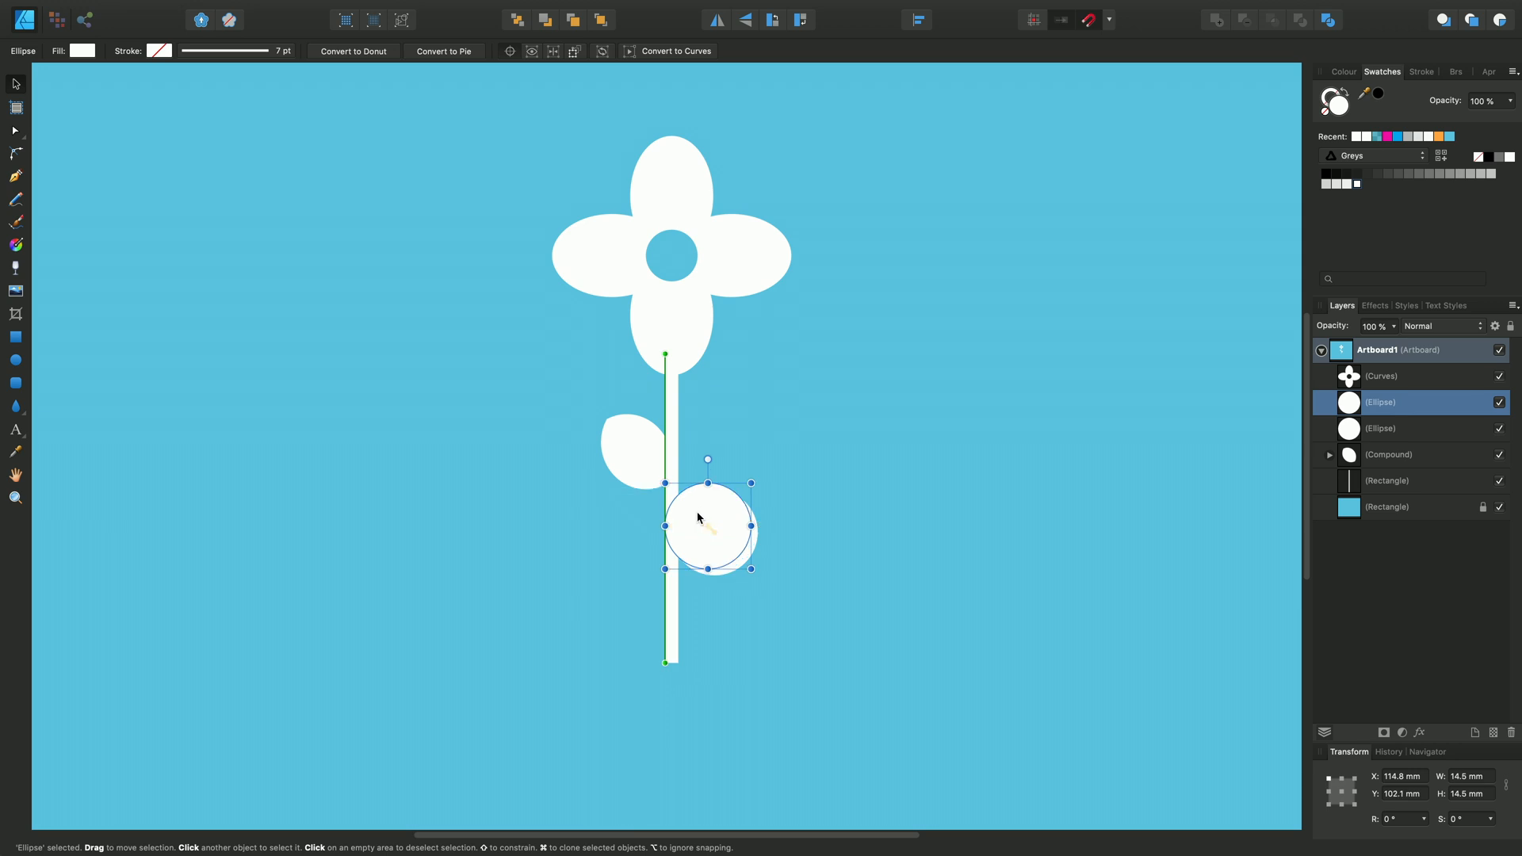
left_click_drag(709, 529, 698, 517)
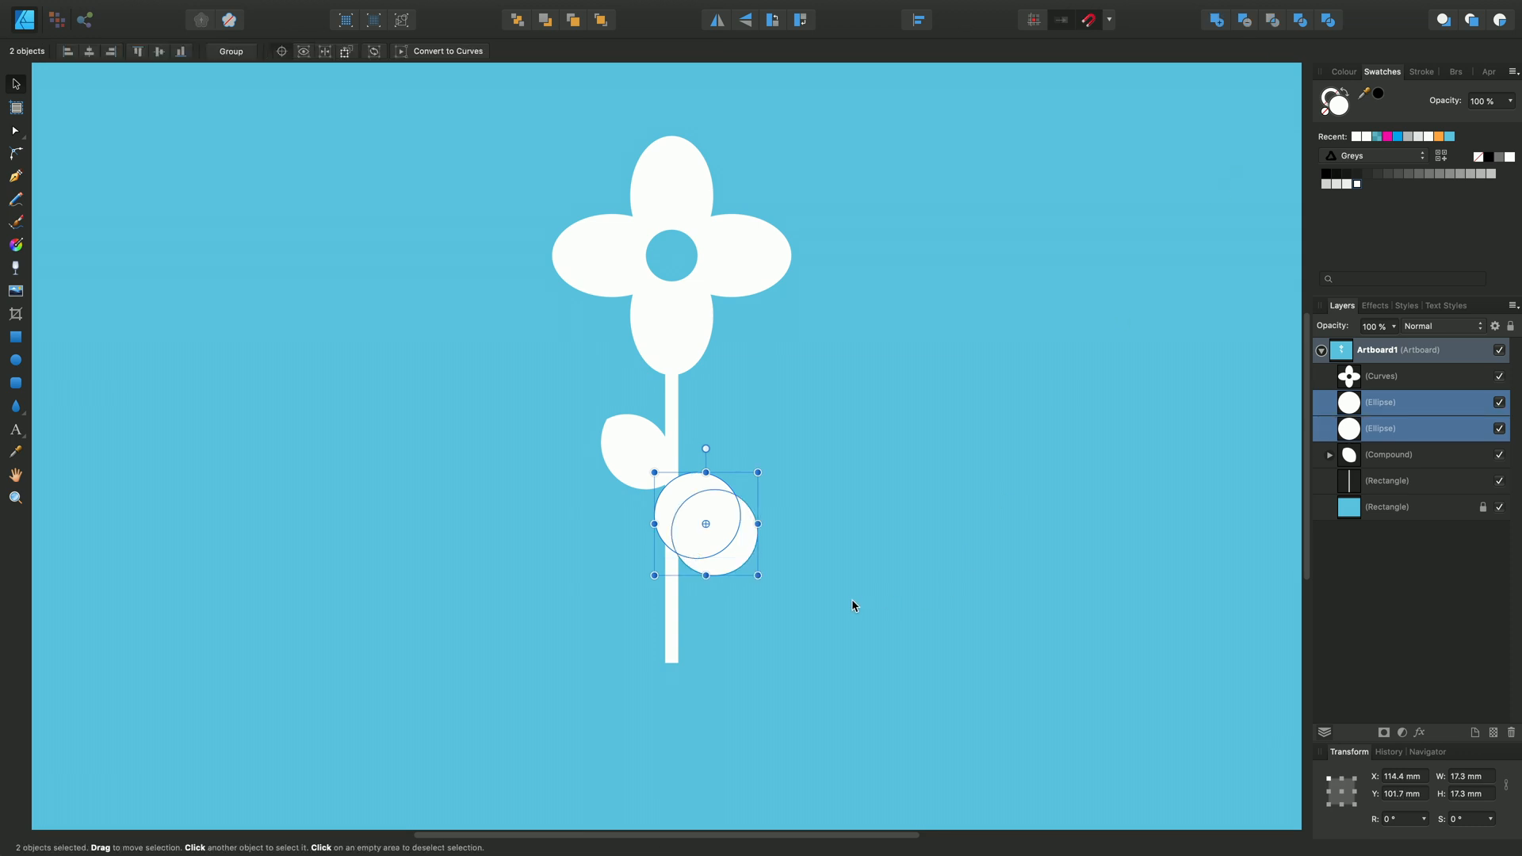
mouse_move(705, 526)
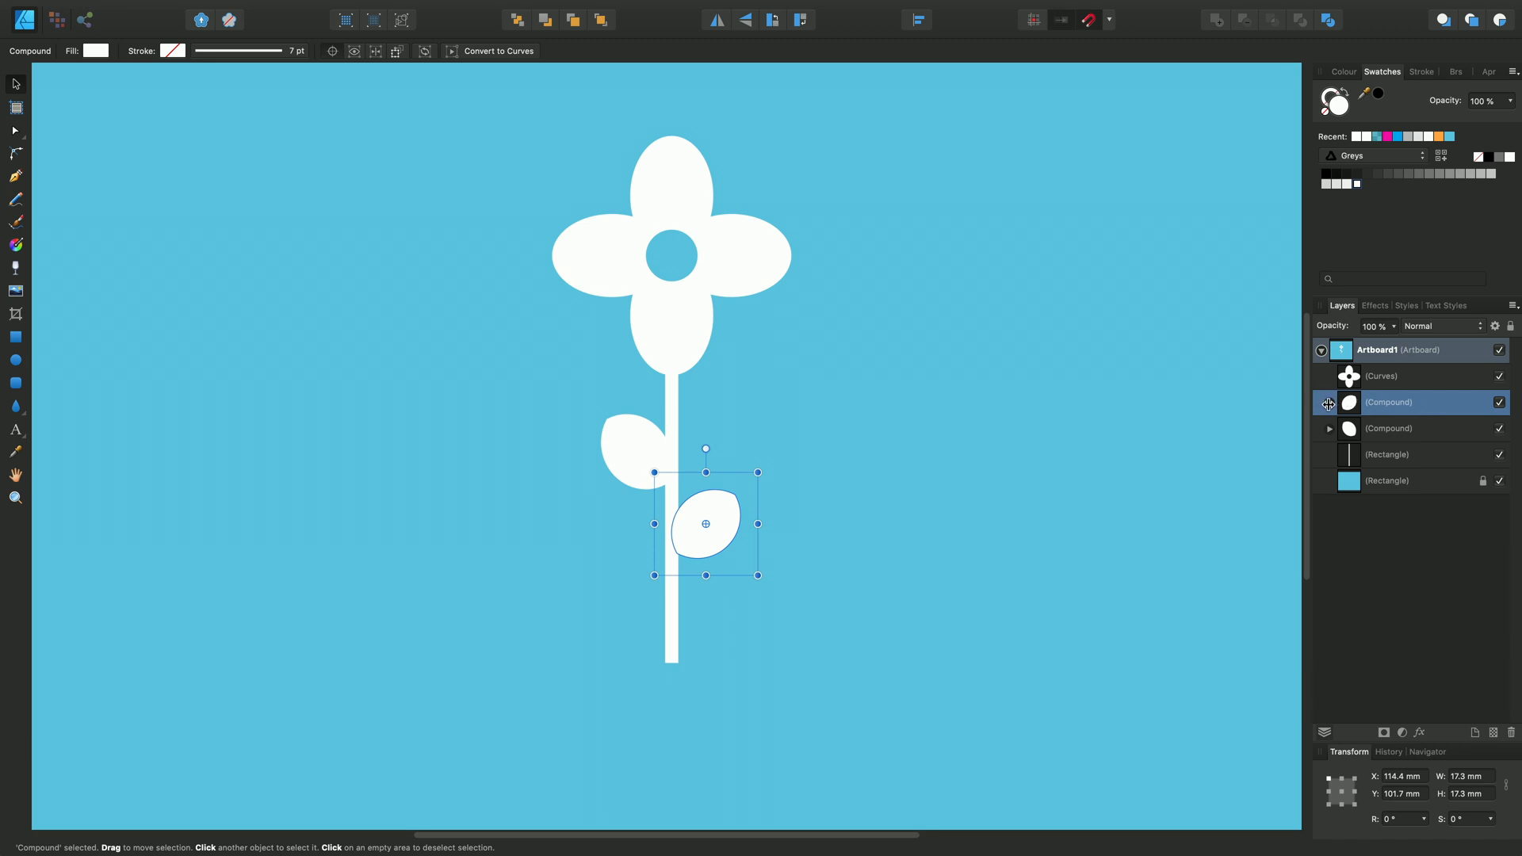
left_click(1327, 401)
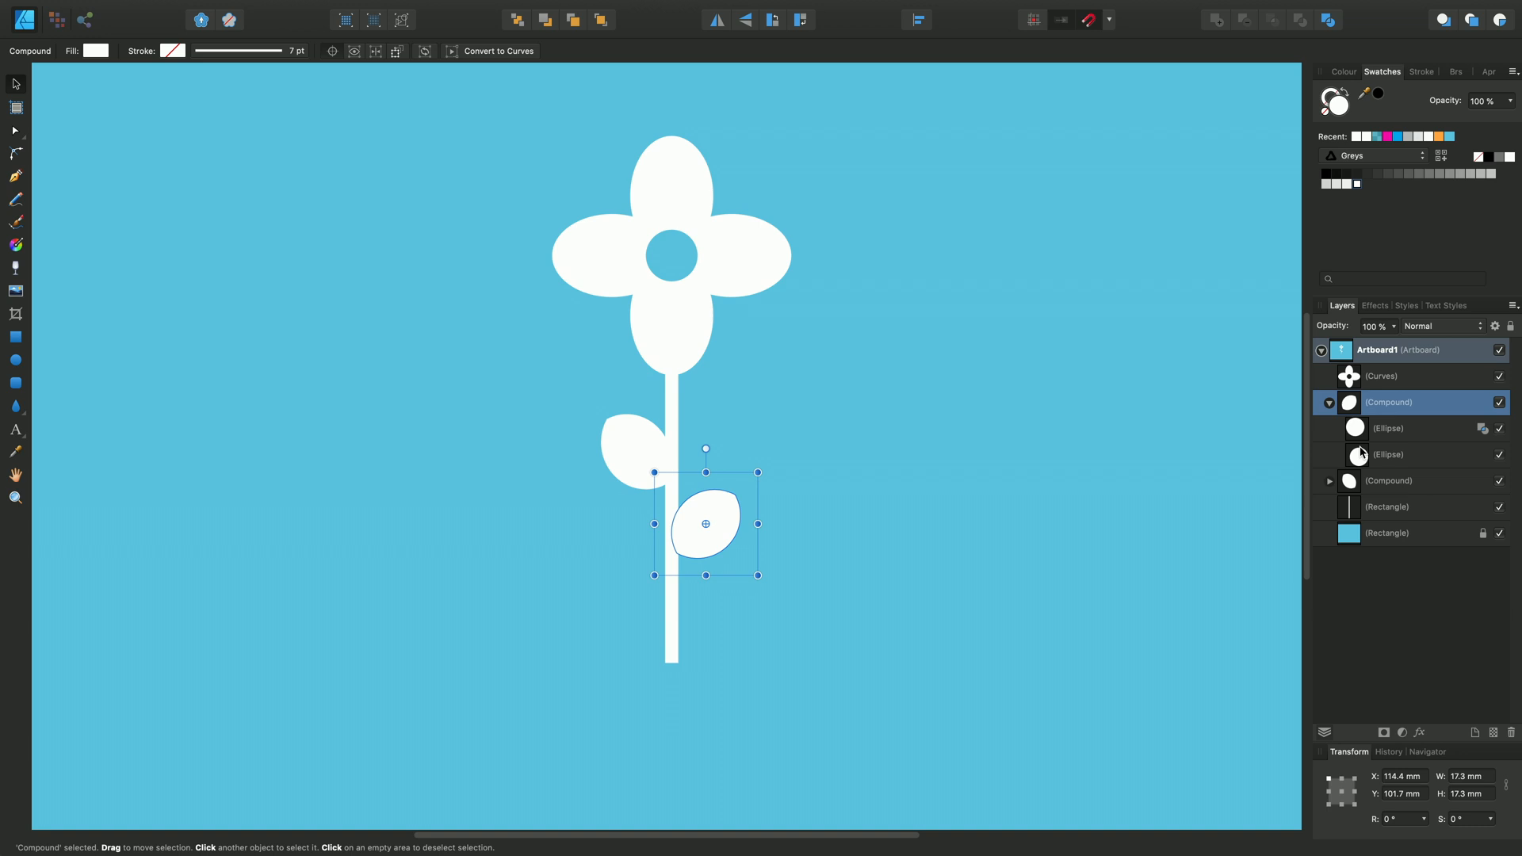
mouse_move(1473, 434)
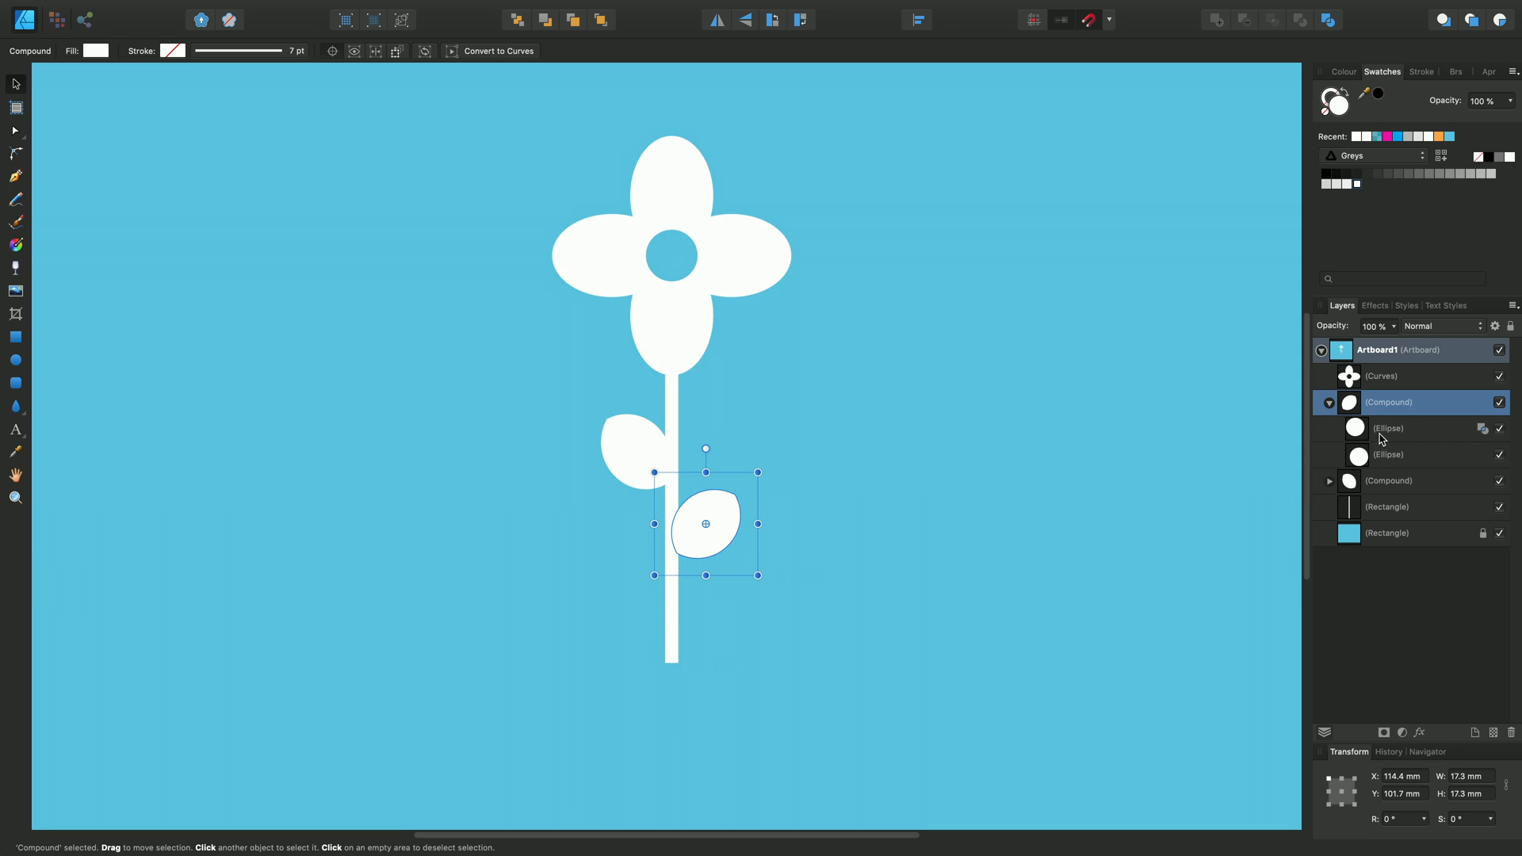
mouse_move(1379, 443)
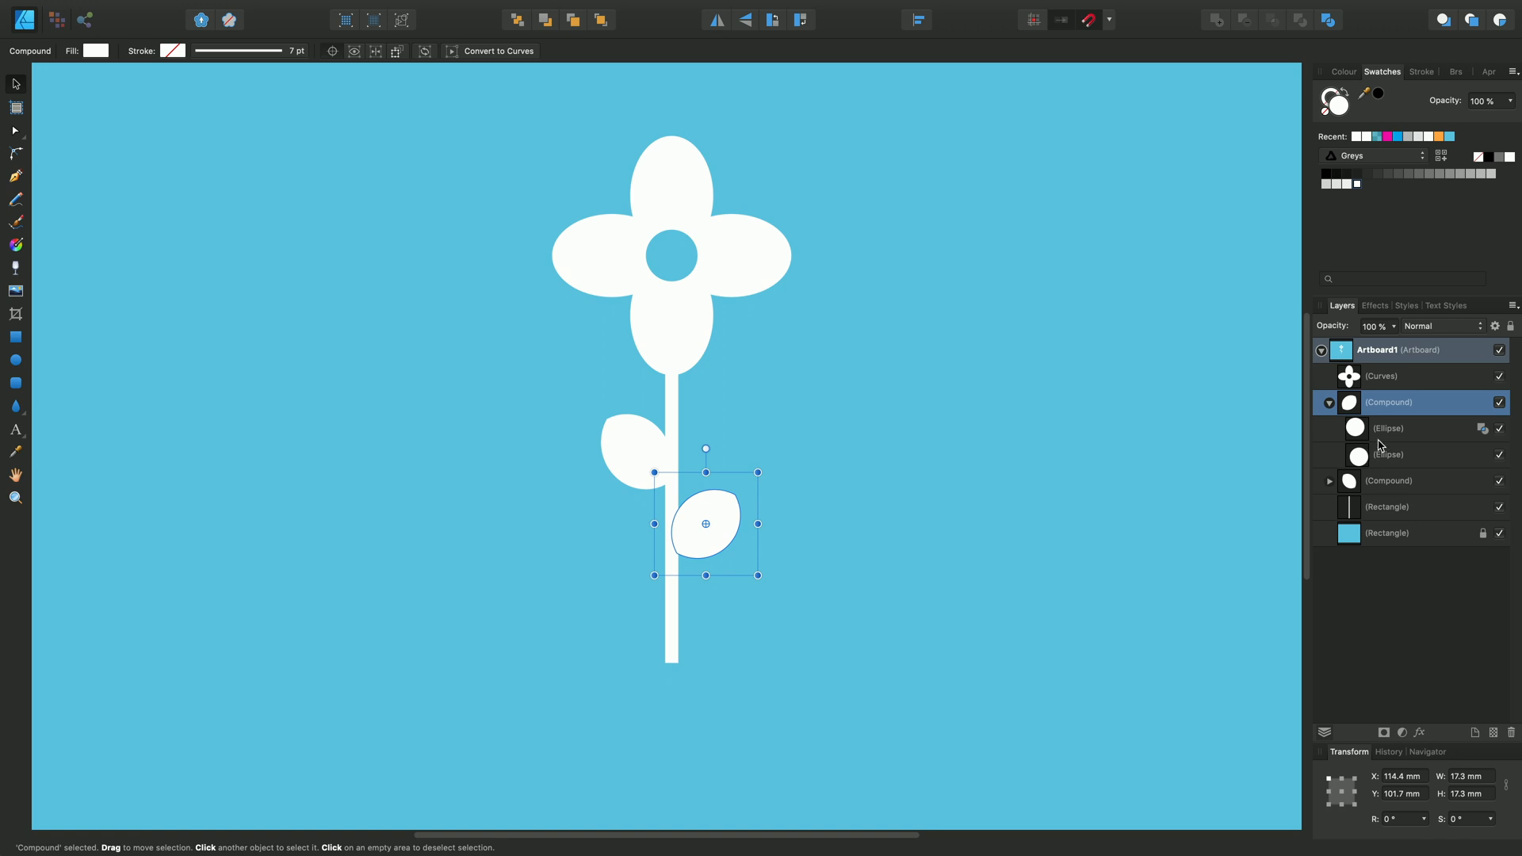
mouse_move(1485, 435)
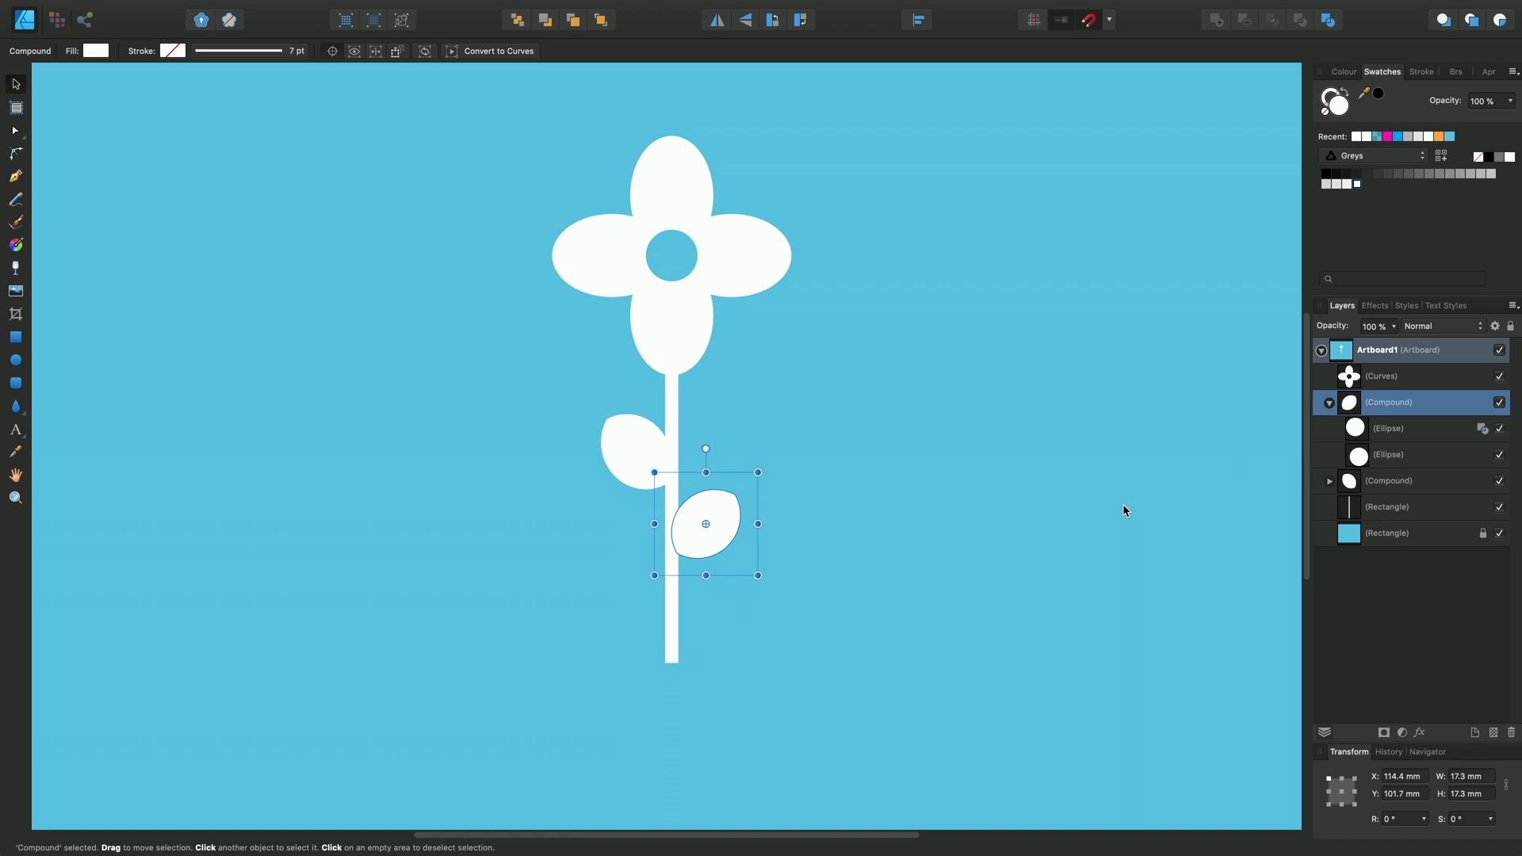
mouse_move(1436, 455)
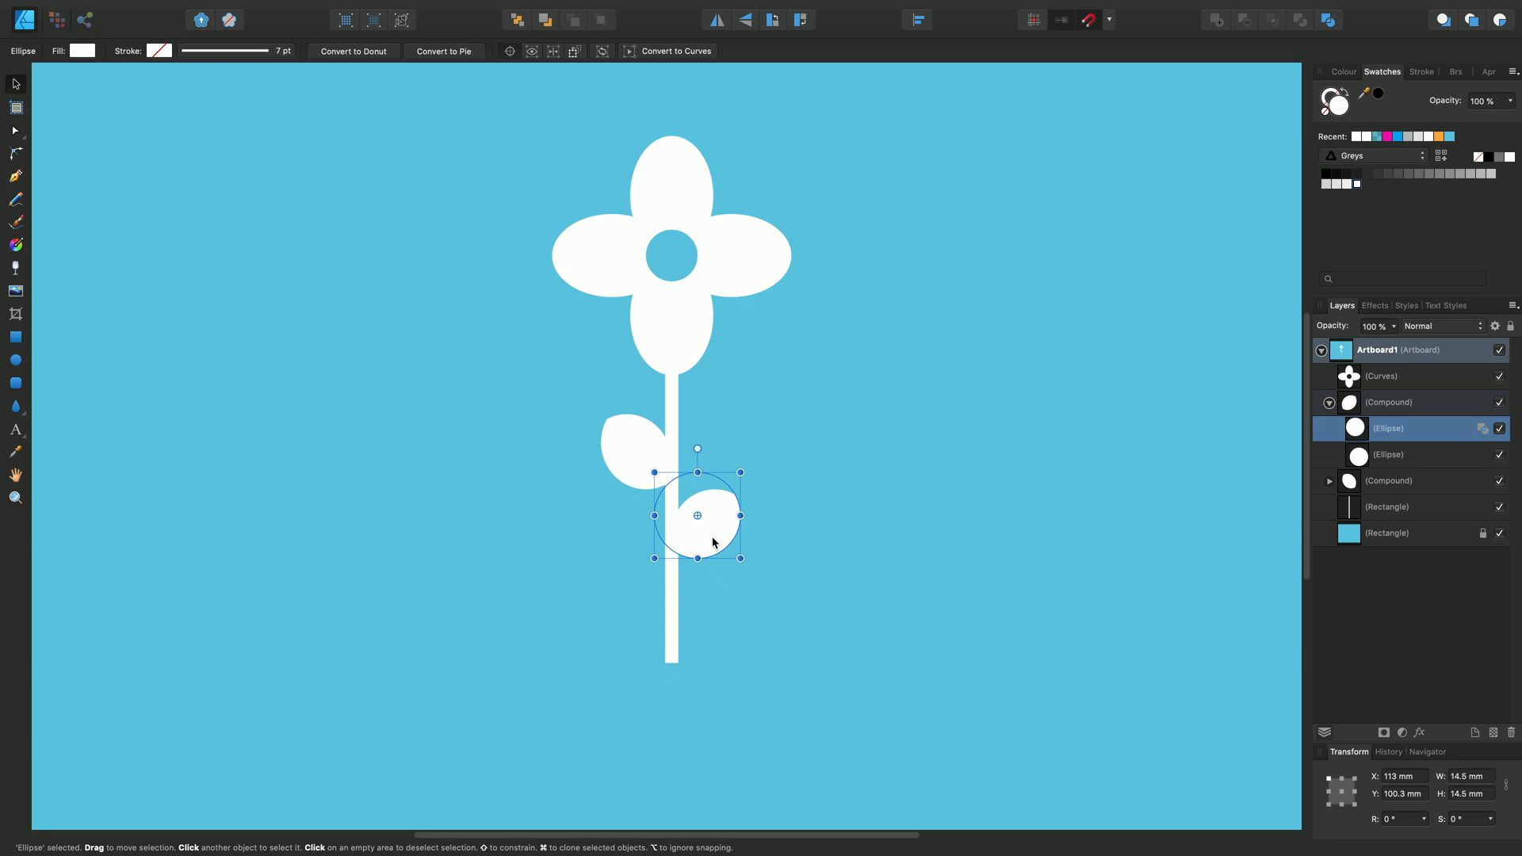
Shift the inner circles so the right leaf lies flat horizontal and the left leaf tilts upward
left_click_drag(696, 515, 706, 538)
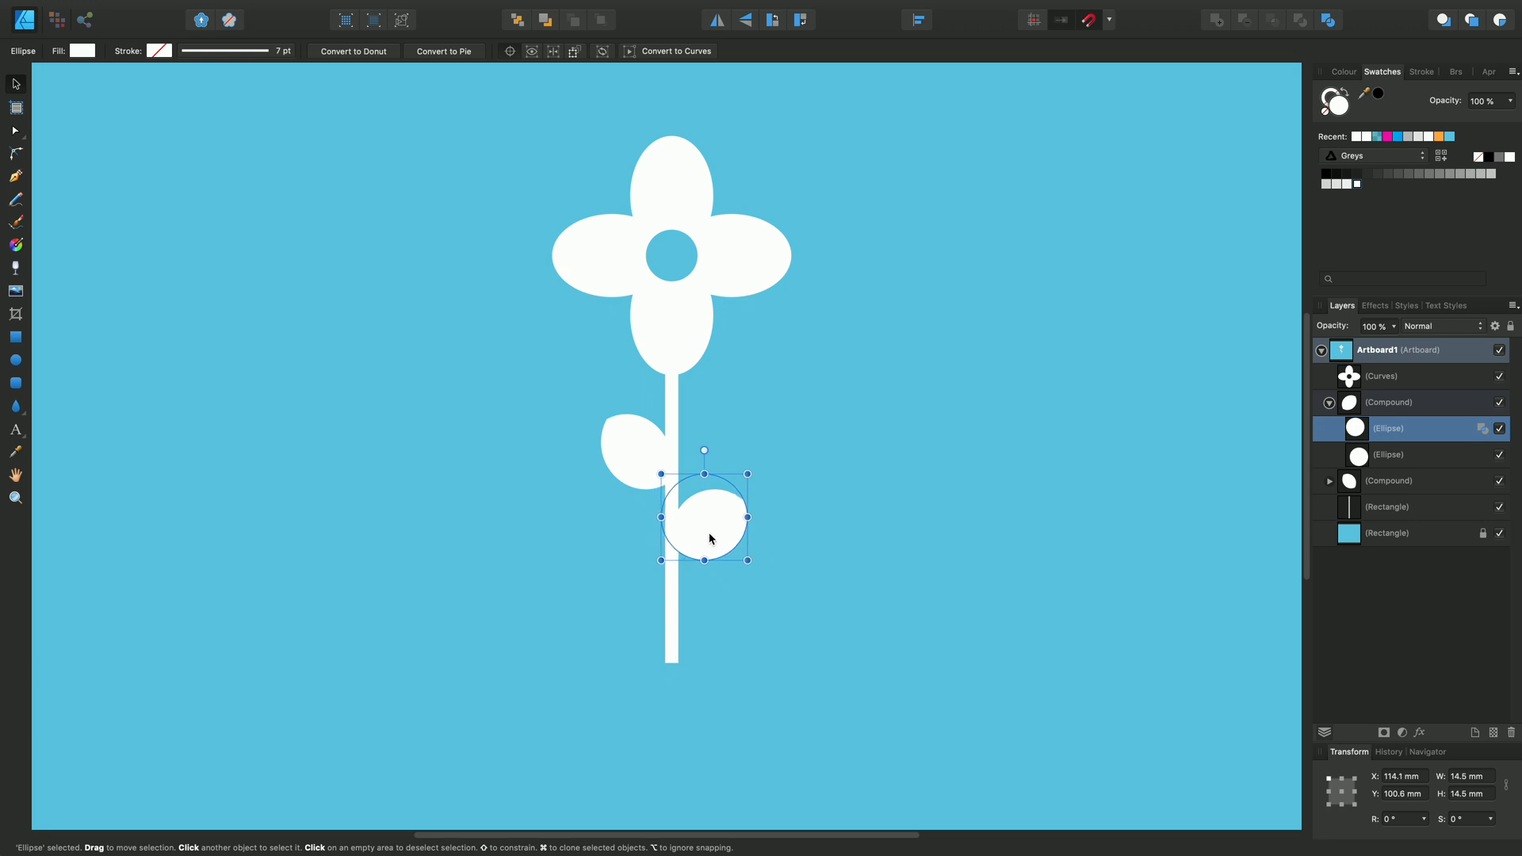
left_click_drag(704, 539, 709, 504)
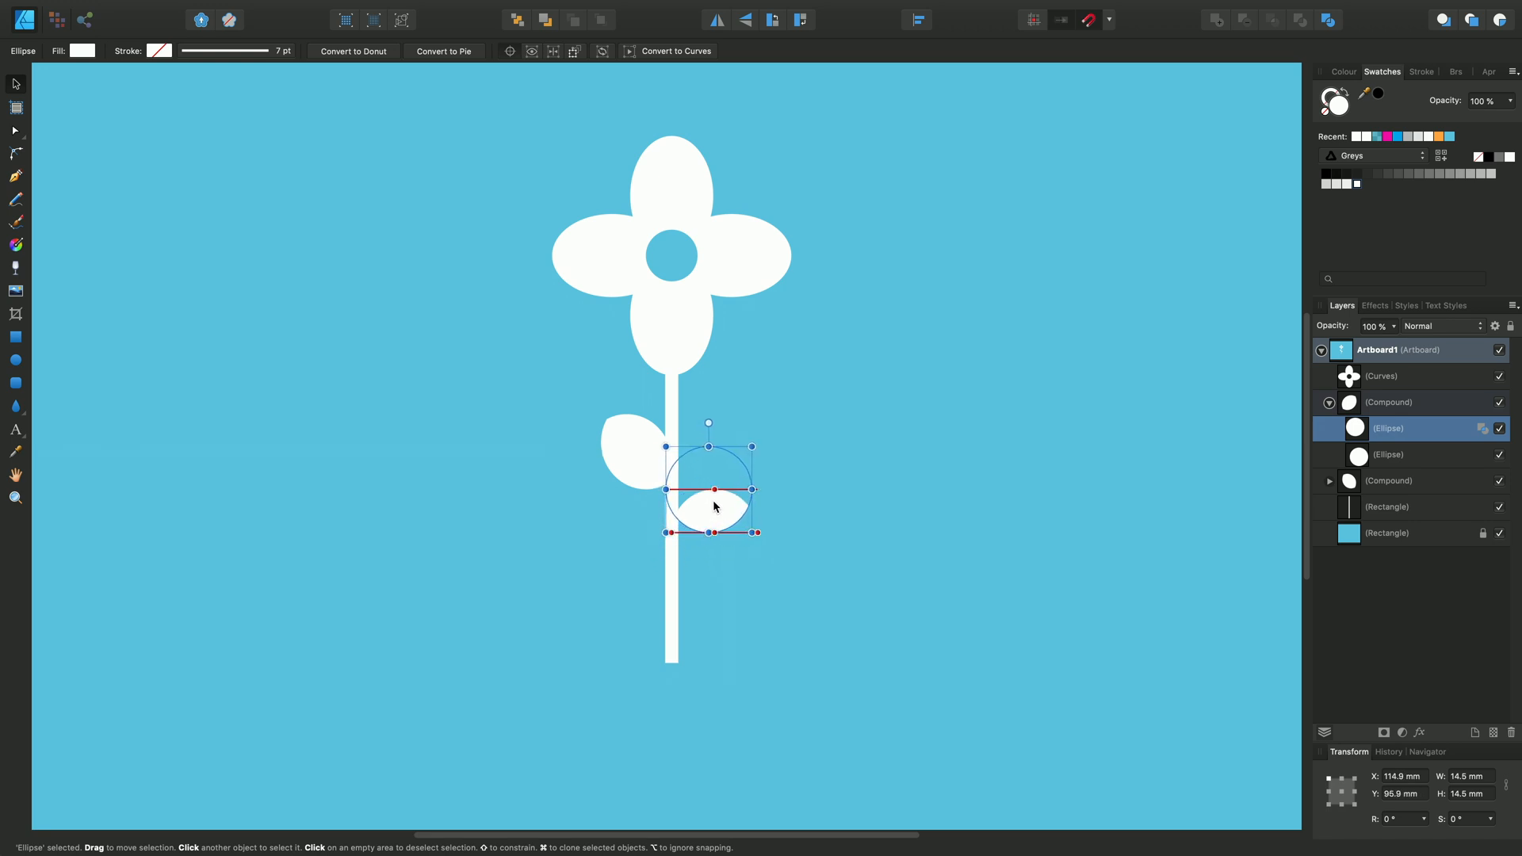
left_click_drag(714, 504, 717, 490)
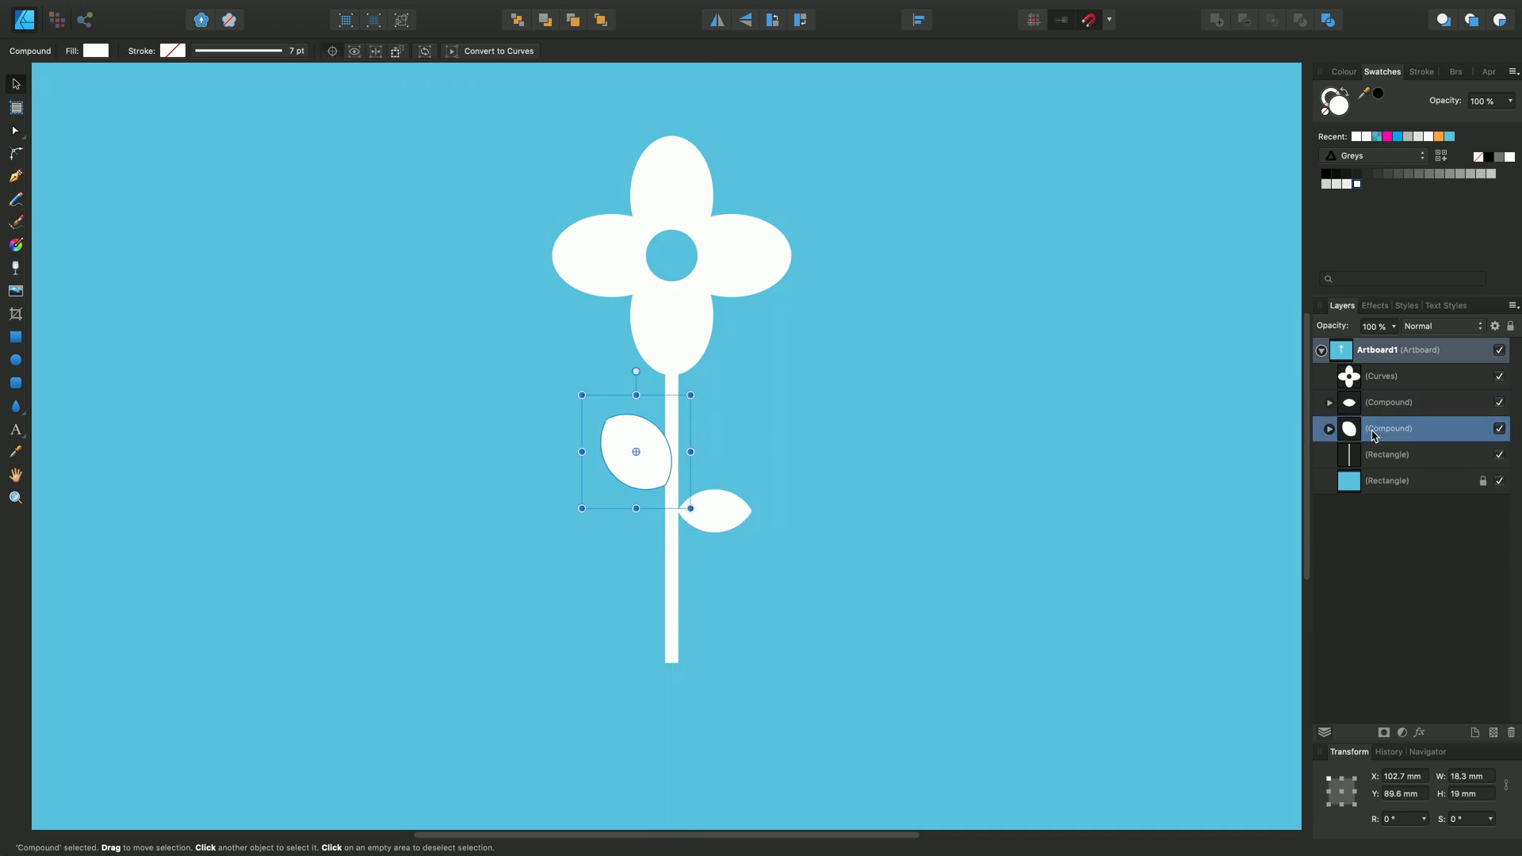
left_click(1329, 429)
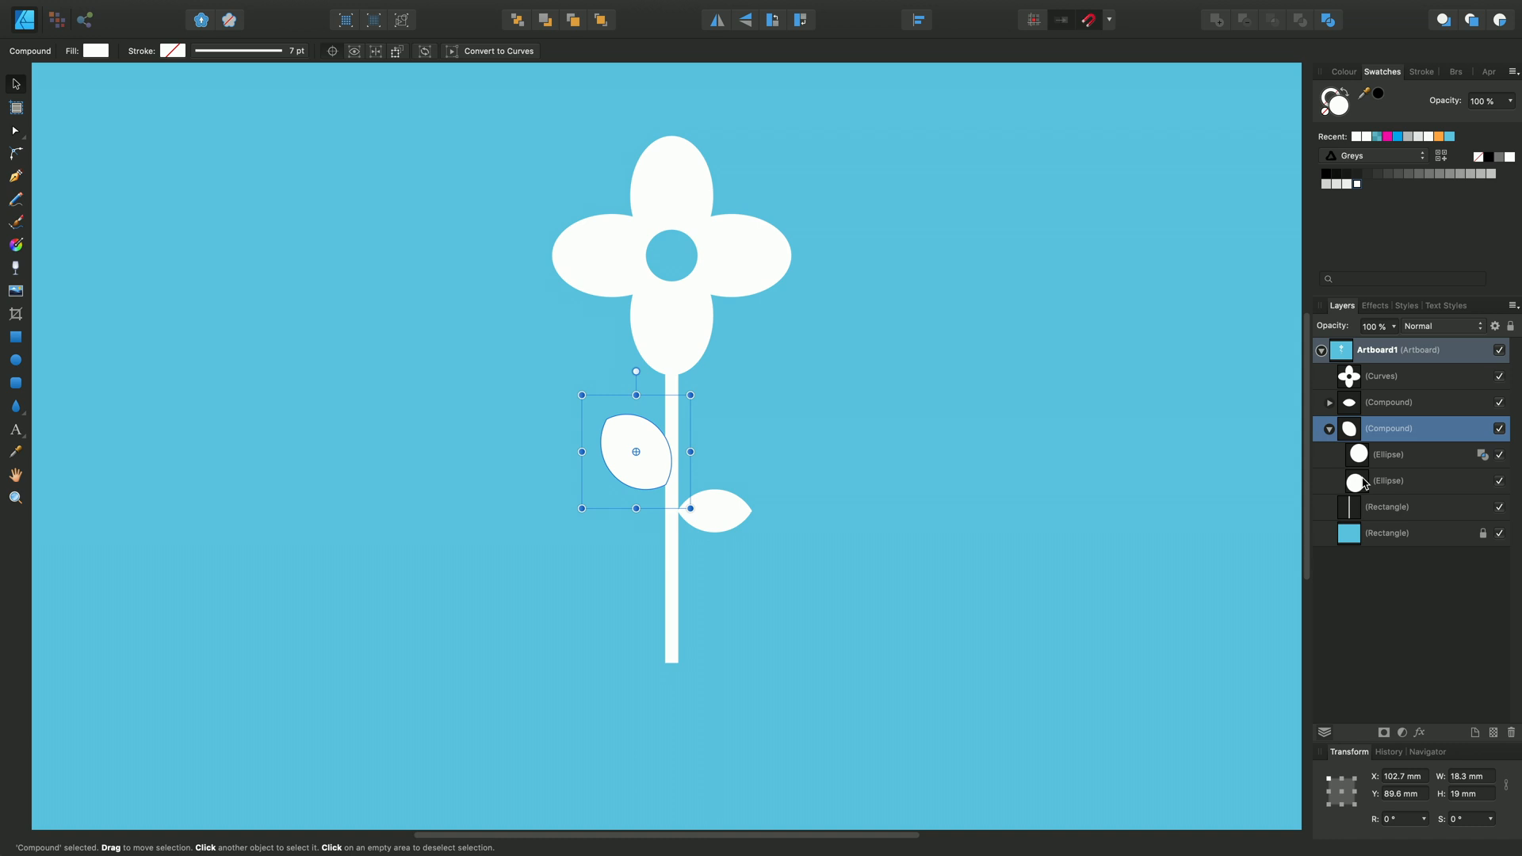
mouse_move(1381, 477)
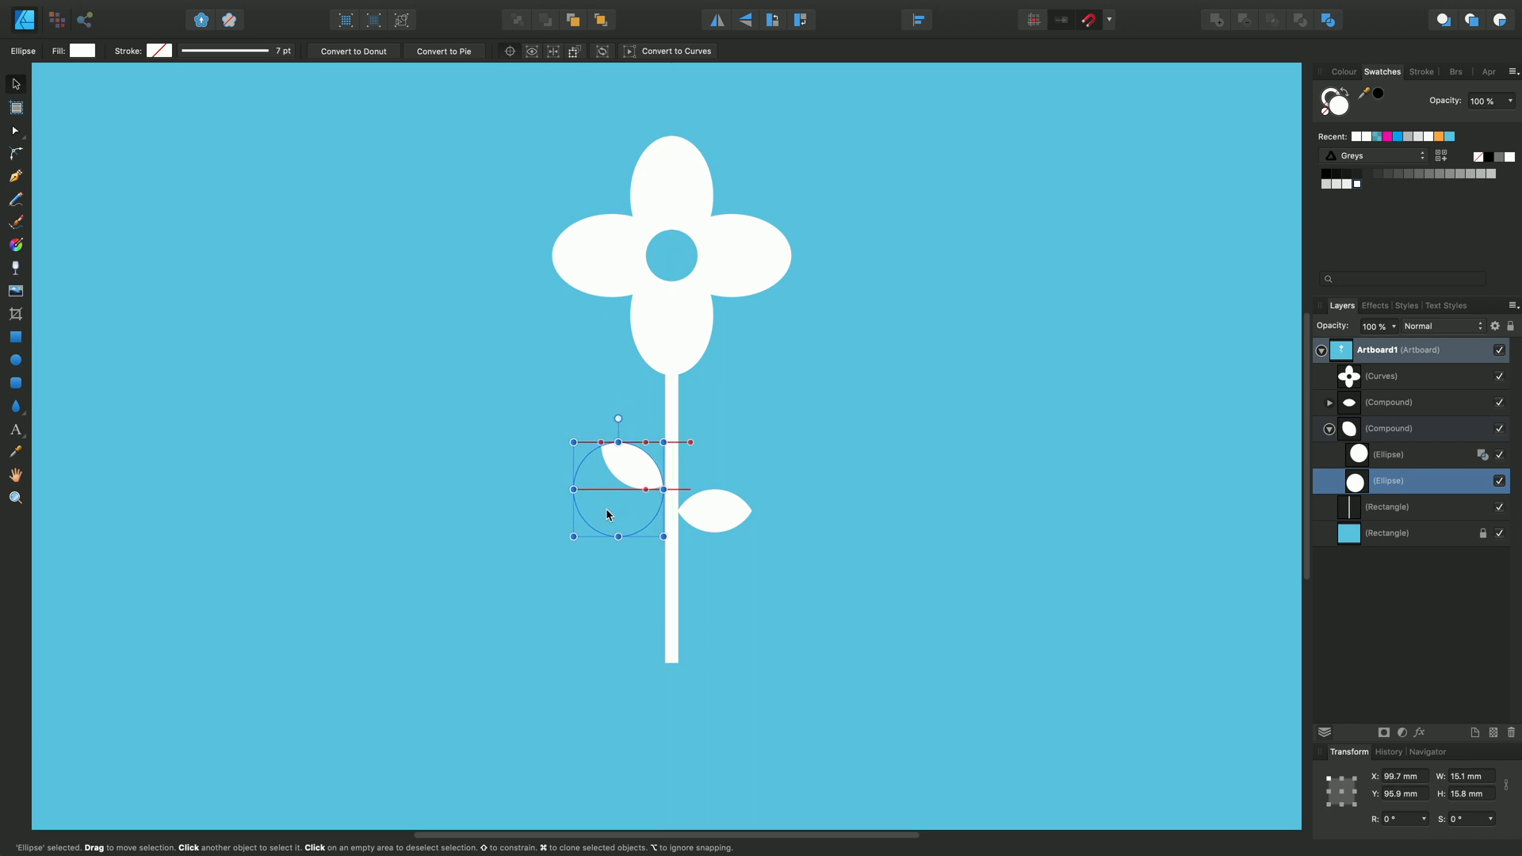
left_click(862, 507)
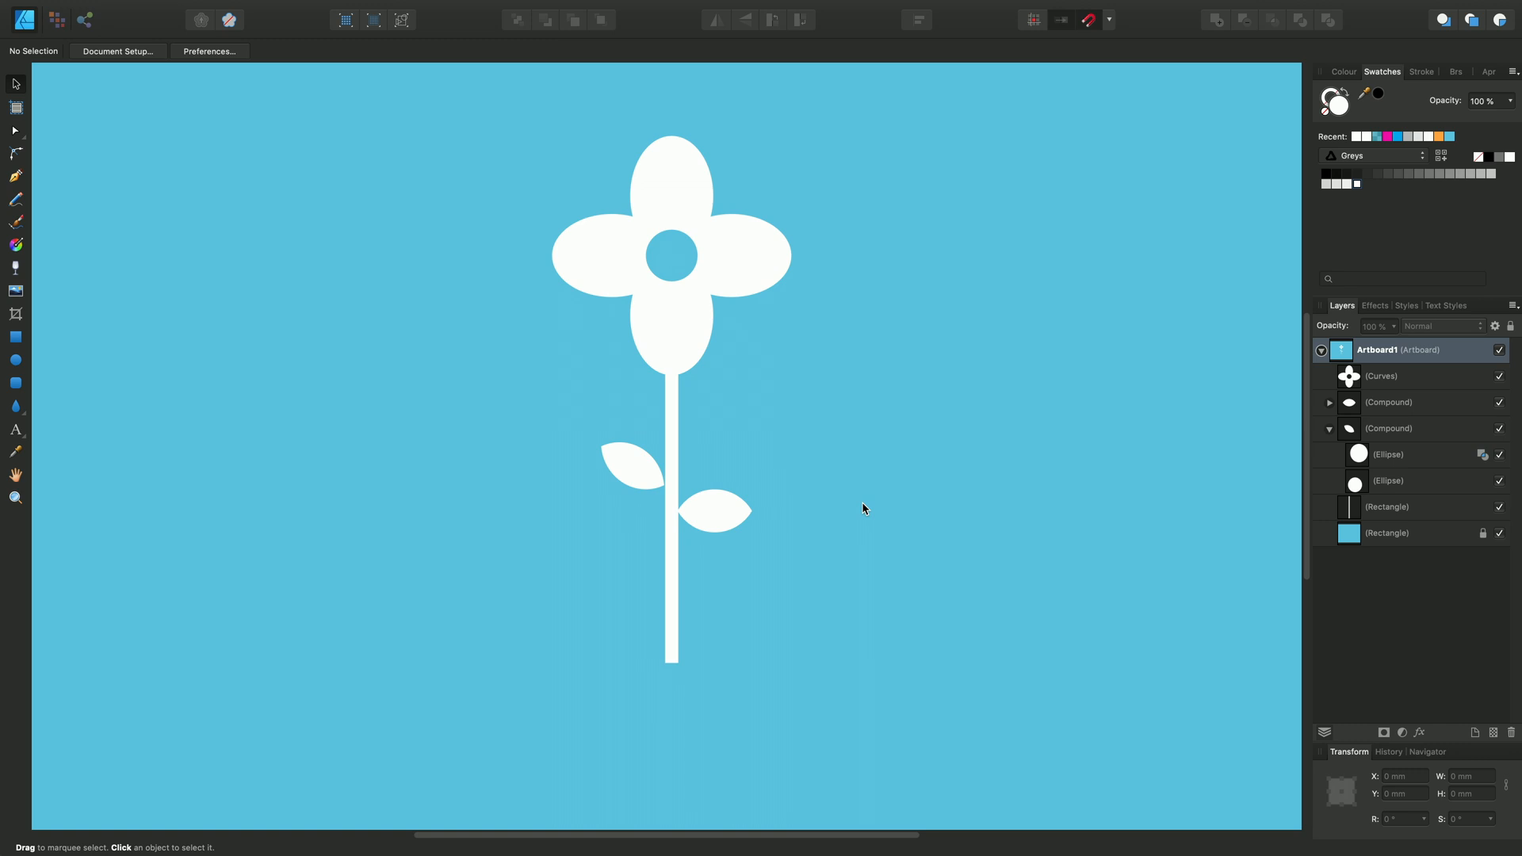
mouse_move(669, 469)
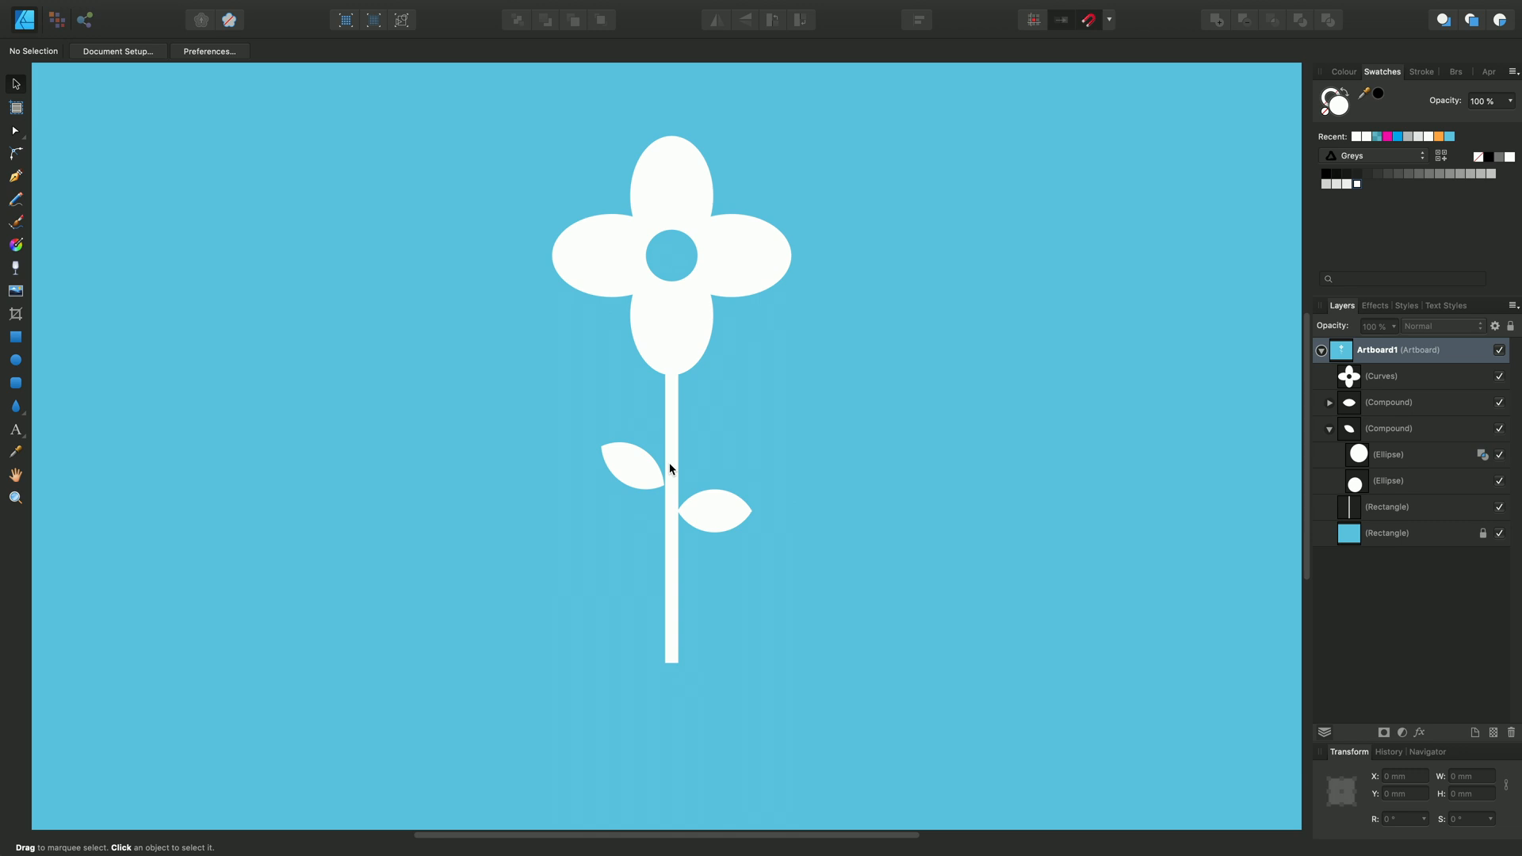
left_click(672, 457)
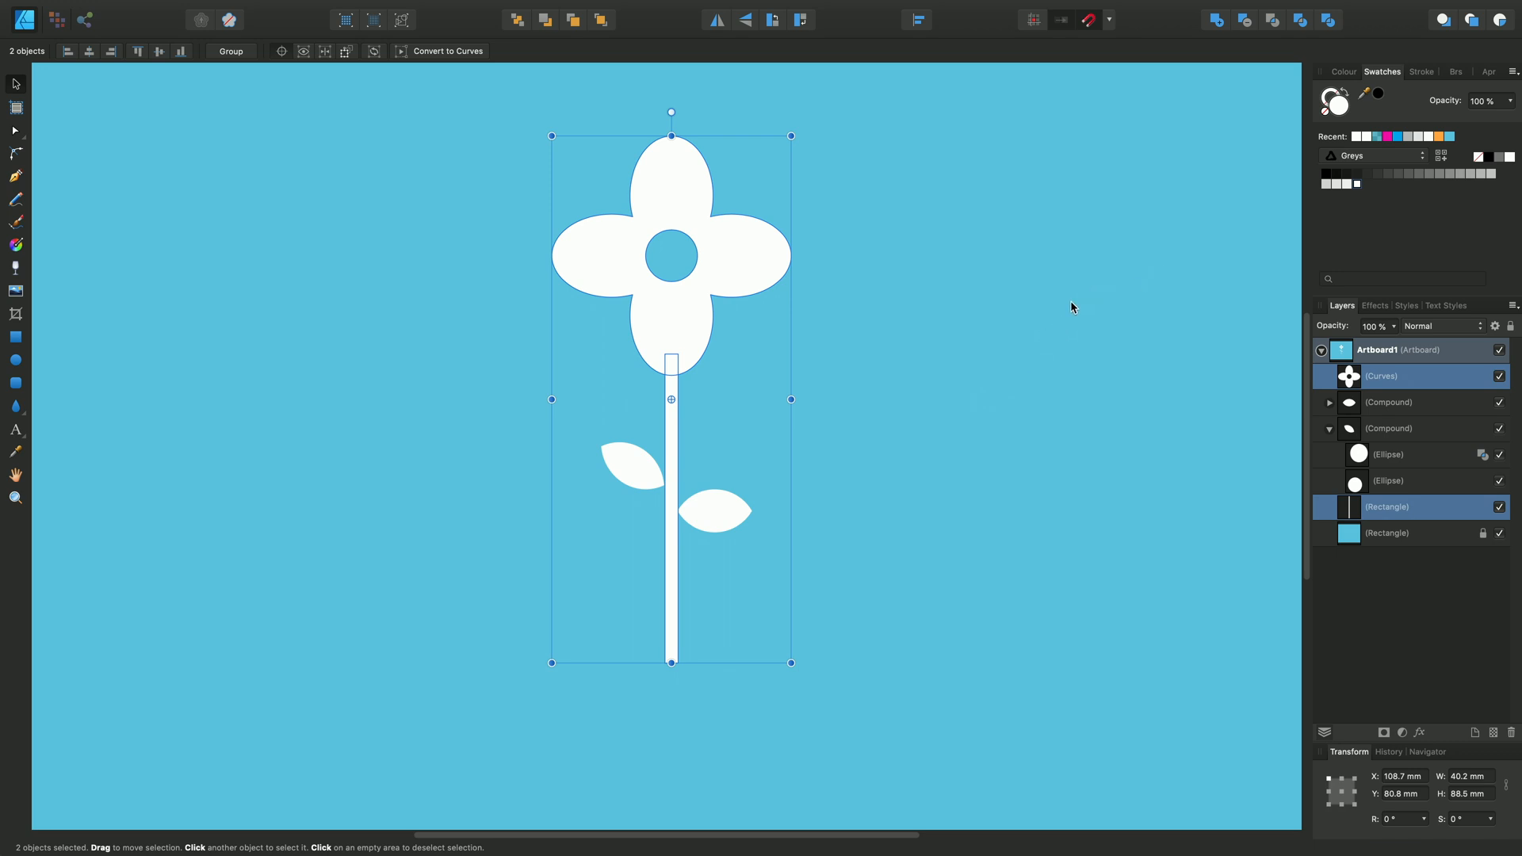
mouse_move(1304, 43)
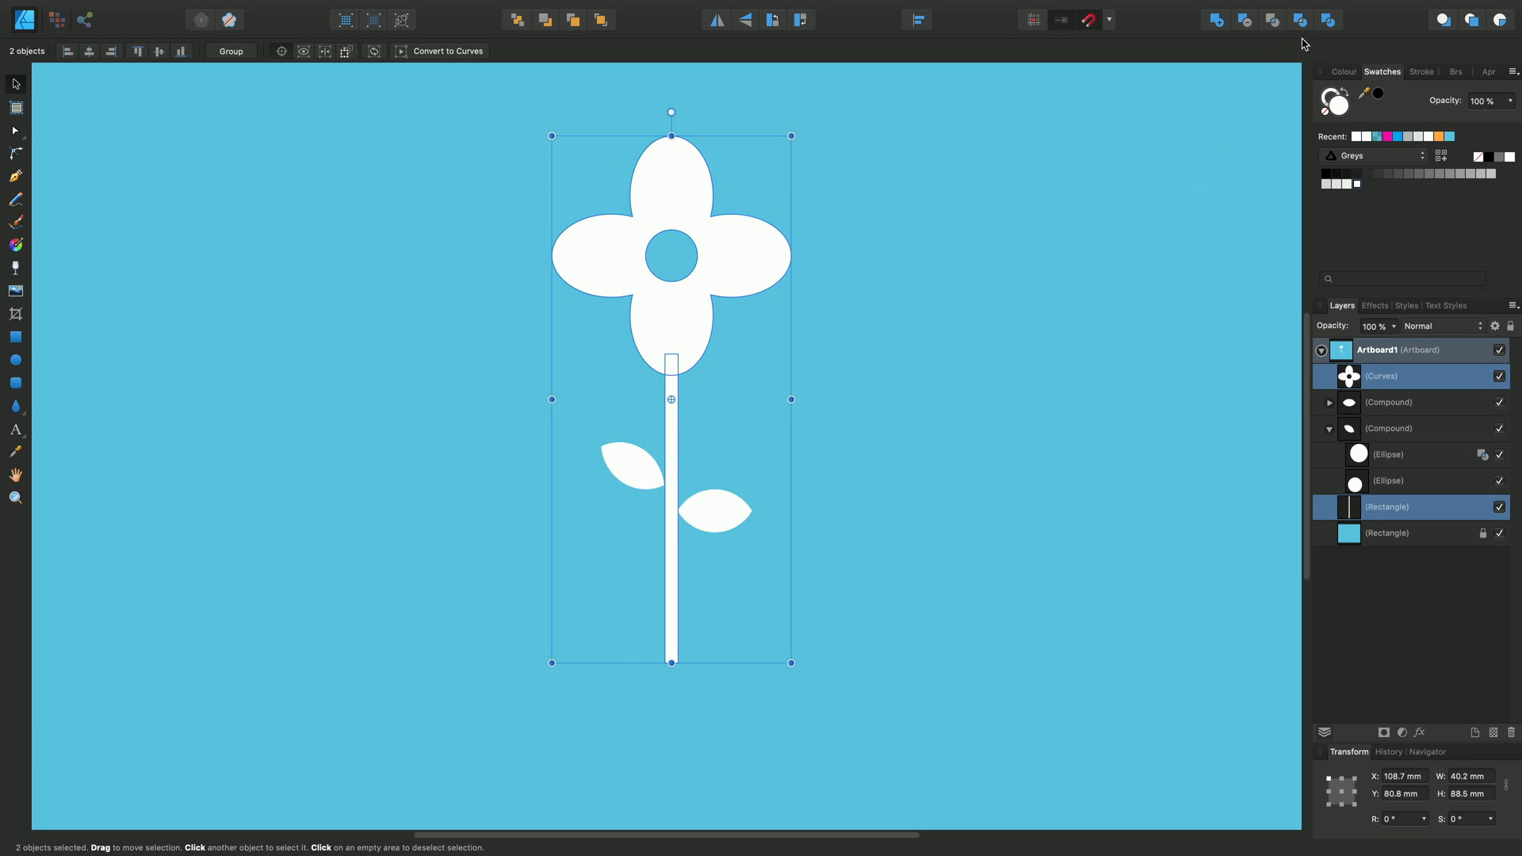
mouse_move(1300, 19)
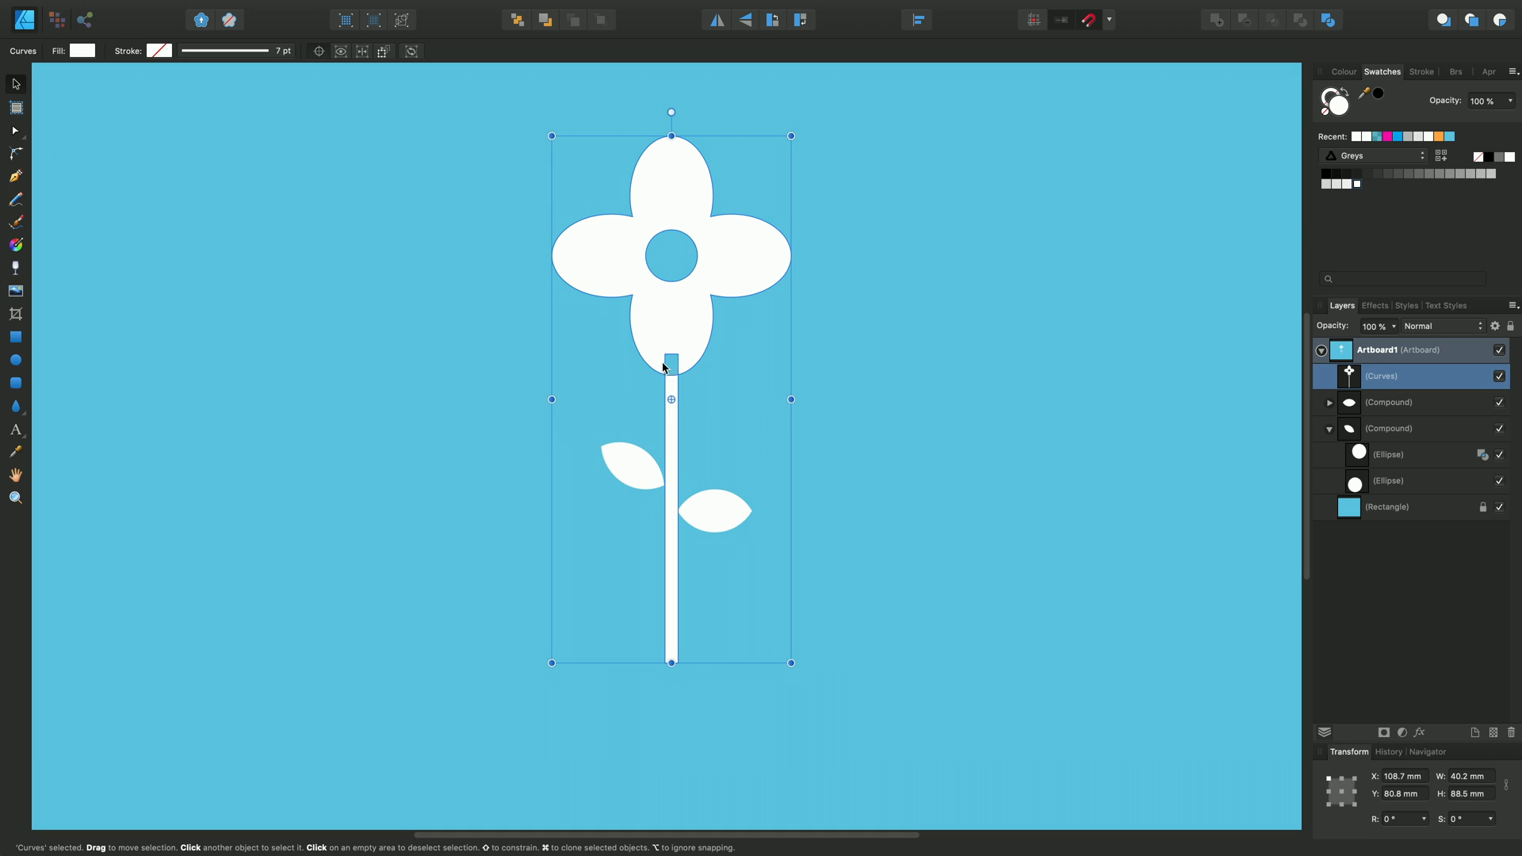
mouse_move(929, 431)
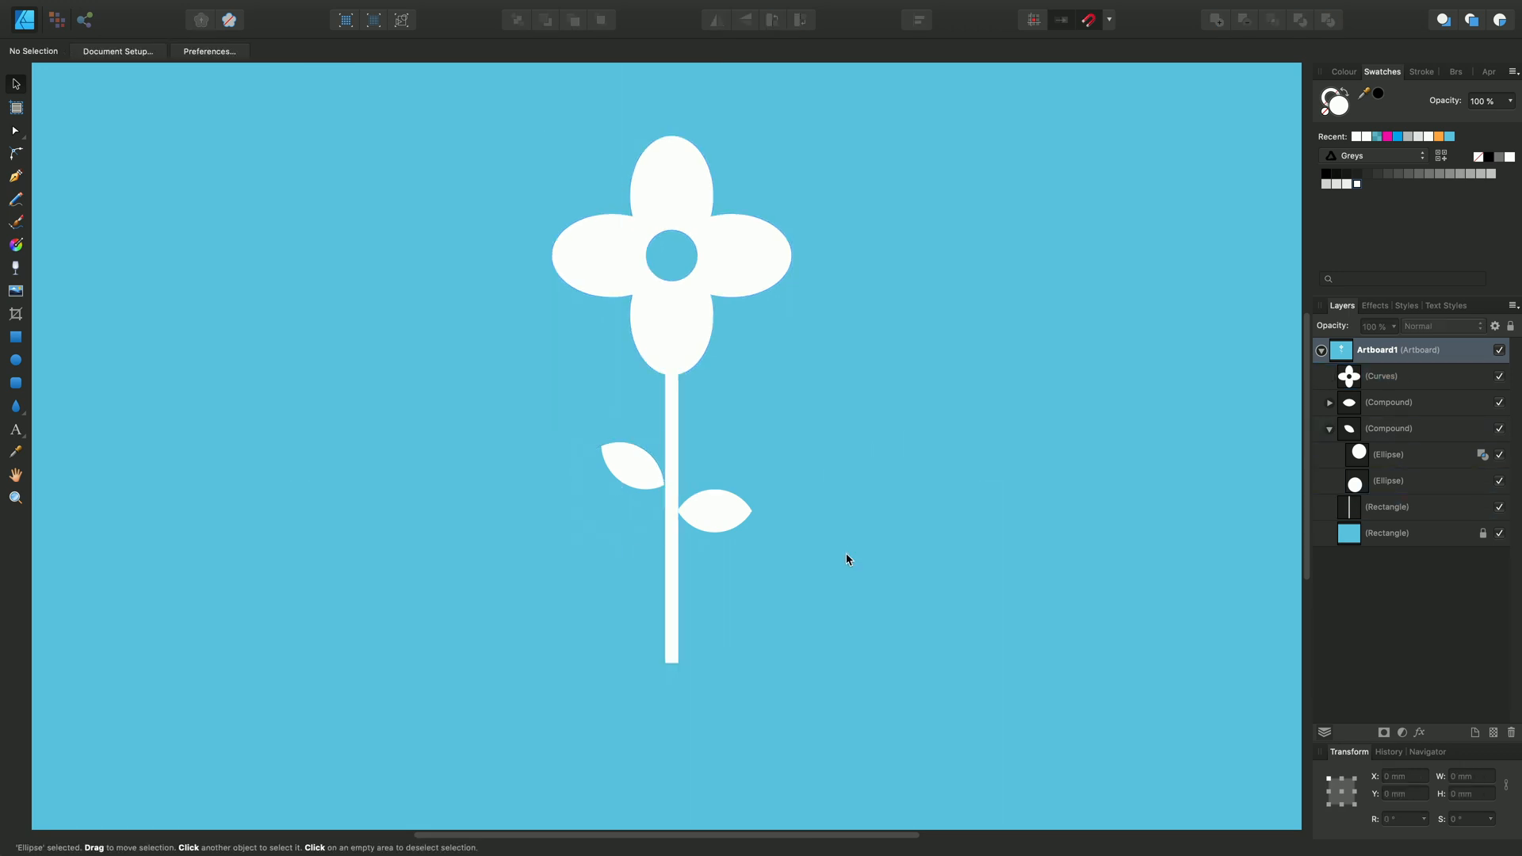
Slide the right leaf, then the left leaf, inward so their ends overlap the stem
left_click(713, 512)
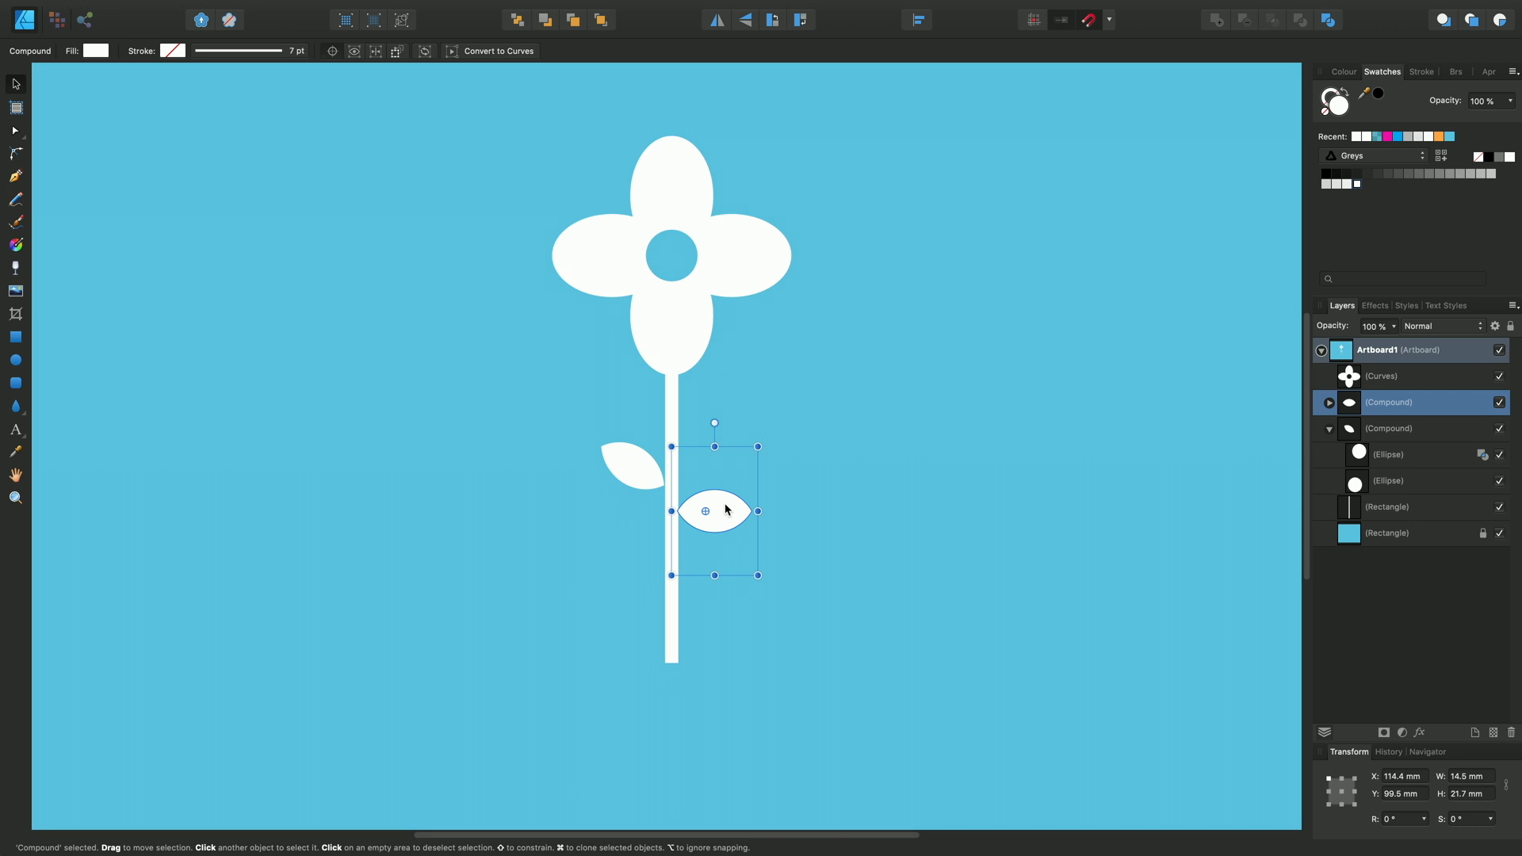
left_click_drag(703, 510, 715, 511)
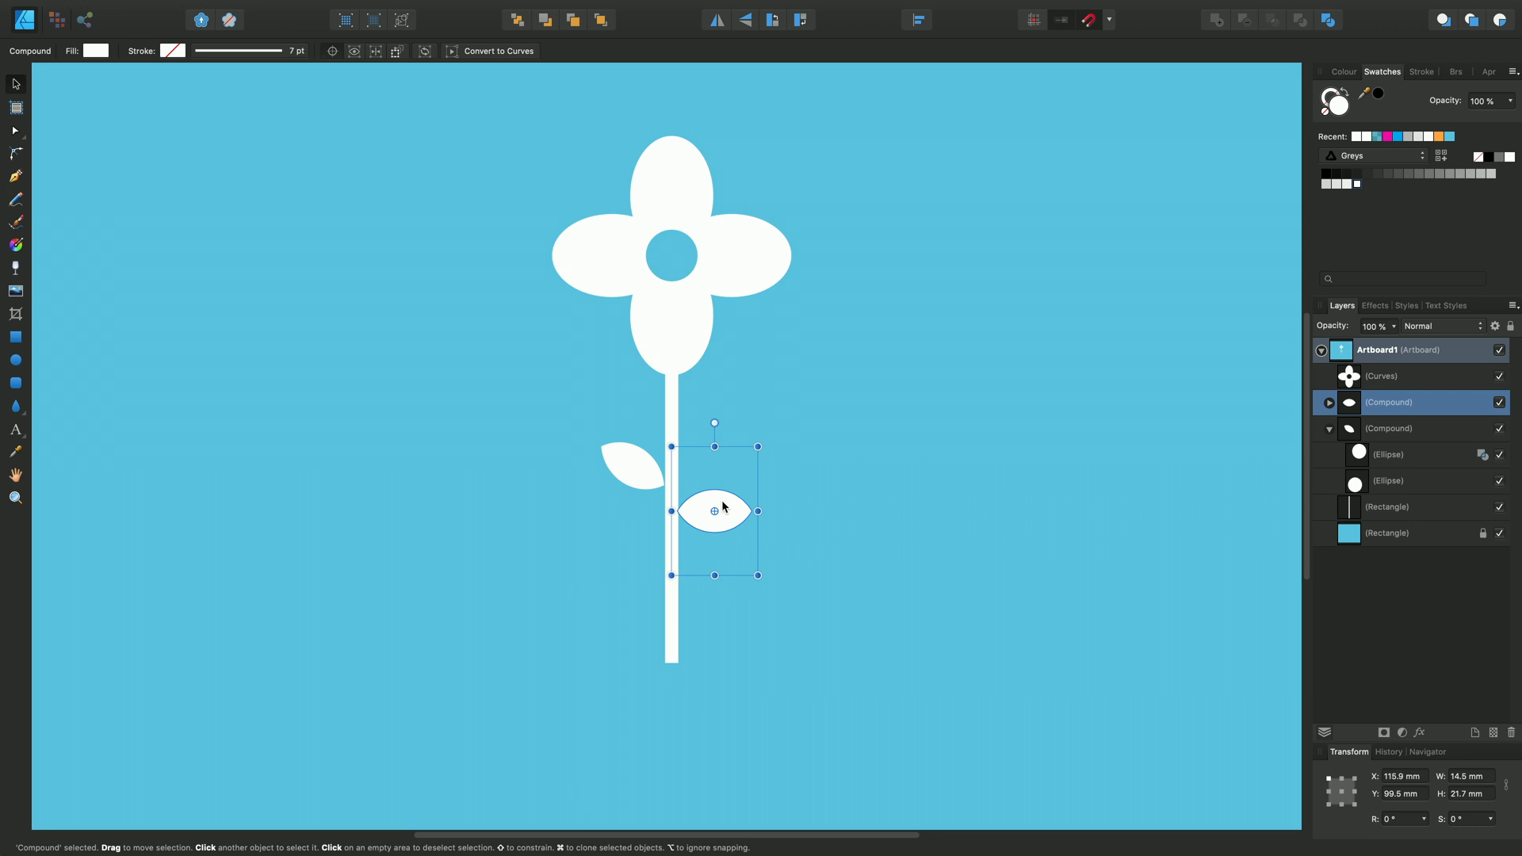
left_click_drag(714, 509, 700, 503)
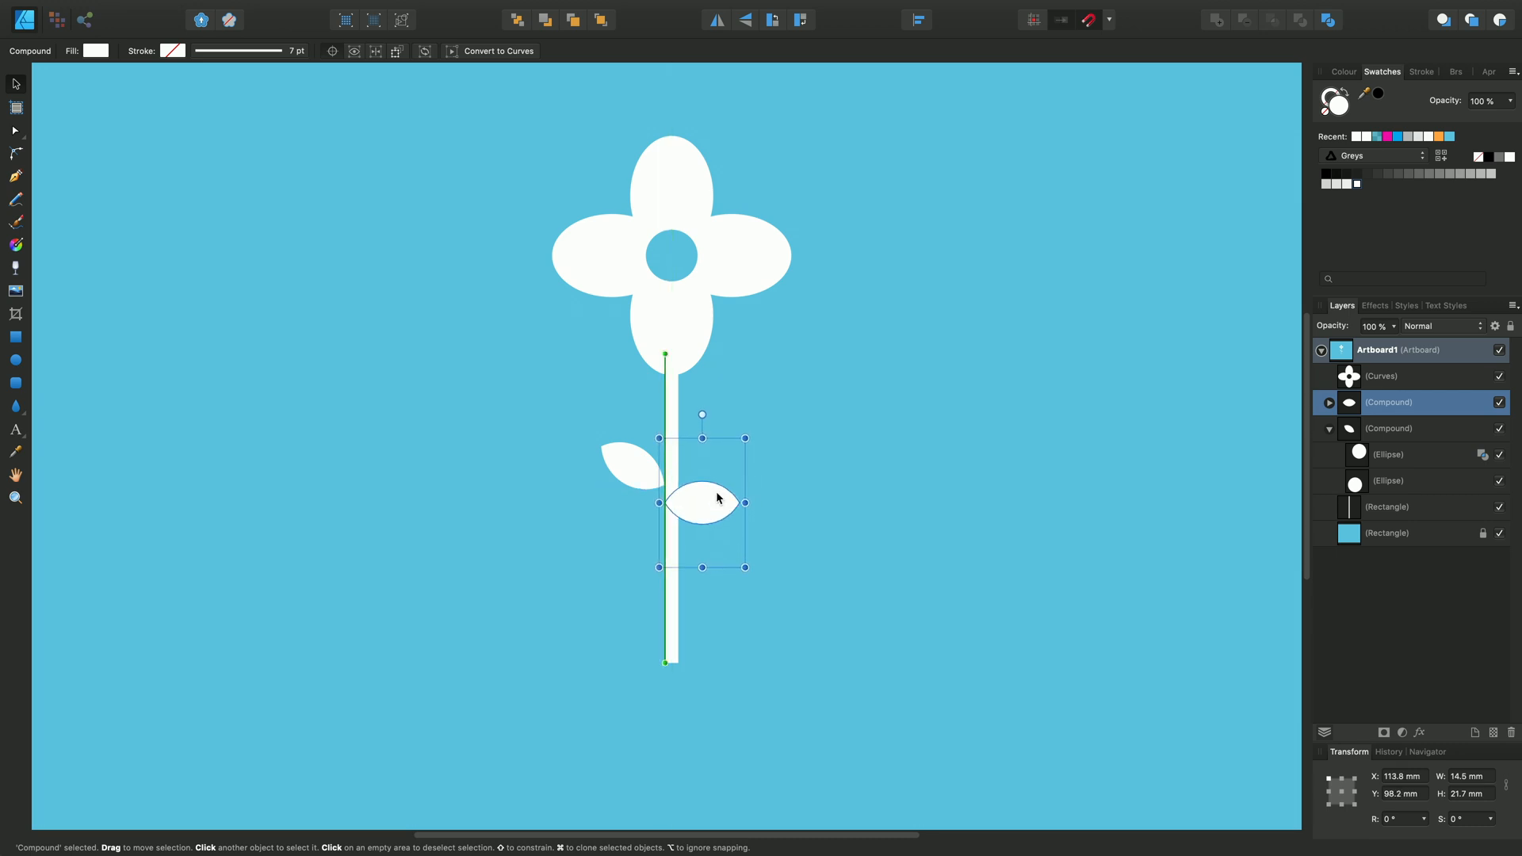
left_click_drag(702, 502, 709, 509)
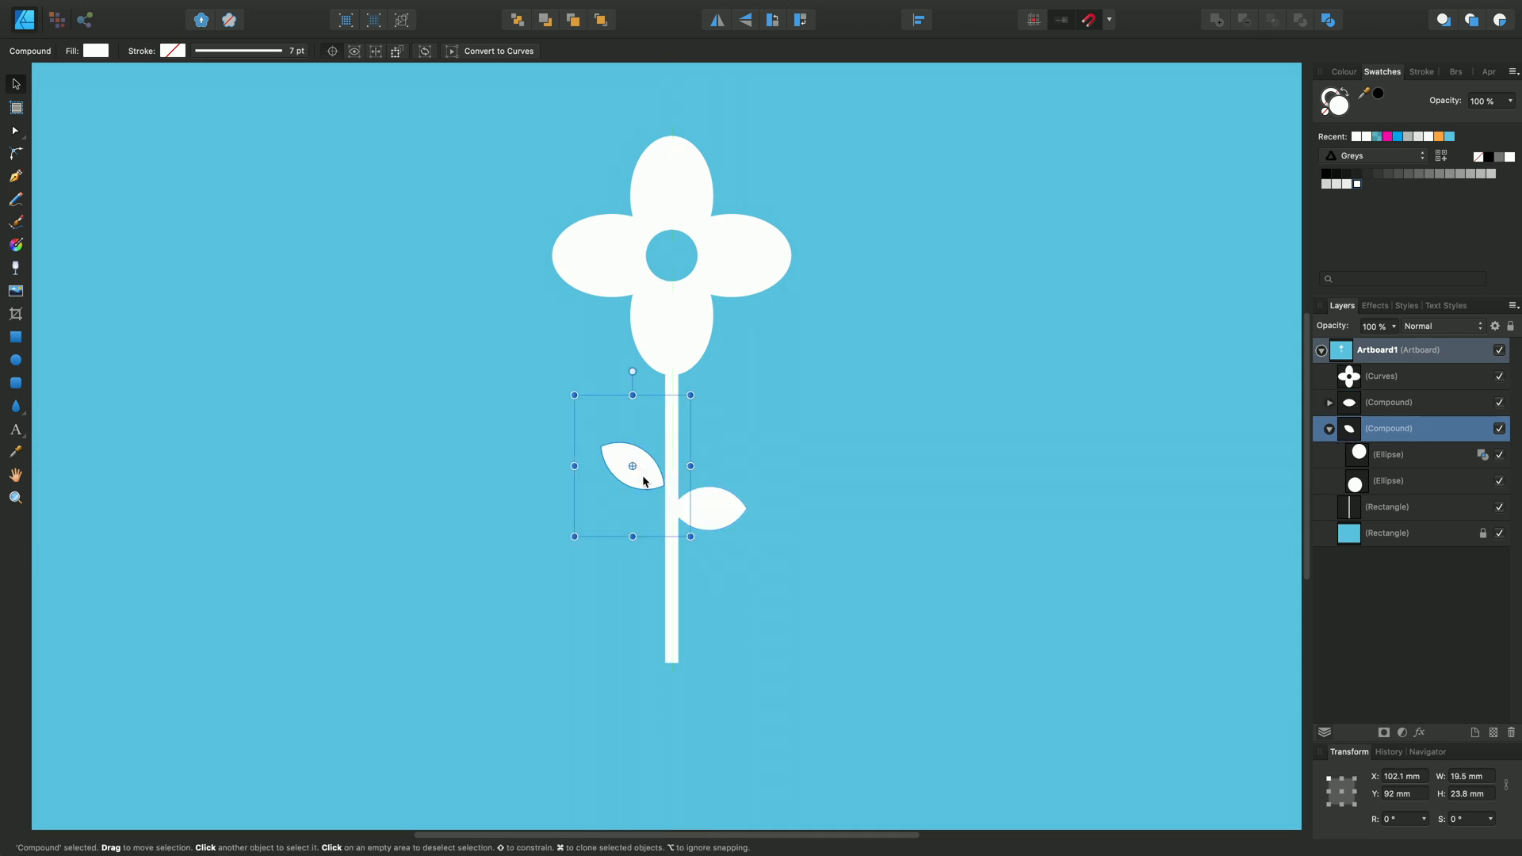
left_click_drag(640, 475, 639, 463)
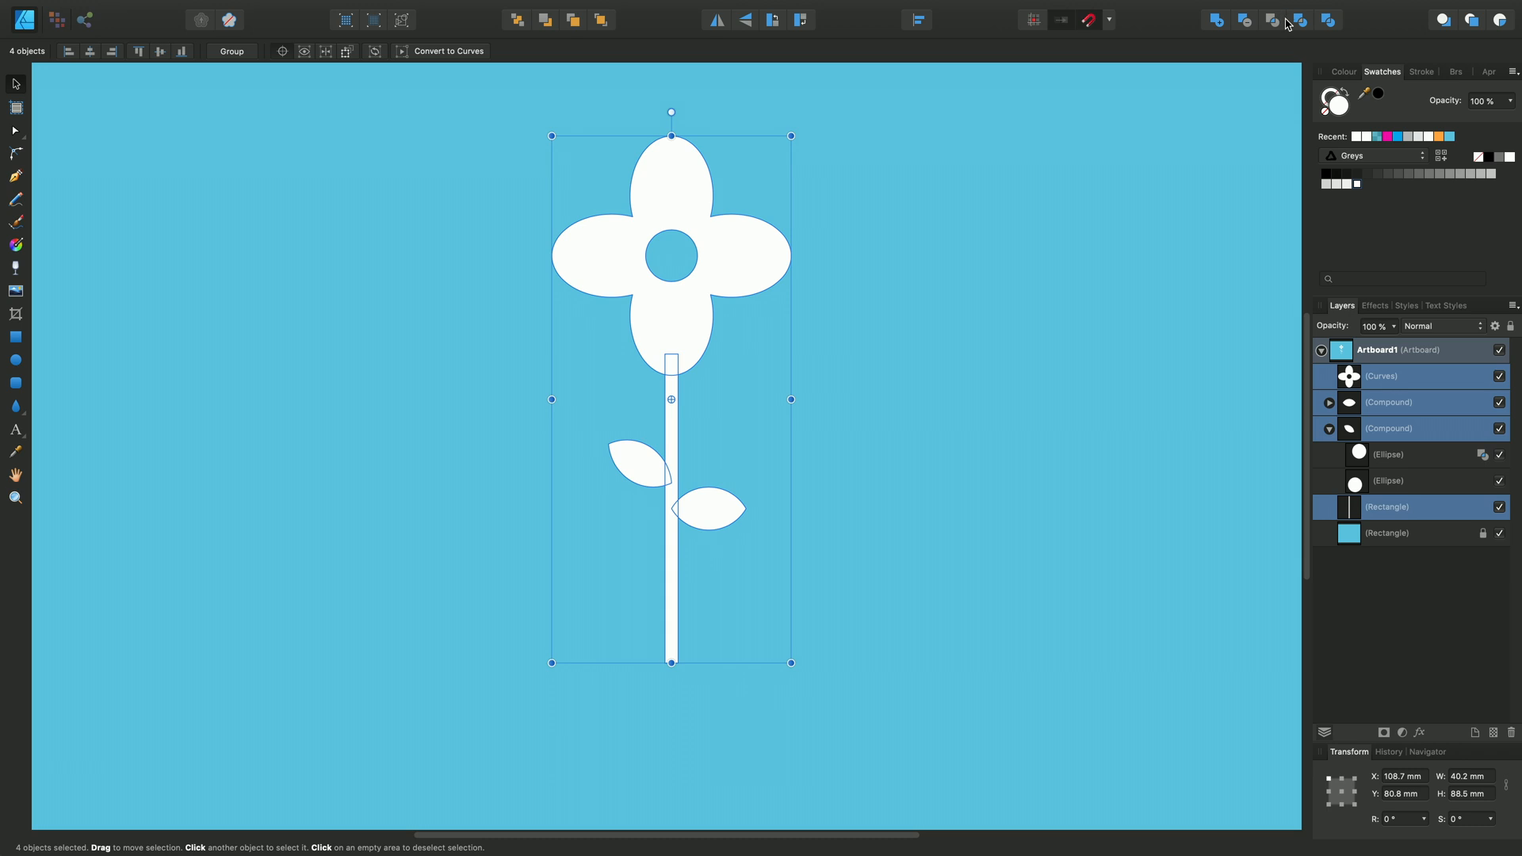
mouse_move(1290, 25)
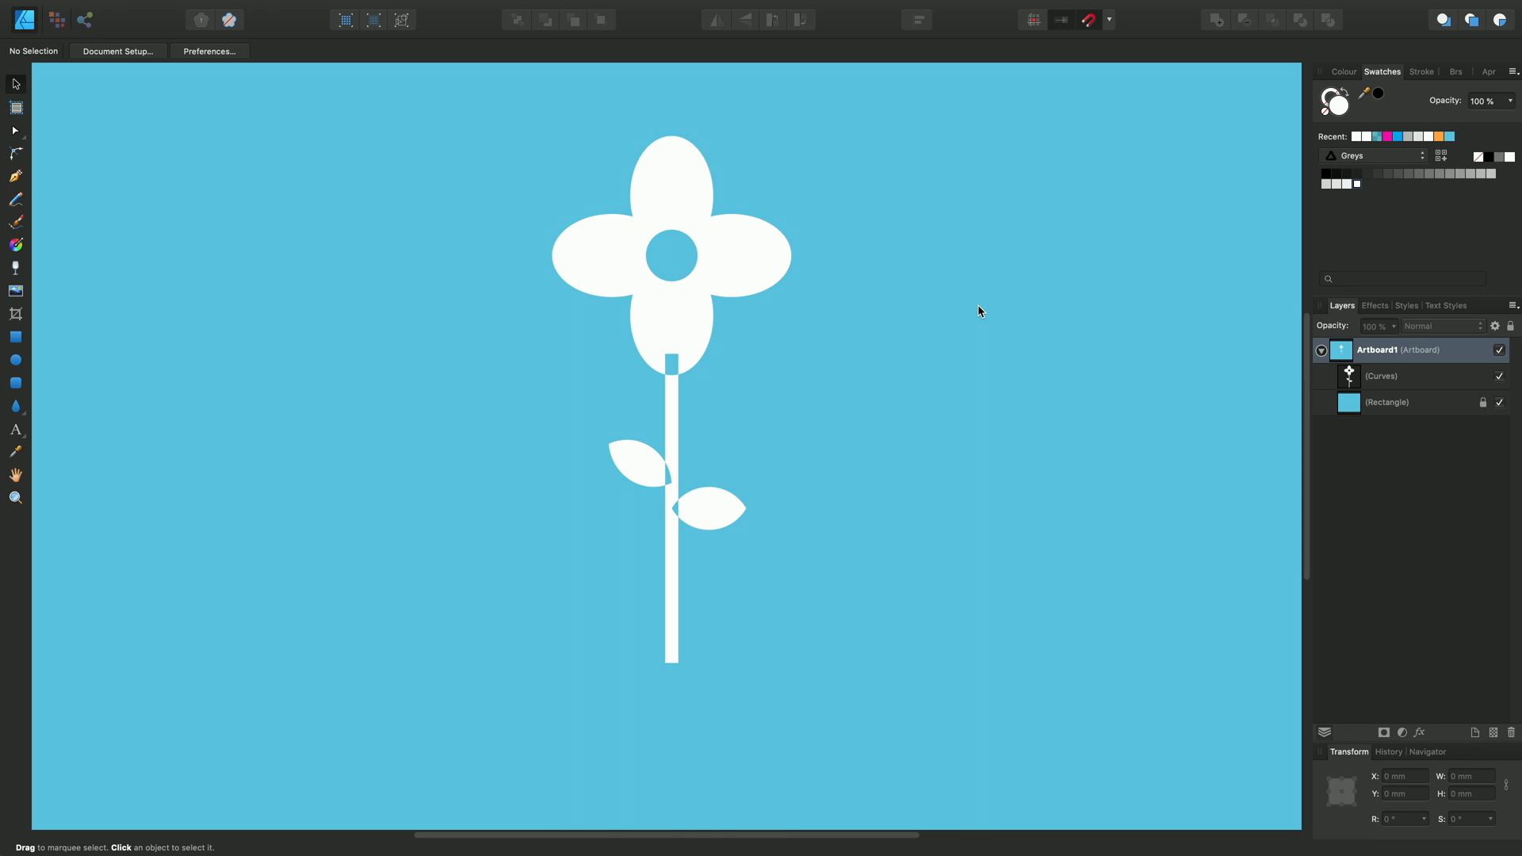
mouse_move(997, 322)
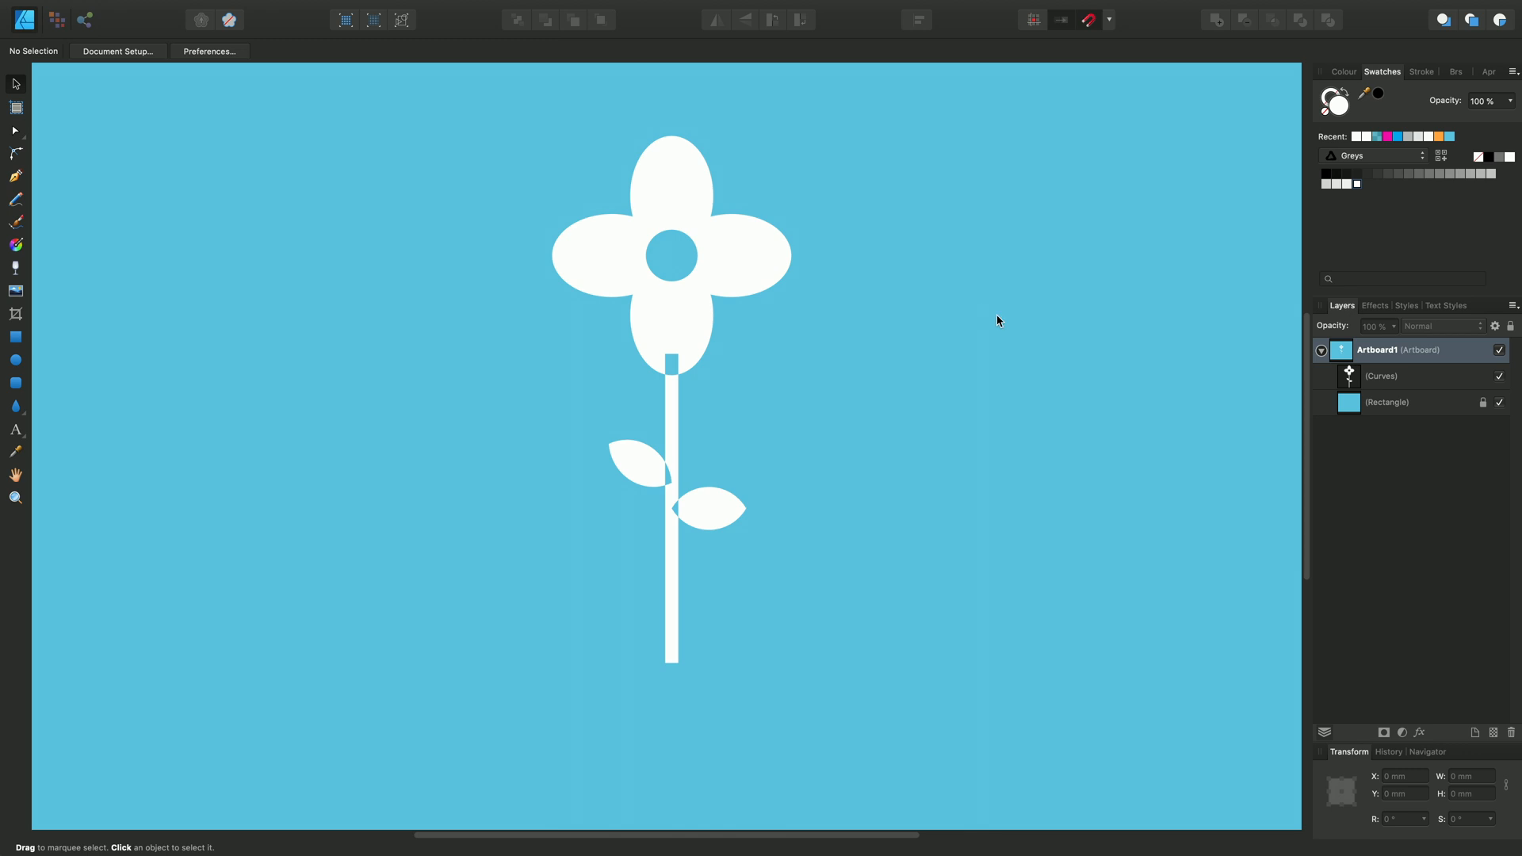